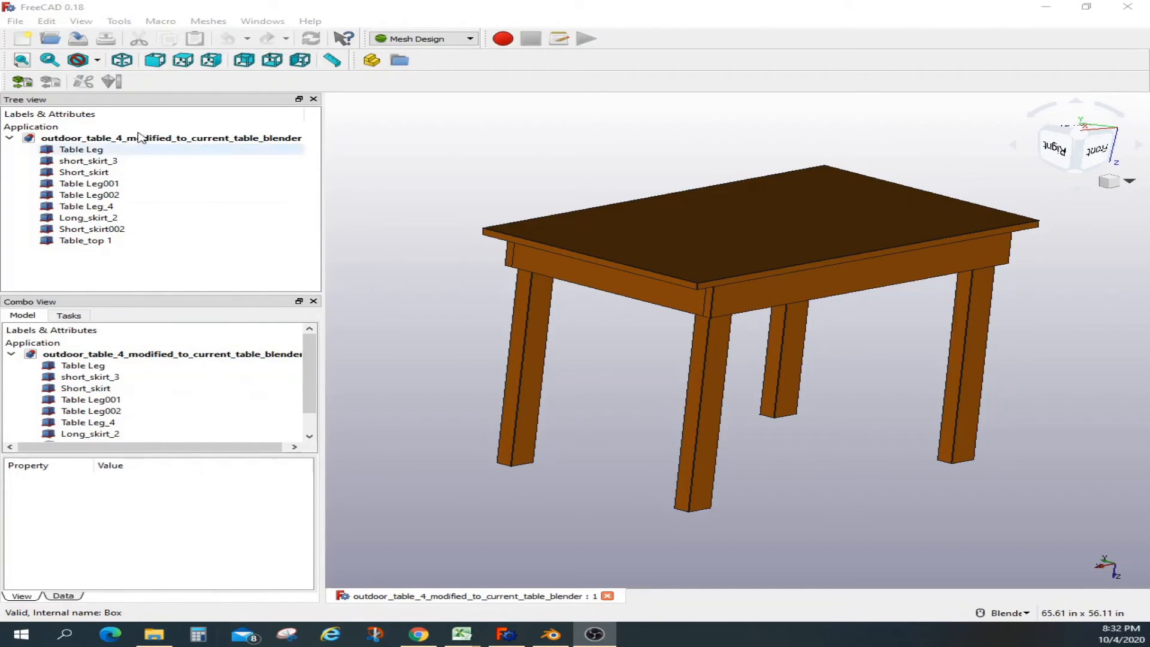
Step: Set Deviation to 0.01 for all table parts, checking Table Leg001 and short_skirt_3
left_click(88, 160)
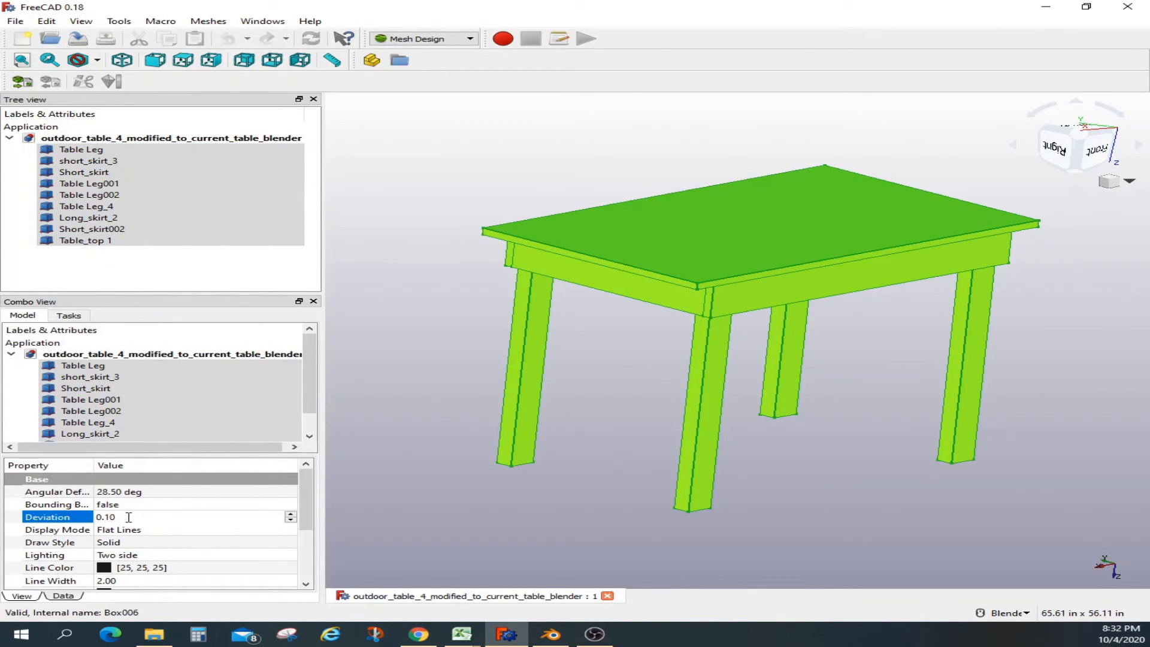
type("0.01")
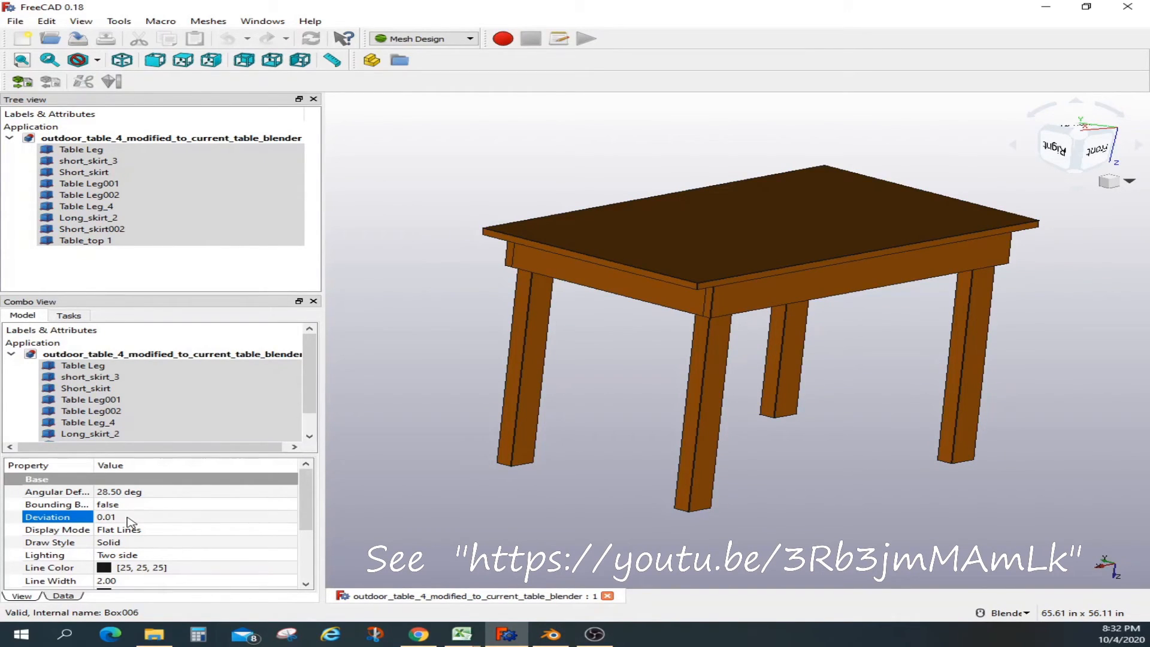
left_click(88, 183)
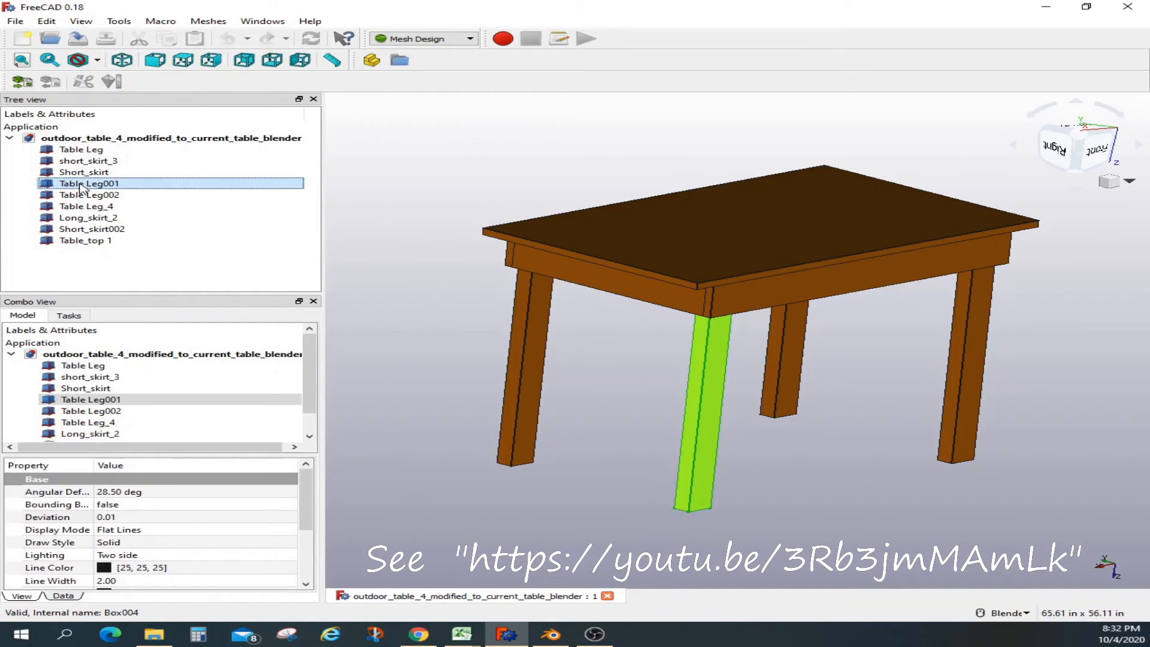
left_click(87, 161)
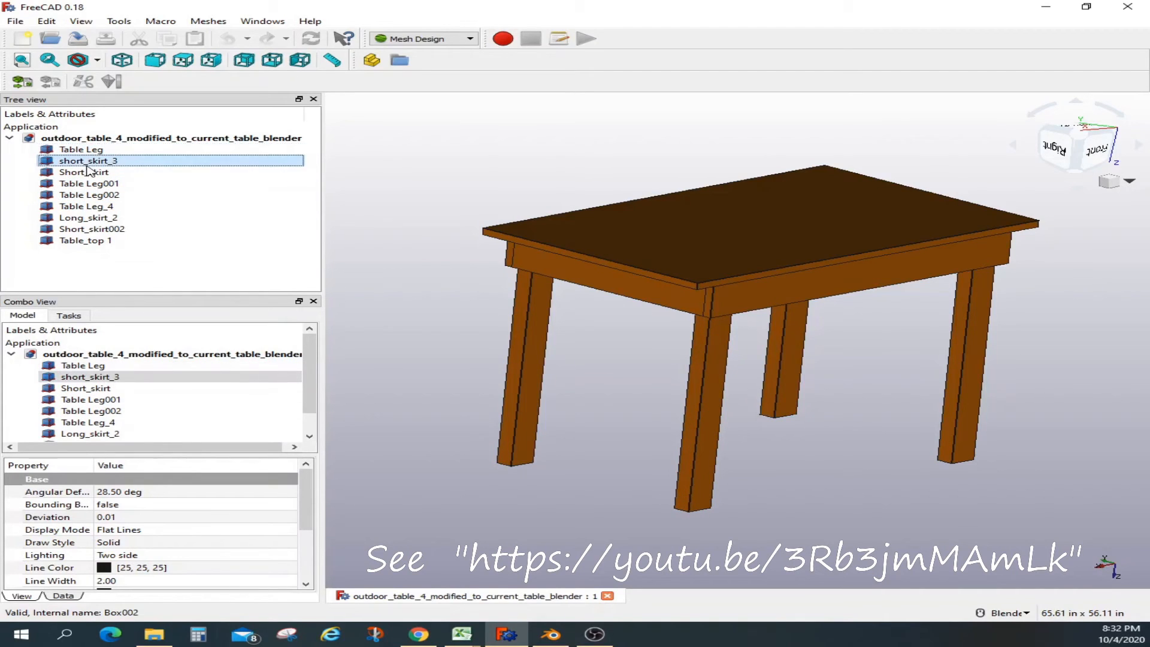
left_click(86, 206)
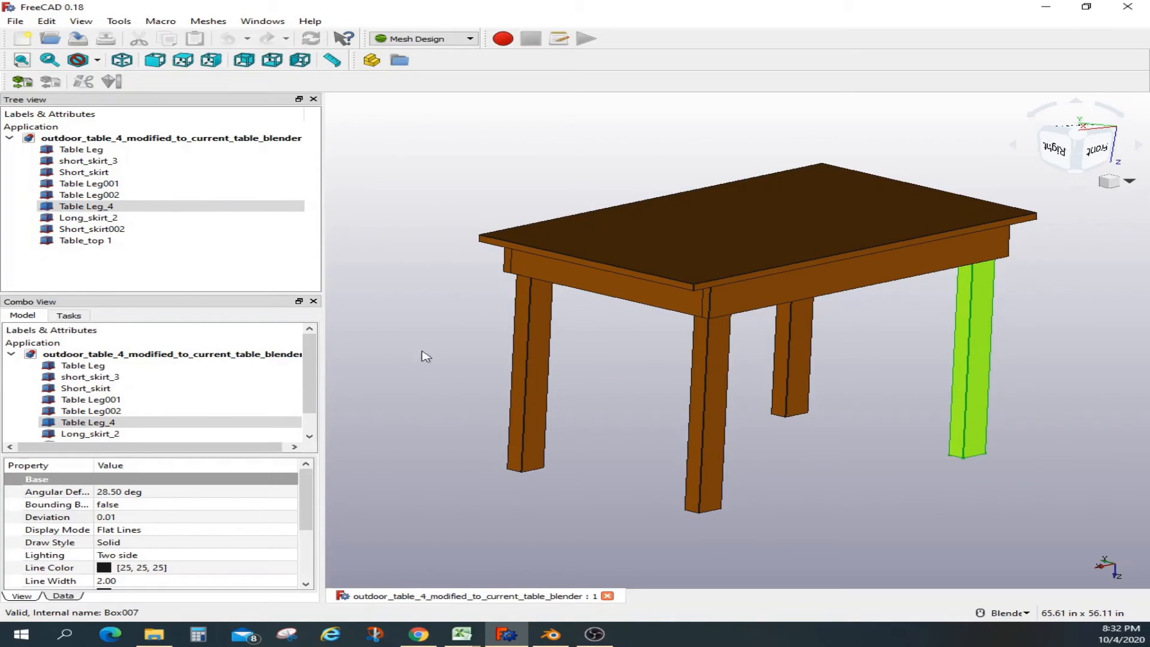
left_click(81, 149)
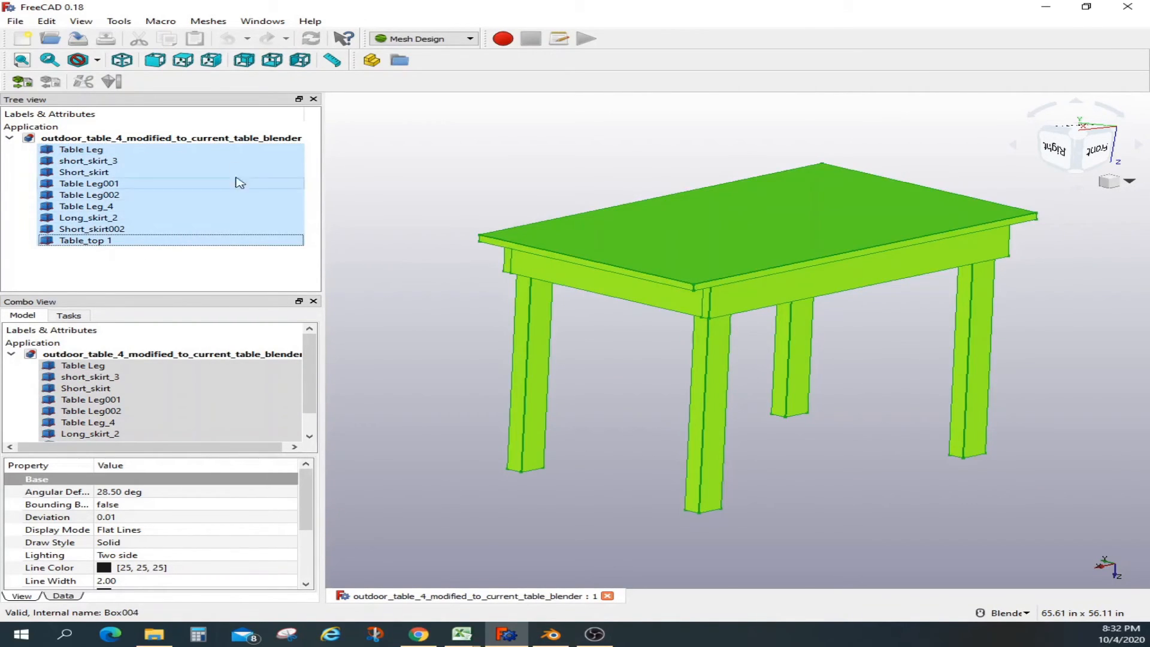
Step: Export the selected table parts as Wavefront OBJ file table_to_blndr in TO_BLENDER
left_click(13, 20)
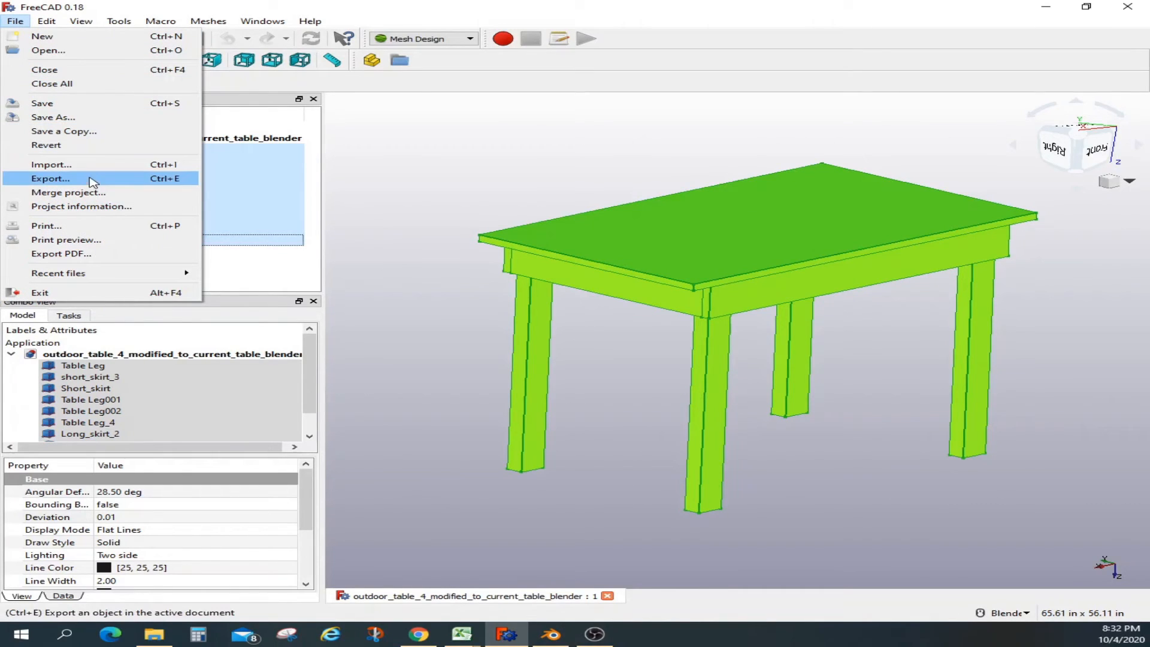
left_click(50, 178)
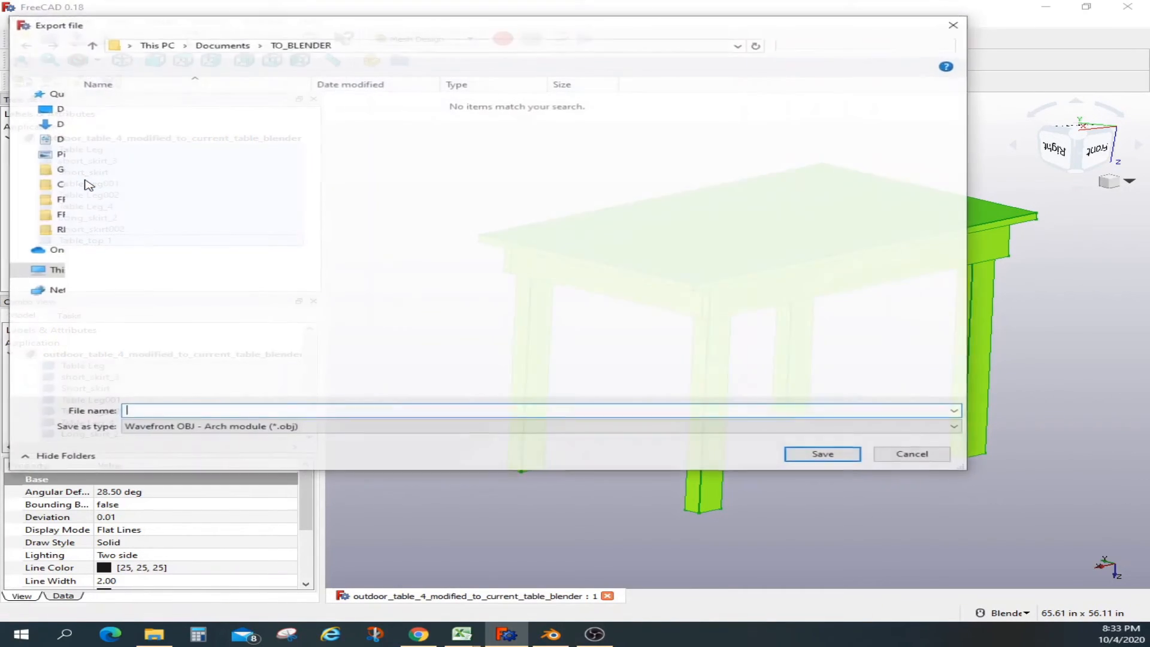
type("t")
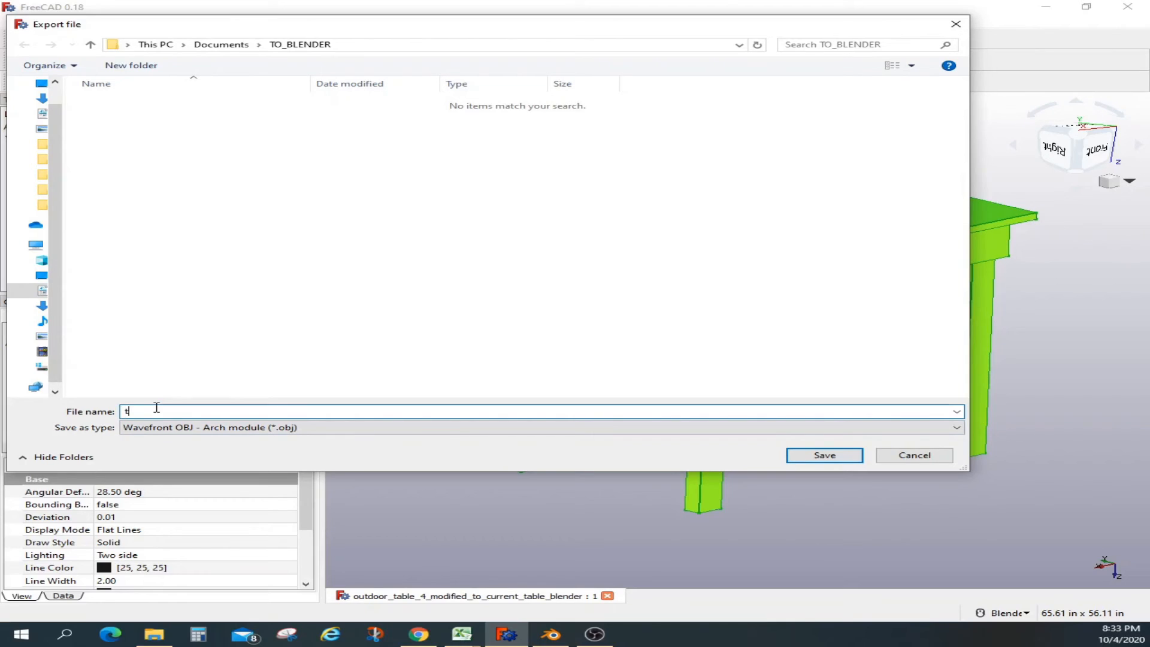
type("able_to_b")
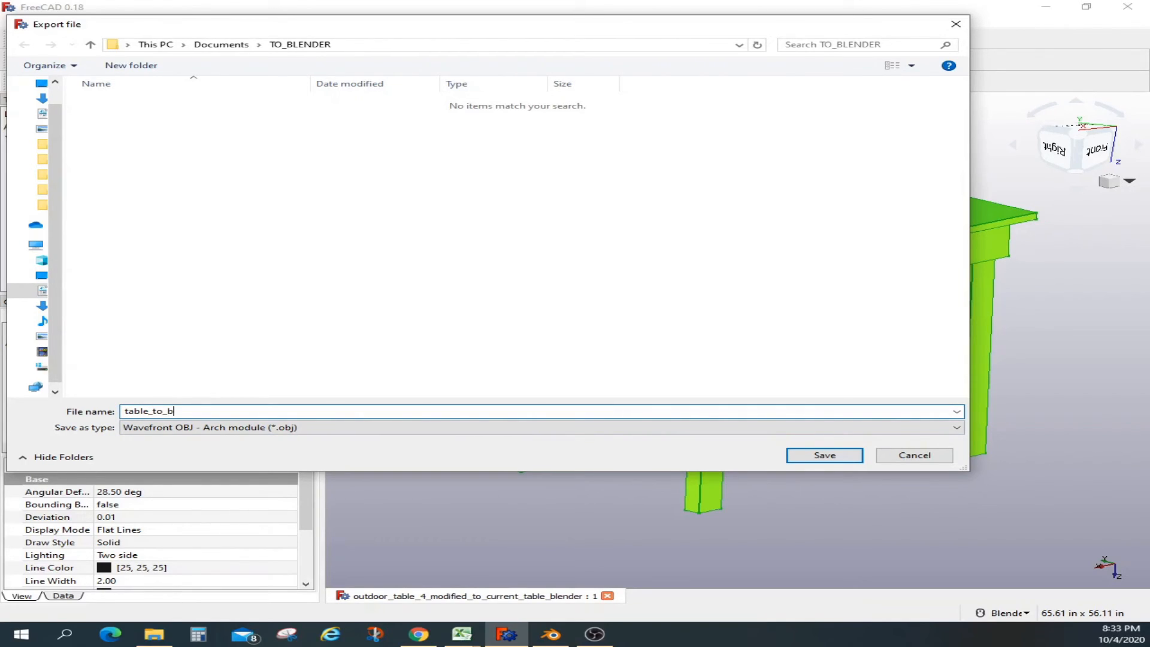
type("lndr")
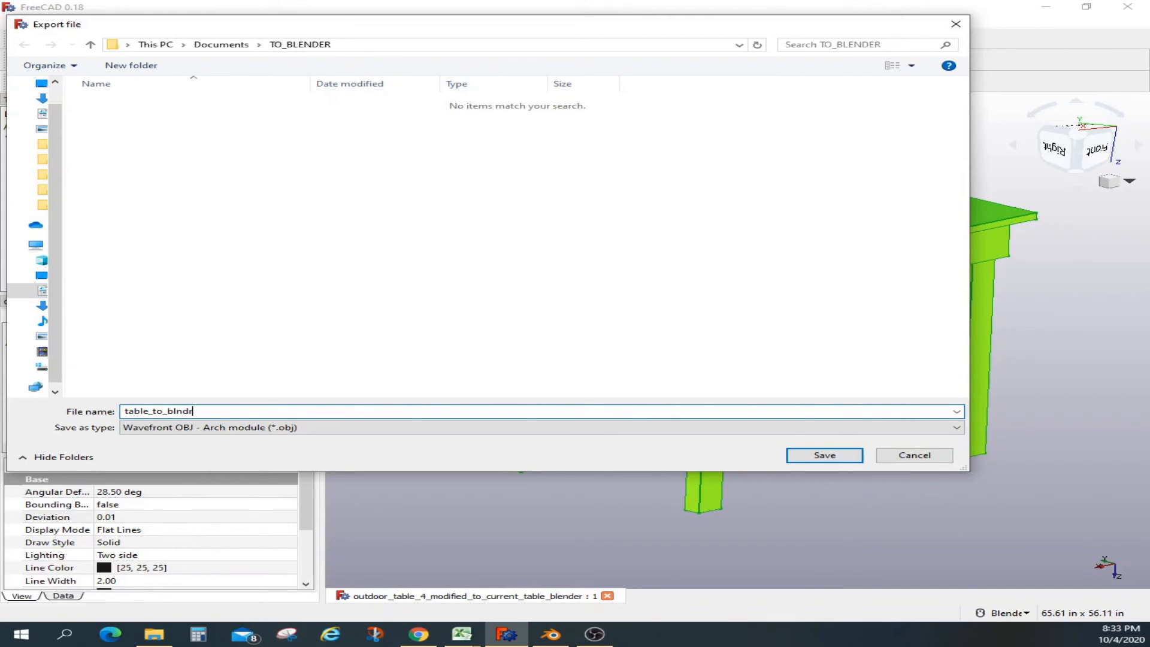
left_click(822, 455)
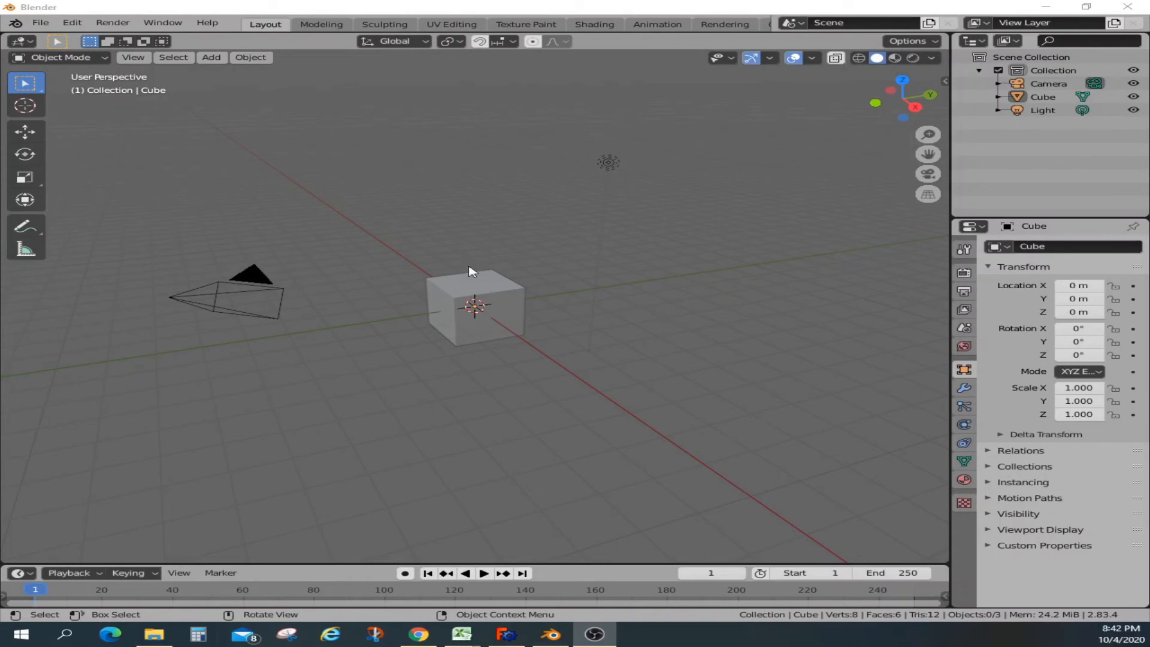
Step: Delete Blender's default cube and import table_to_blndr.obj as the table parts
left_click(477, 305)
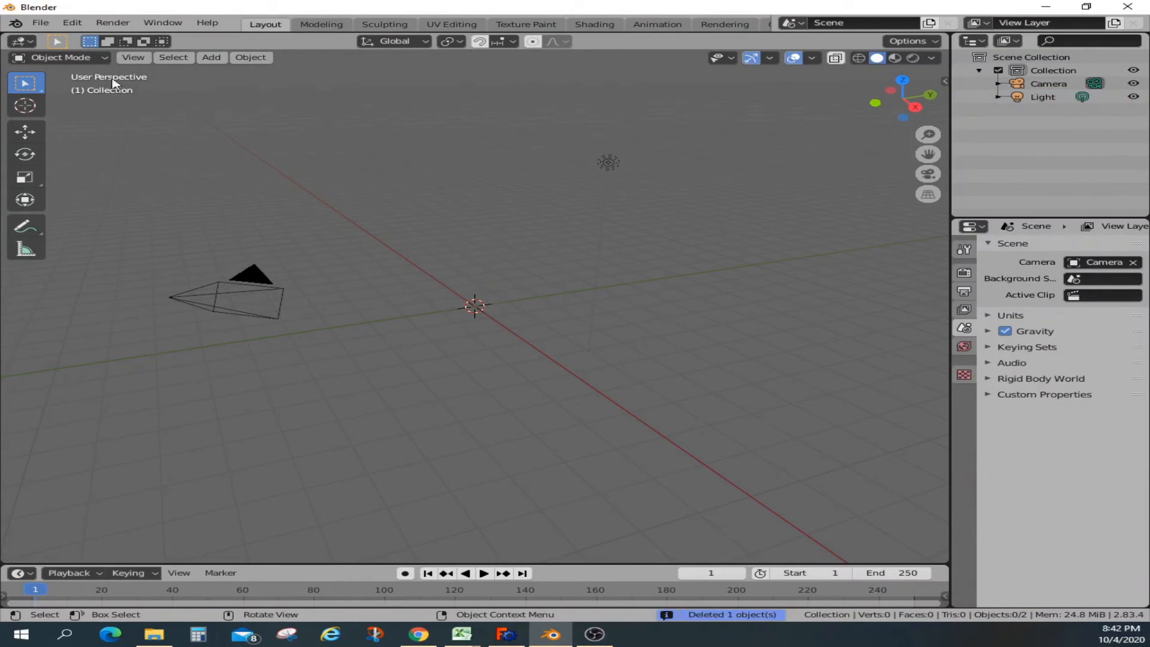
left_click(39, 23)
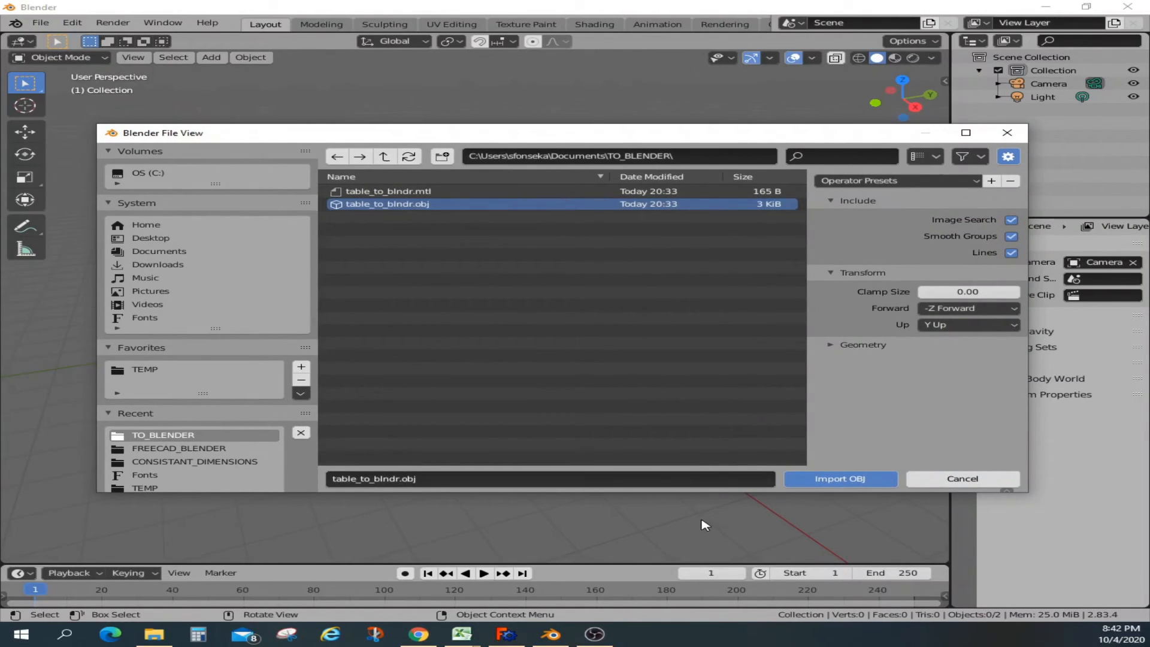
left_click(840, 478)
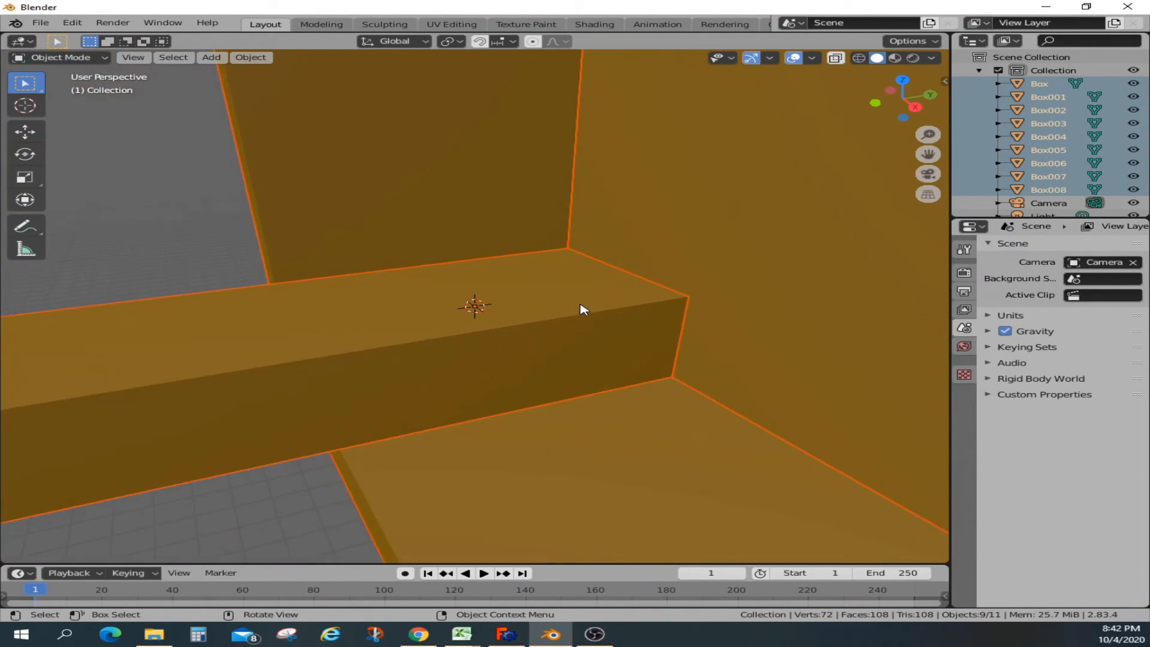
Step: Raise the viewport Clip End to 10000 m and zoom out to show the whole table
left_click_drag(583, 308, 631, 306)
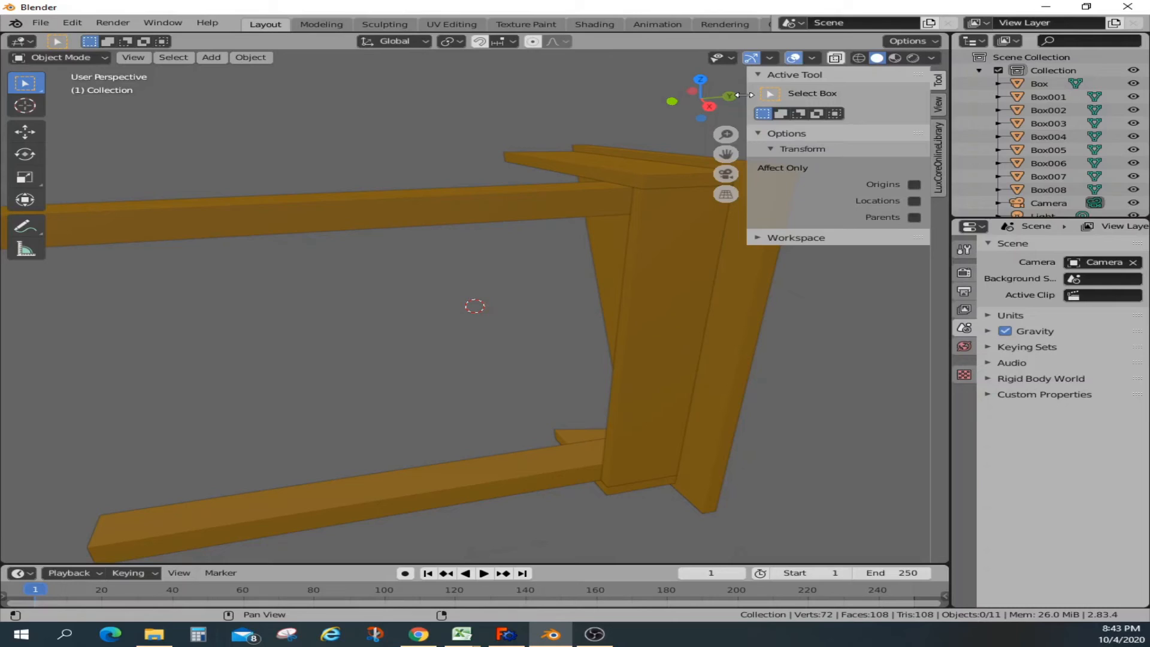
left_click(938, 103)
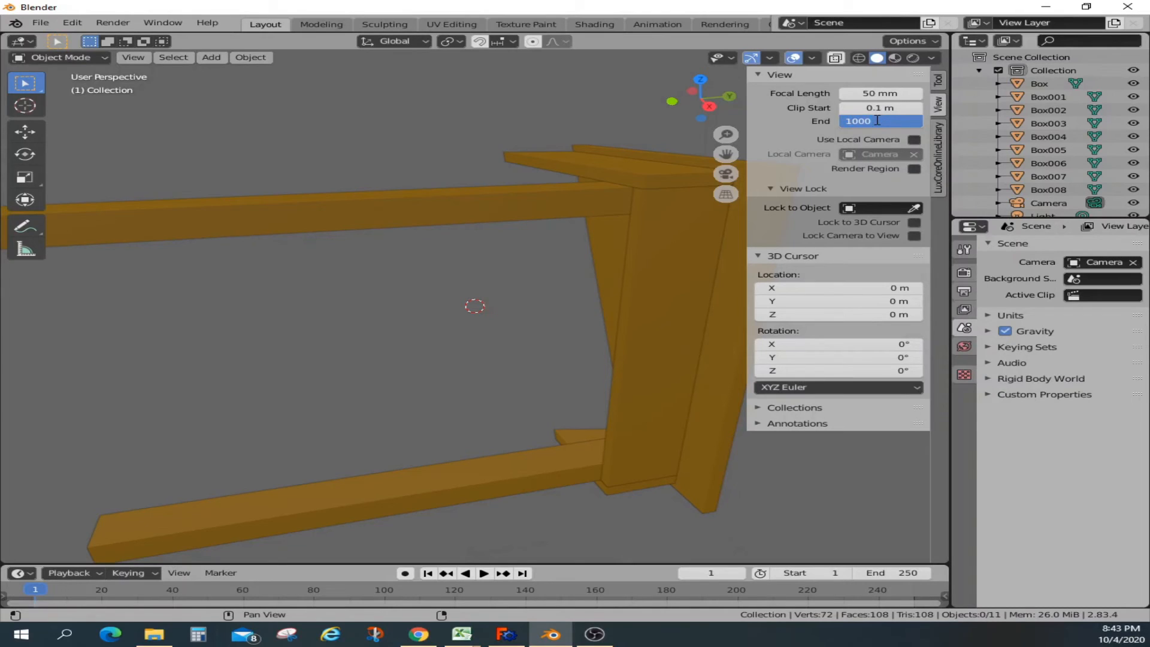
type("10000 m")
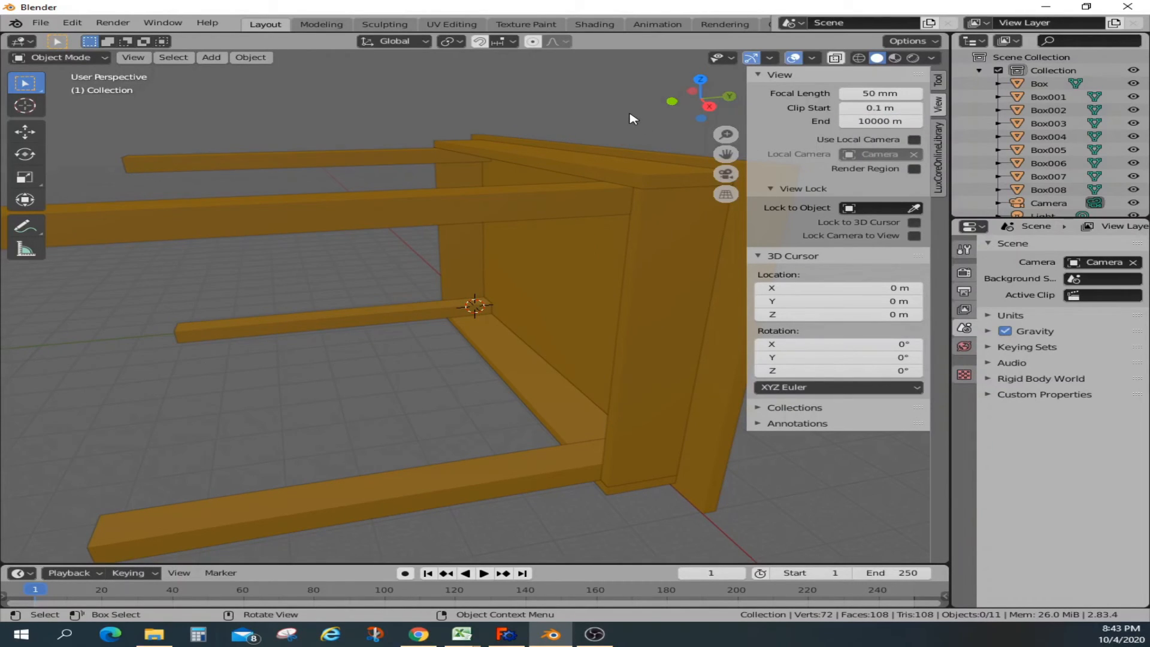
left_click_drag(633, 119, 594, 151)
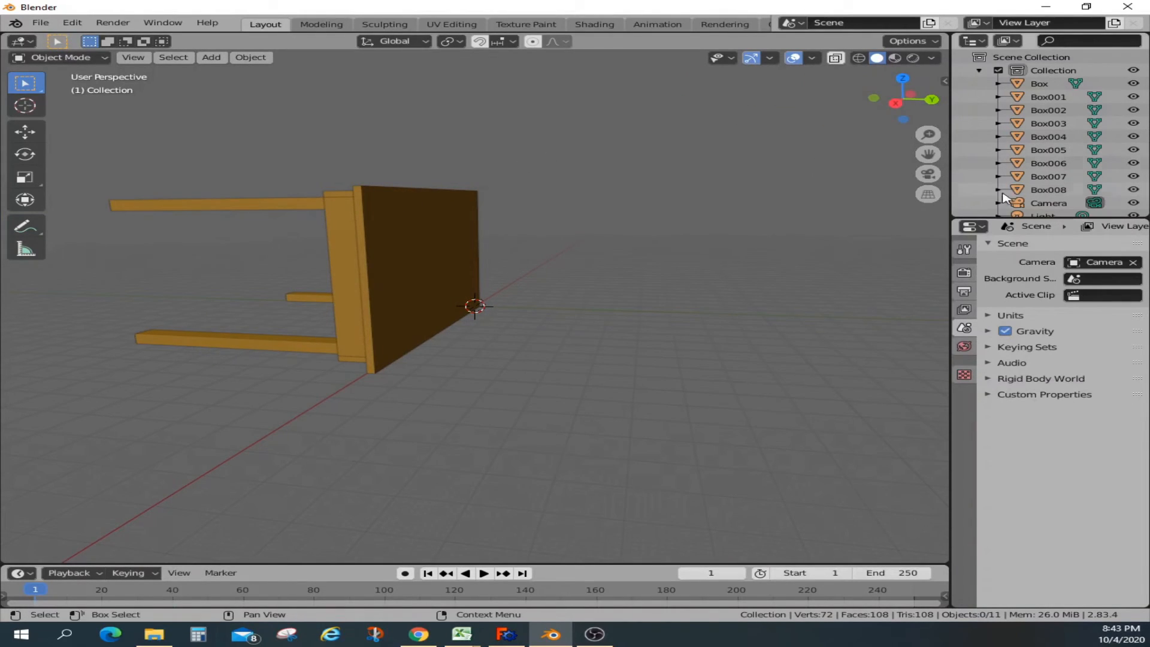
Step: Set scene units to Imperial in inches with unit scale 0.001, and Clip End 10000
left_click(1010, 314)
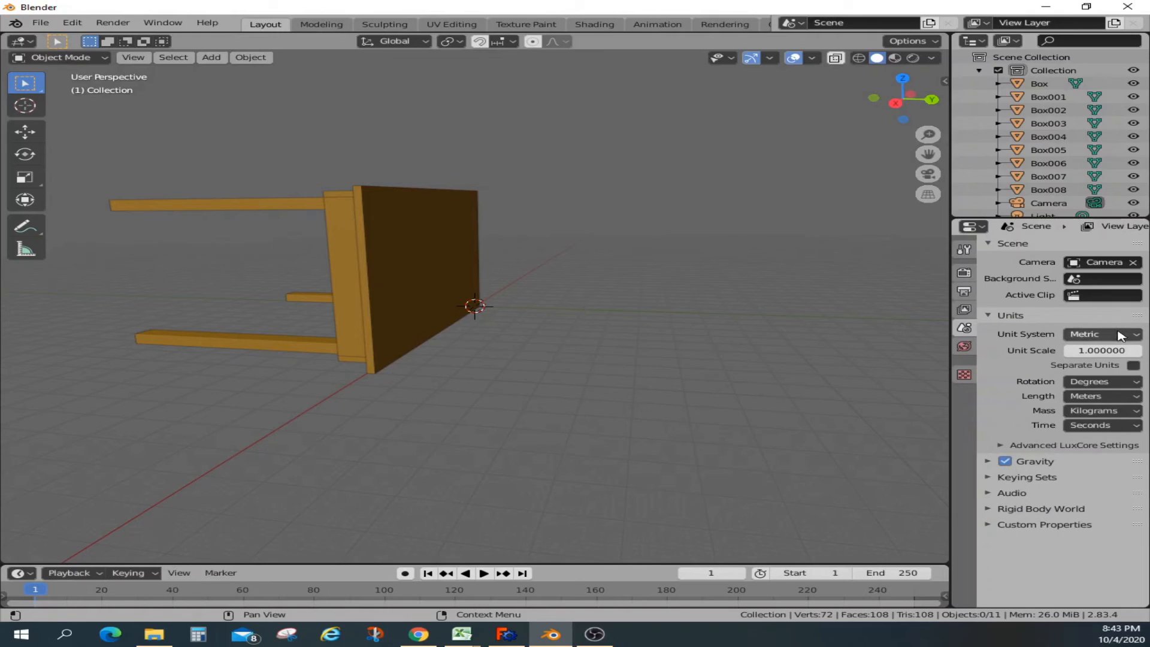
left_click(1100, 334)
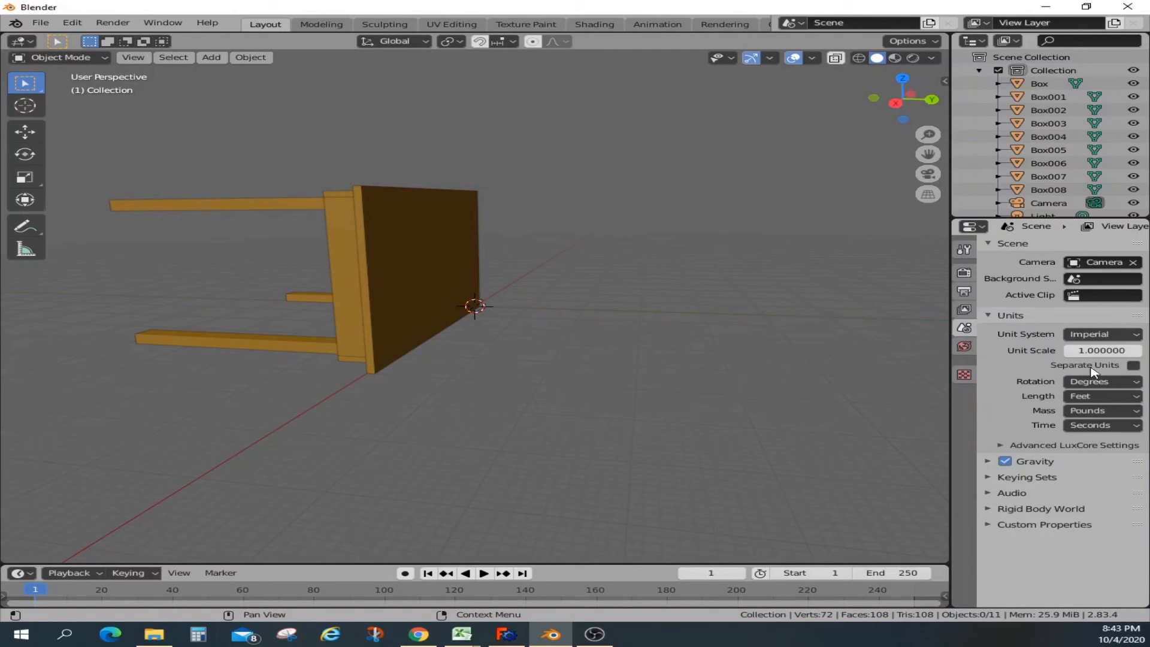
left_click(1100, 395)
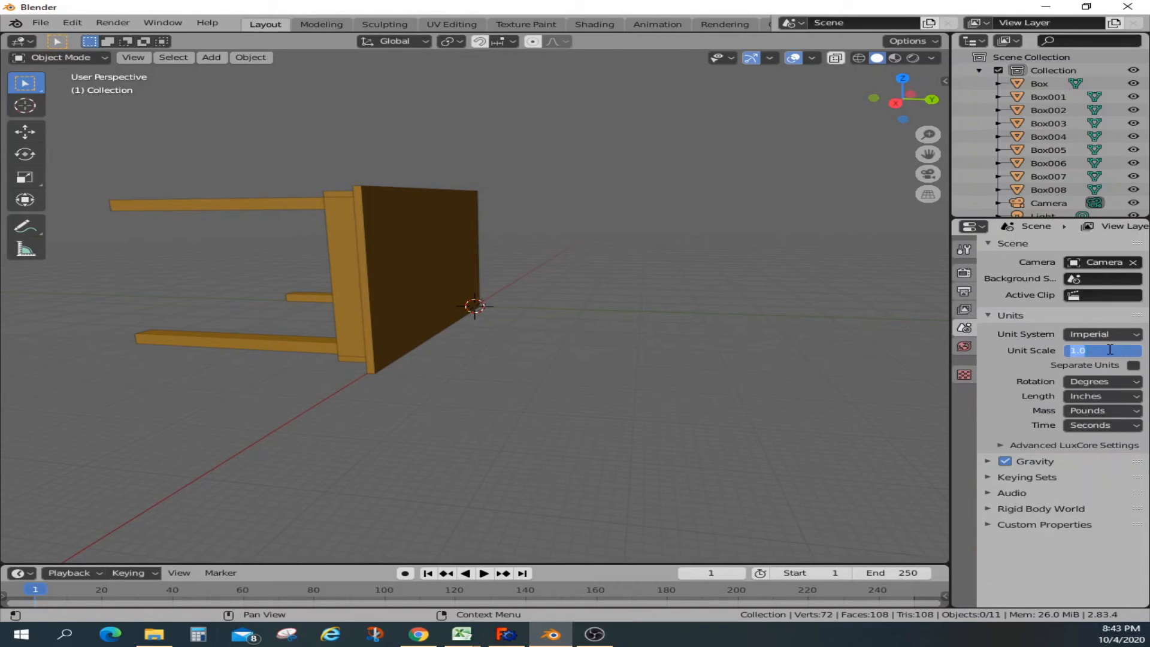
type("0.0")
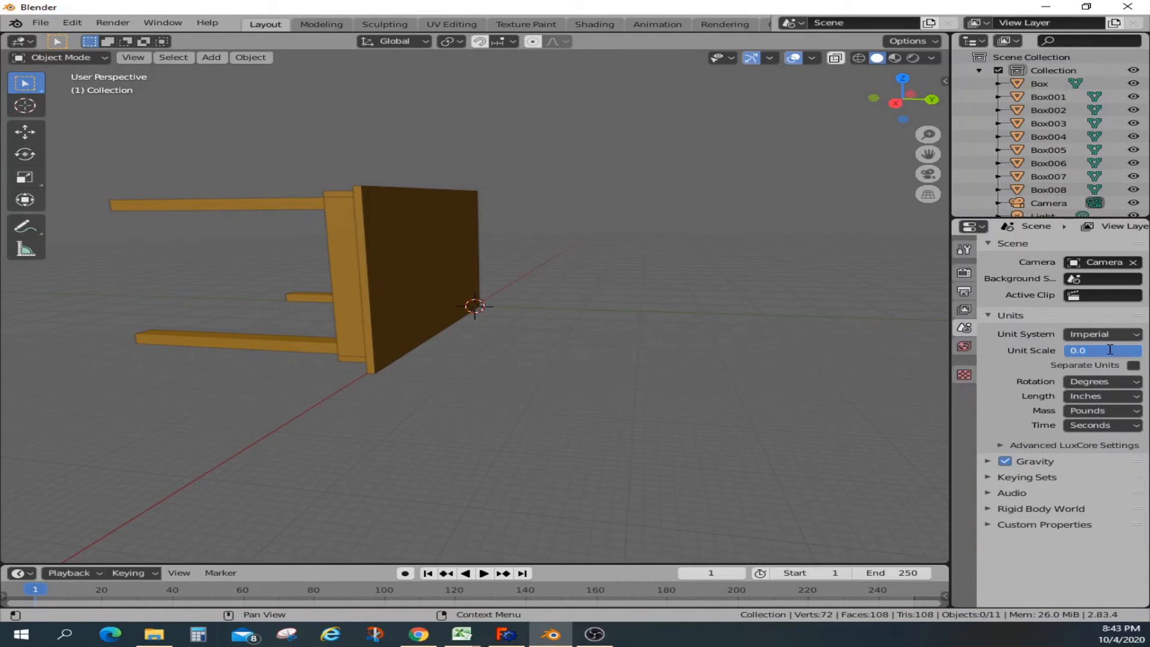
type("0.001000")
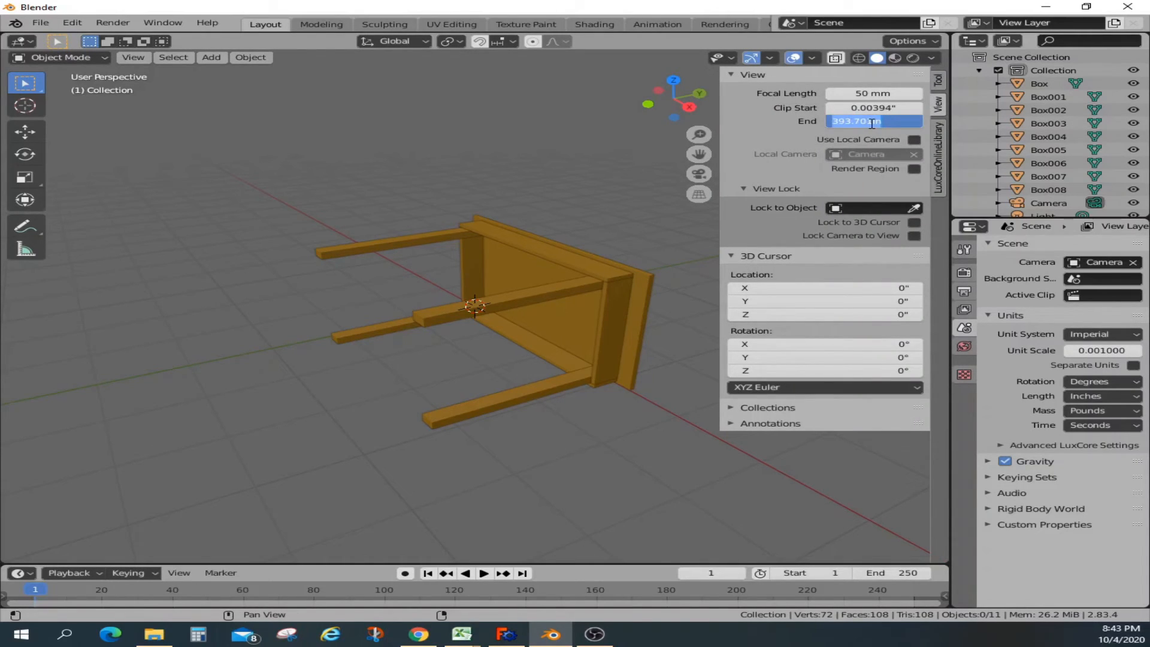
type("10000")
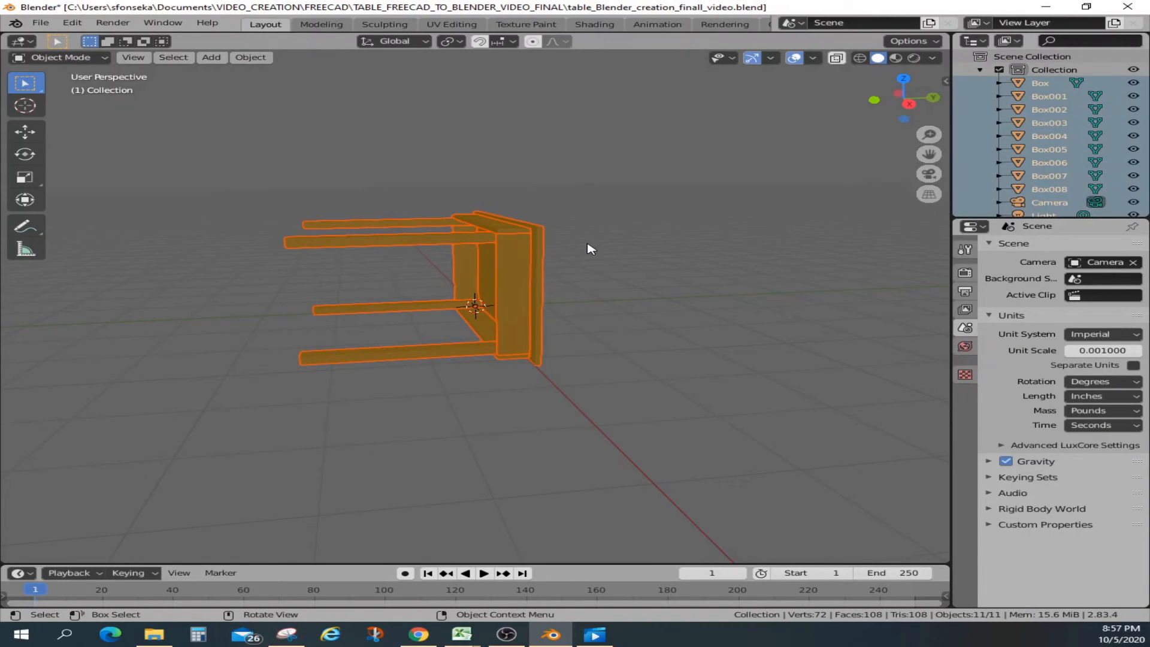
Step: Rotate the table 90° about the X axis to stand upright, then select leg Box006
key("r")
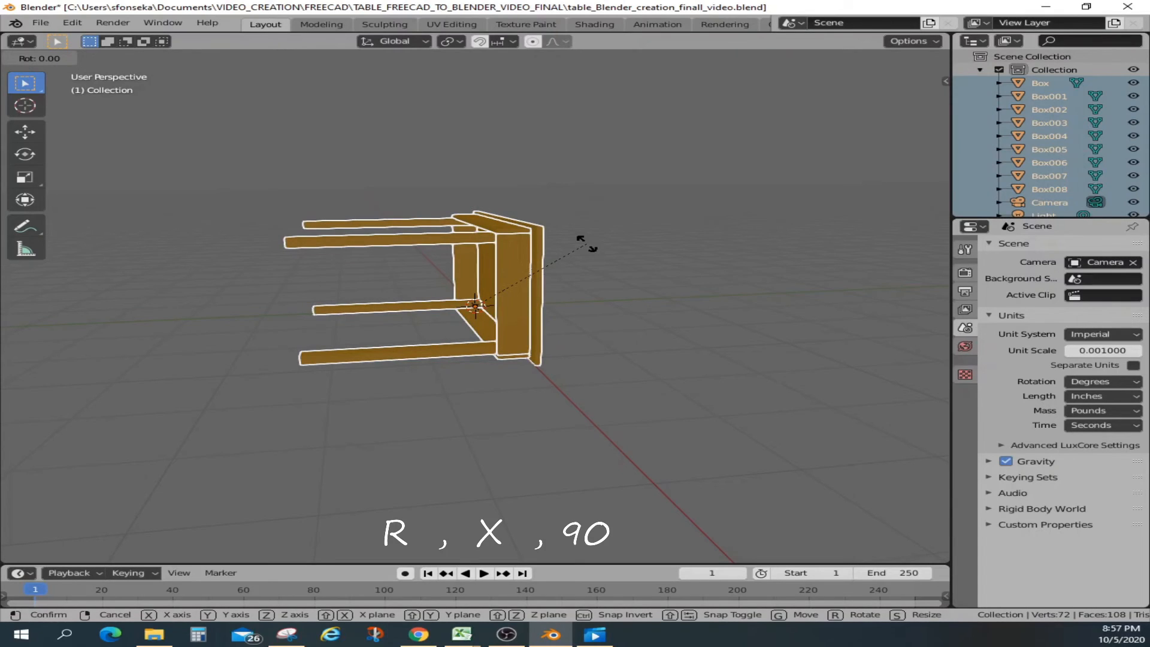
key("x")
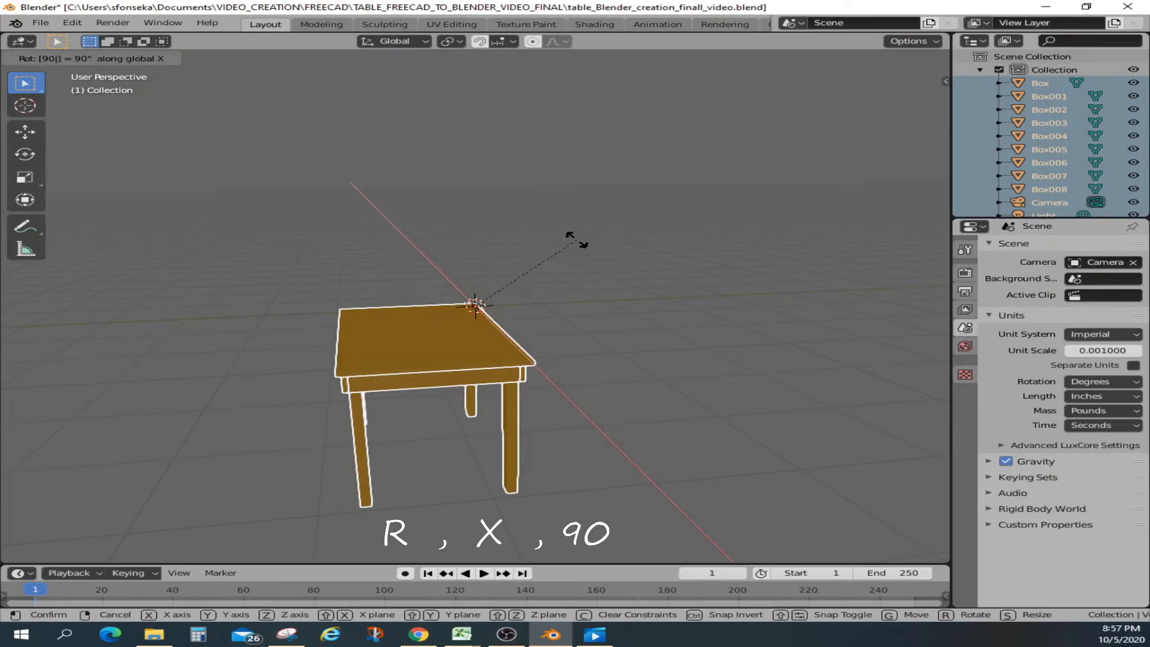
key("Return")
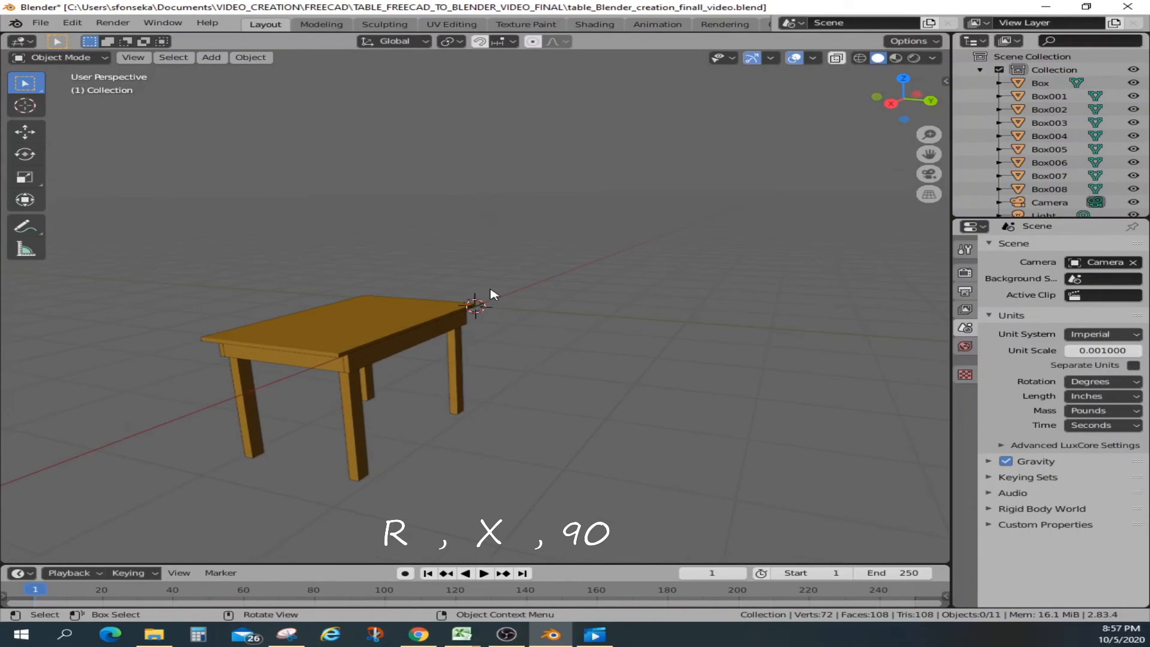
mouse_move(454, 336)
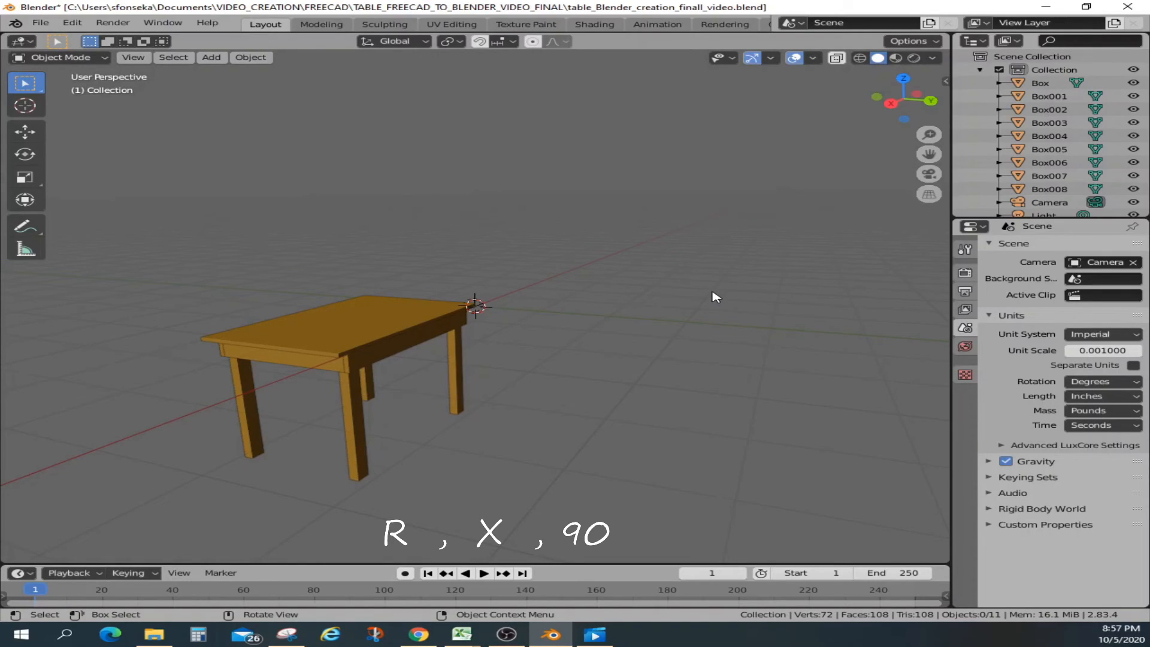
left_click(1050, 162)
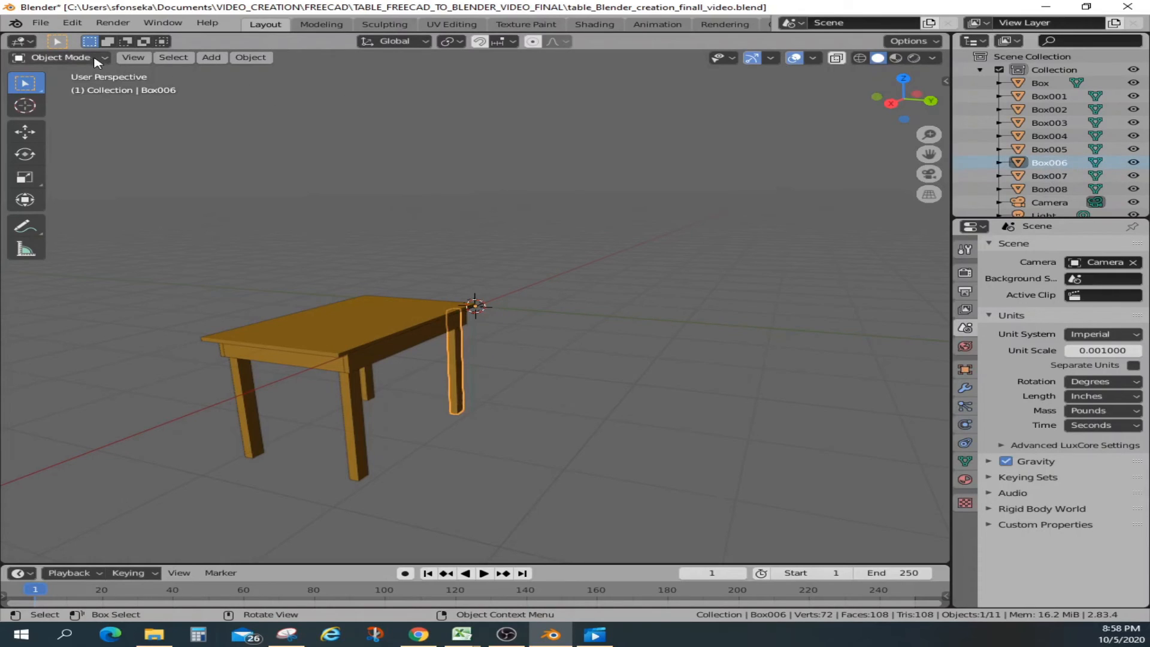
key("Tab")
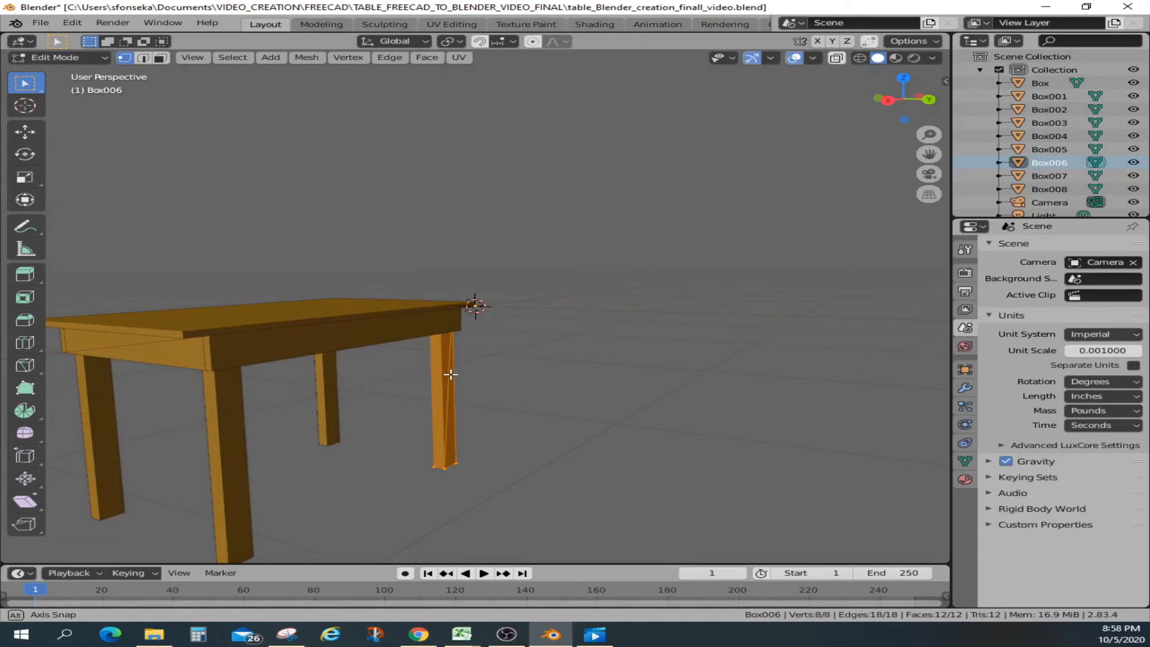
left_click(812, 58)
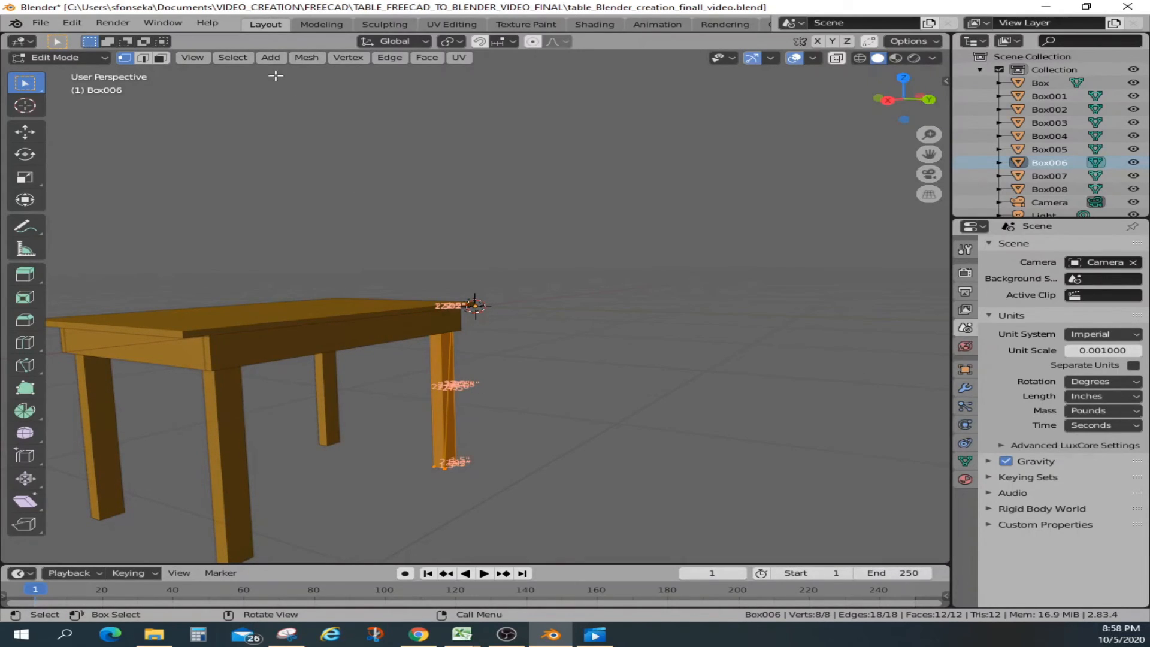
mouse_move(442, 407)
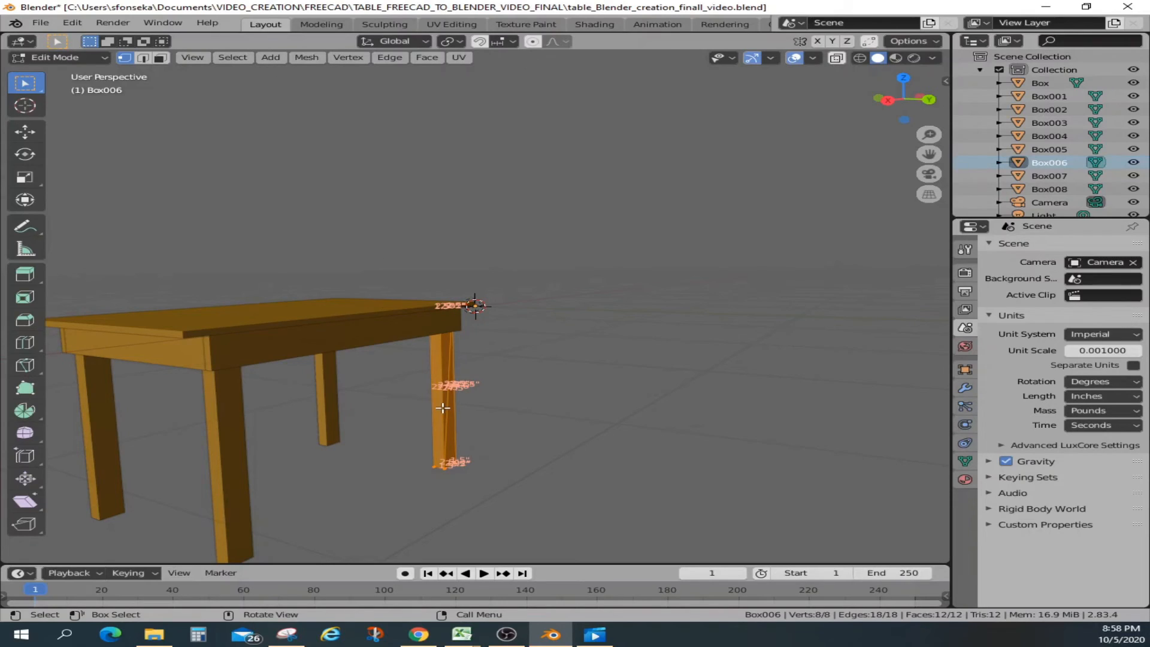
mouse_move(315, 75)
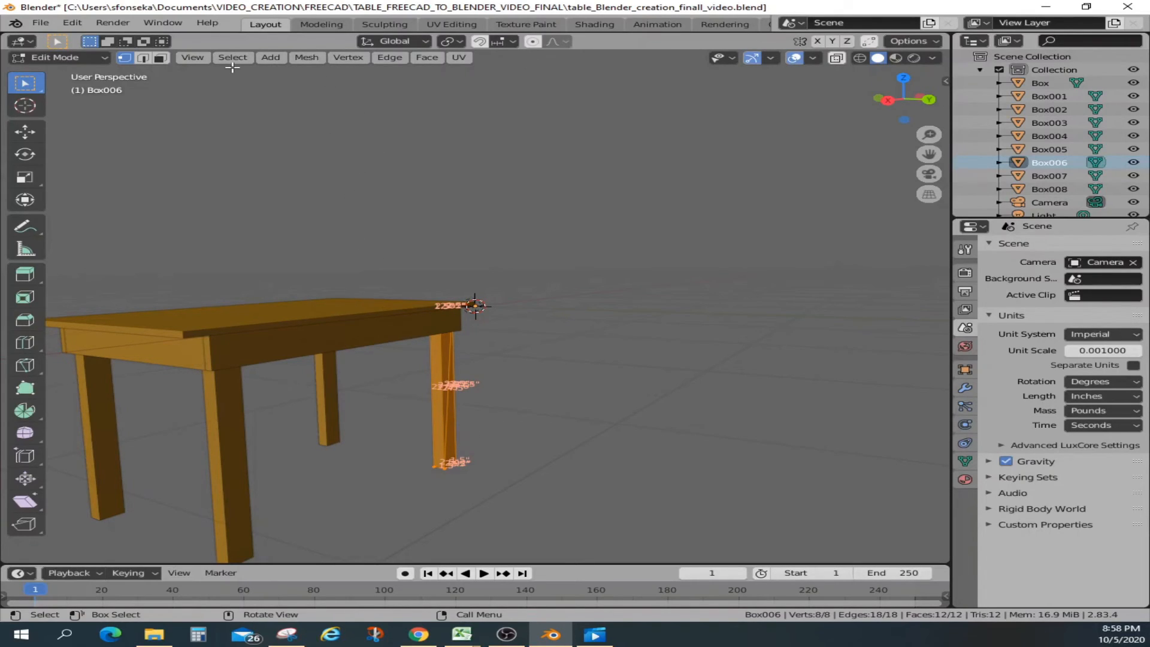
left_click(232, 57)
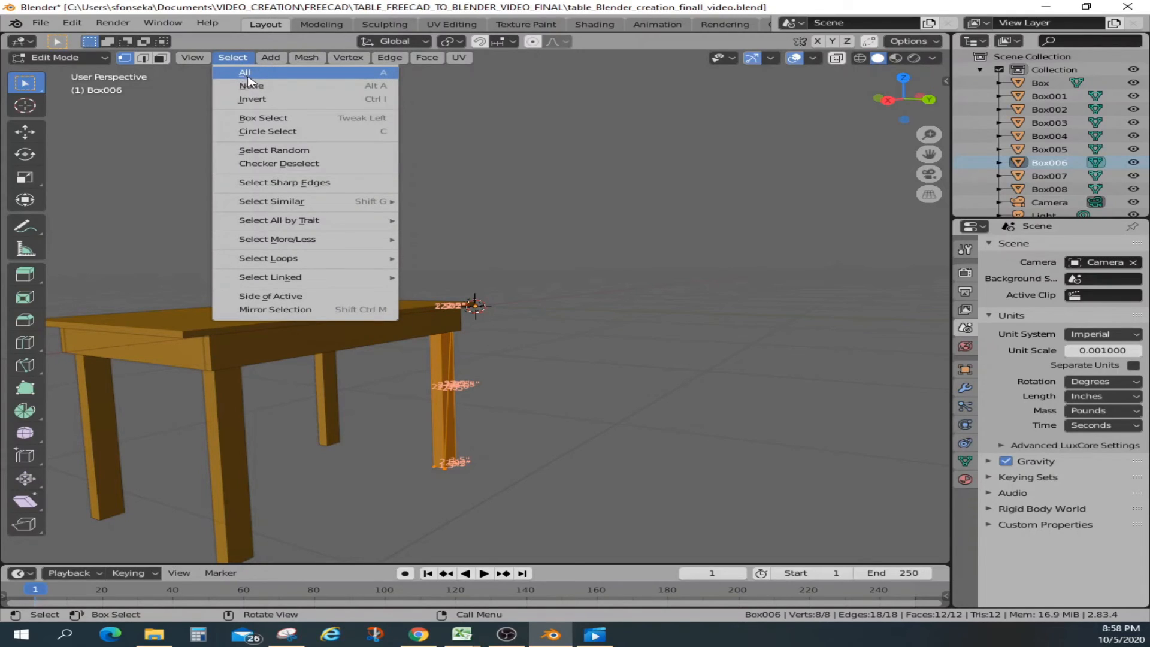
left_click(251, 85)
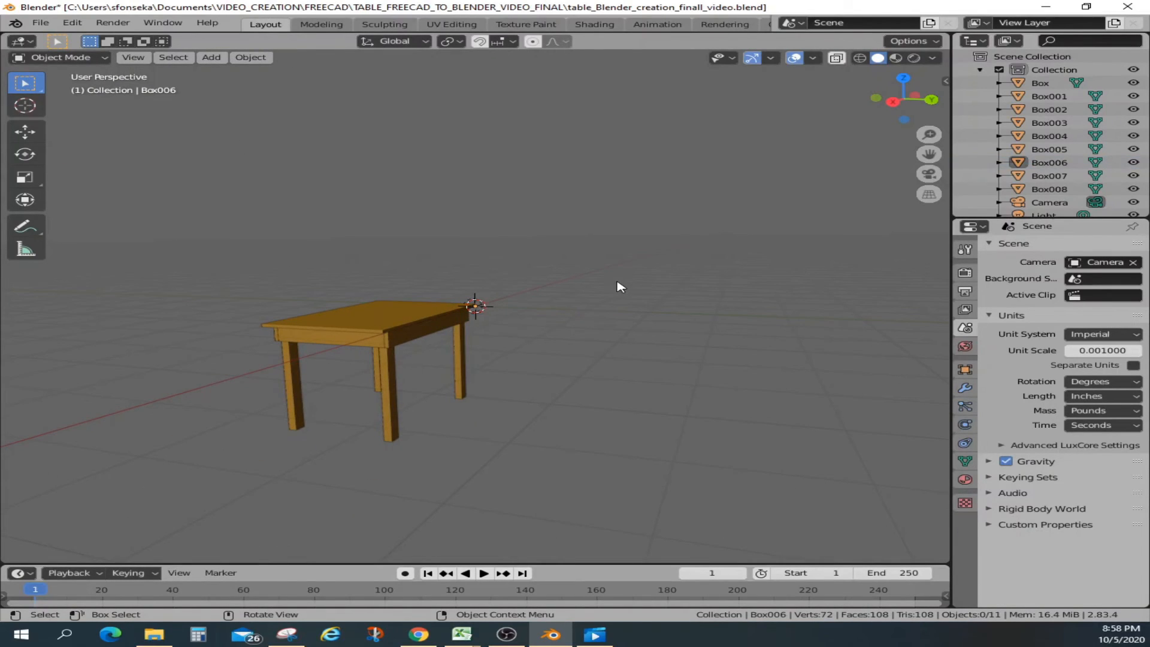
Step: Move the whole table up above the grid, then hide all parts except tabletop Box001
key("g")
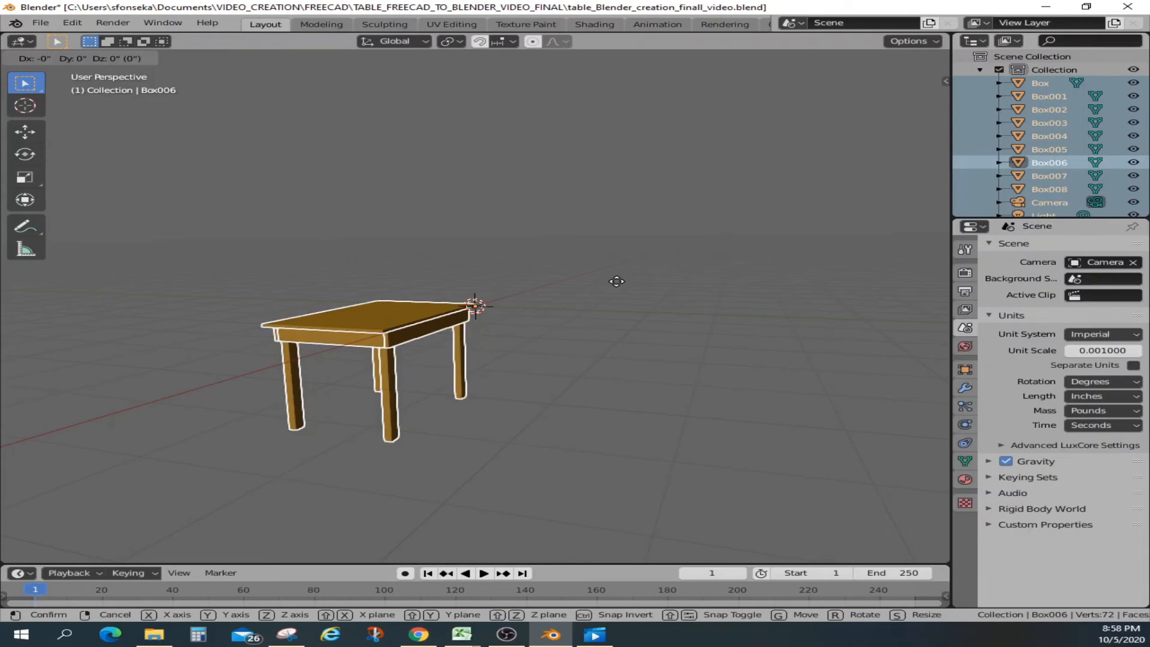
key("z")
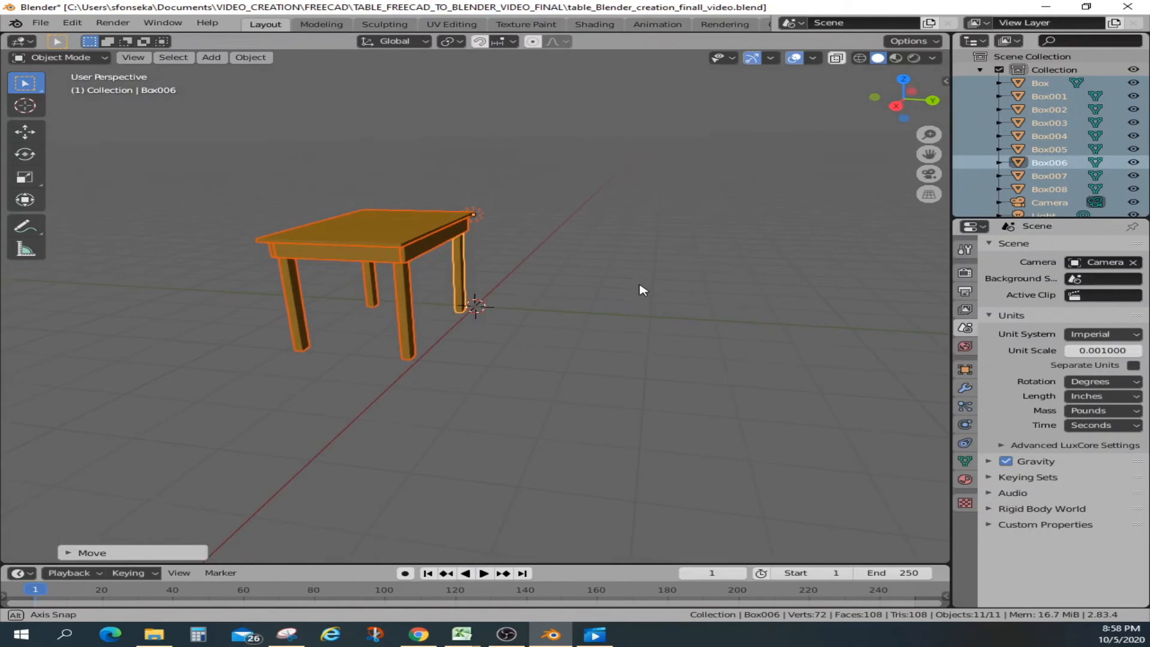
left_click(630, 286)
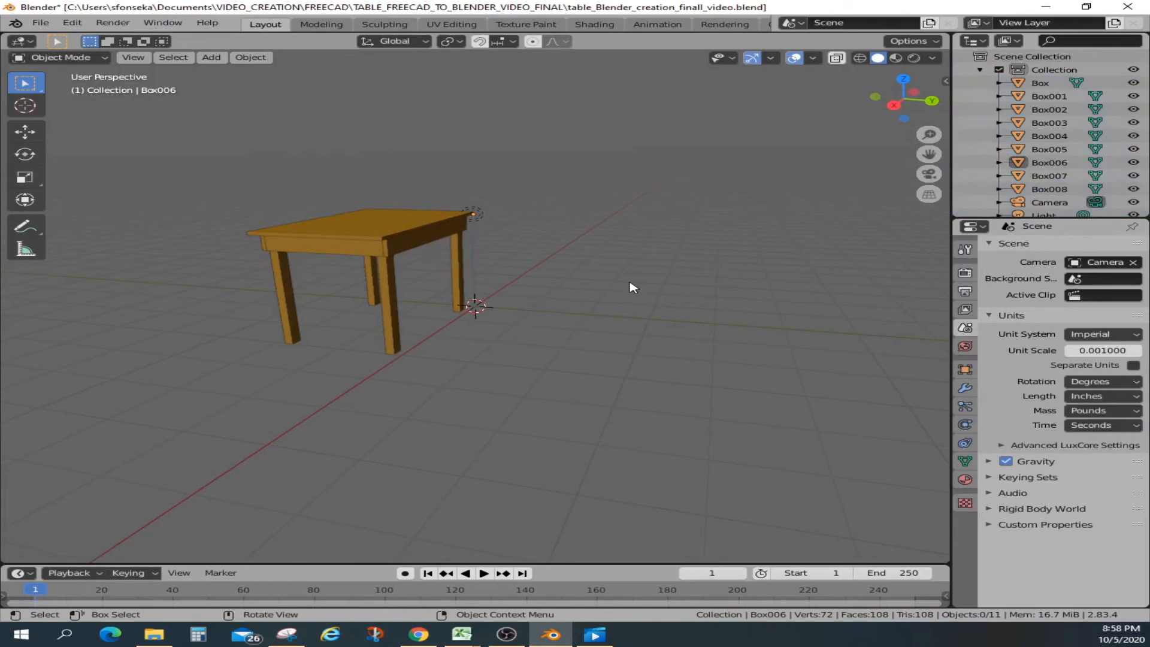
left_click_drag(633, 287, 525, 302)
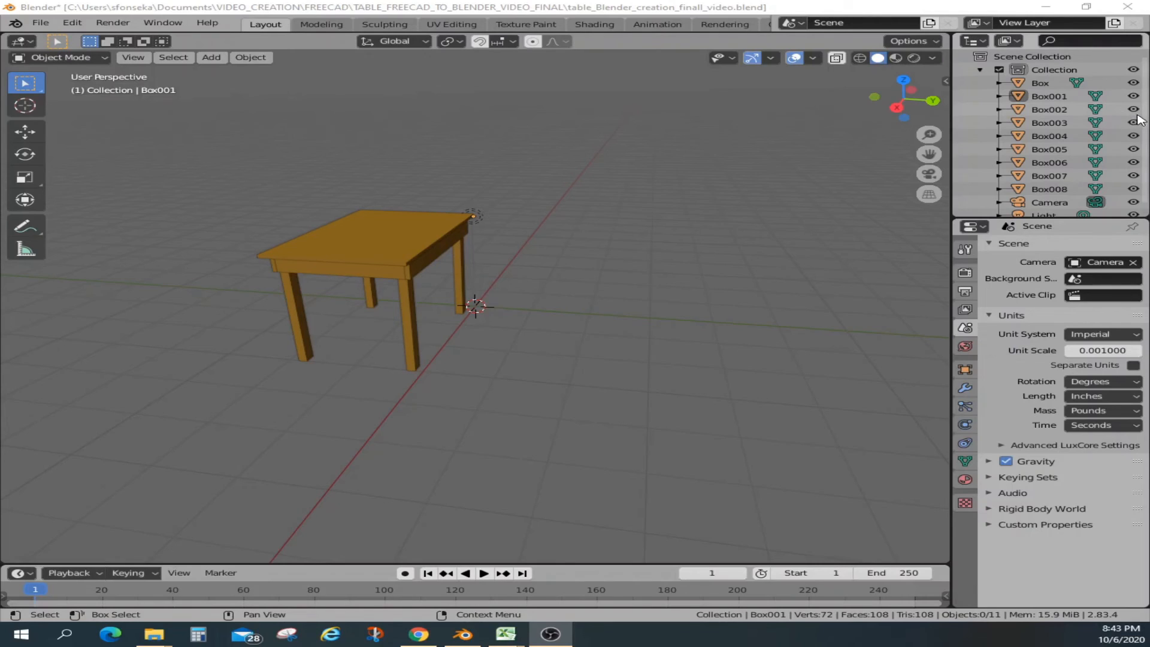
left_click(1134, 122)
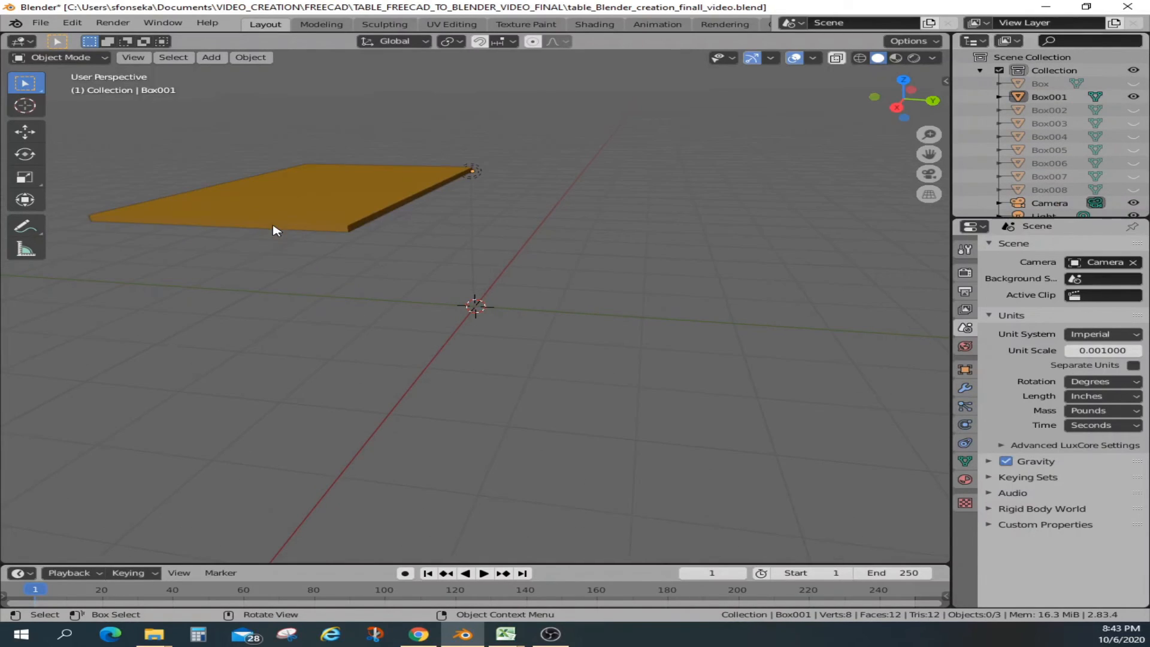
left_click_drag(275, 229, 522, 218)
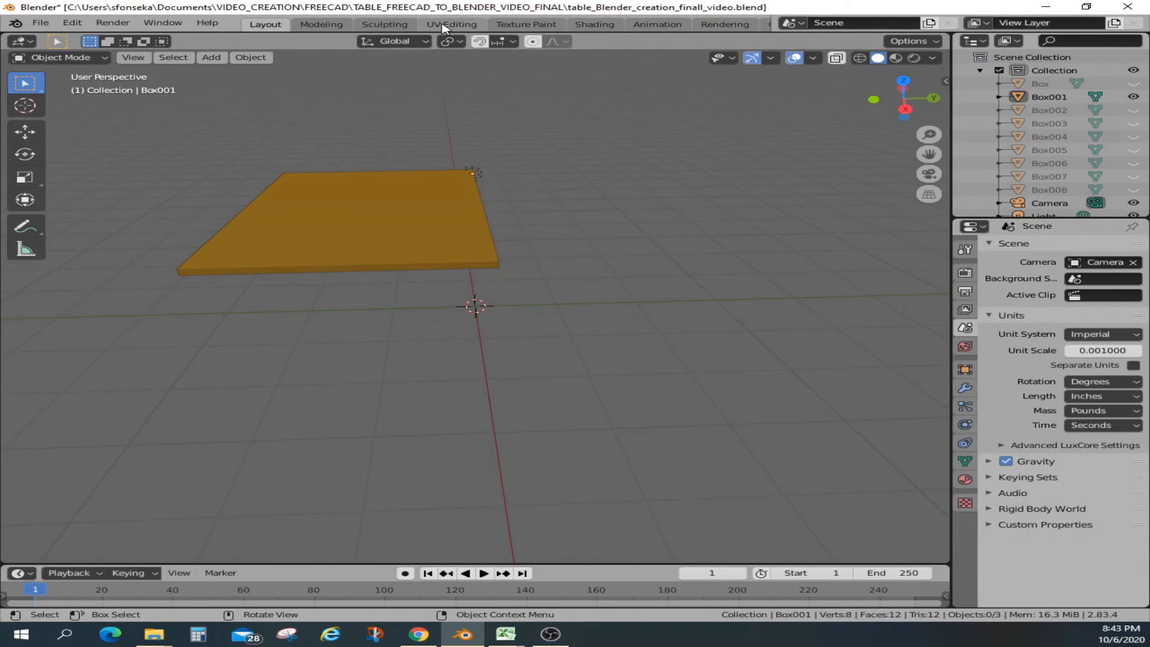
Step: Open tabletop Box001 in the UV Editing workspace and set the view Clip End to 1000
left_click(451, 24)
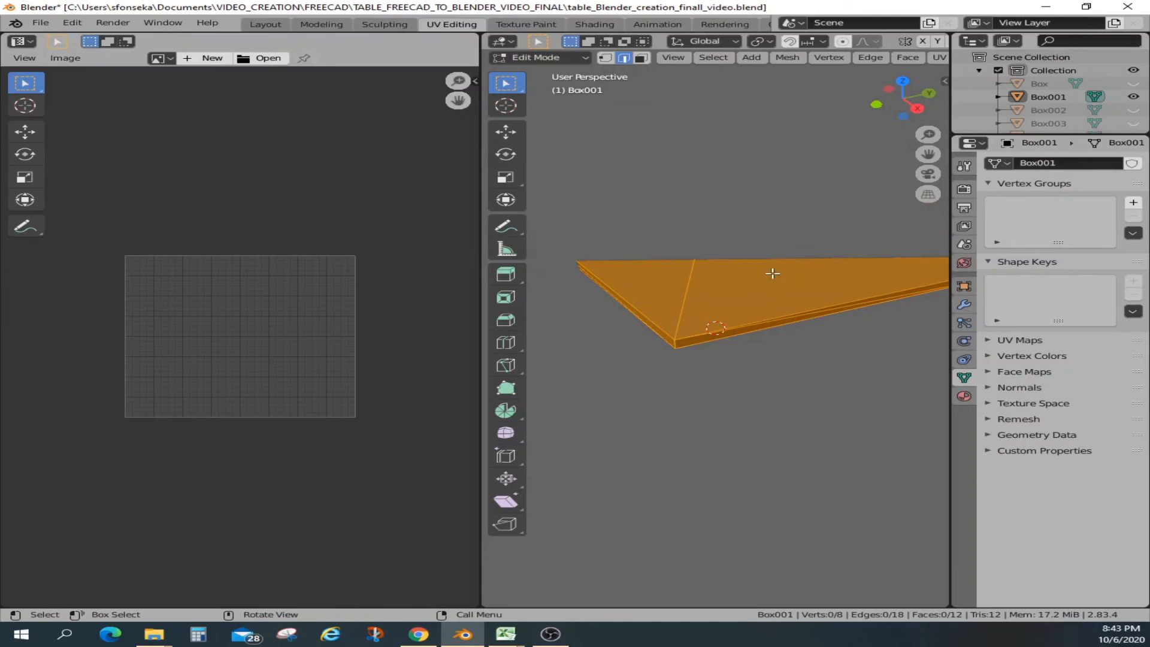
left_click(940, 80)
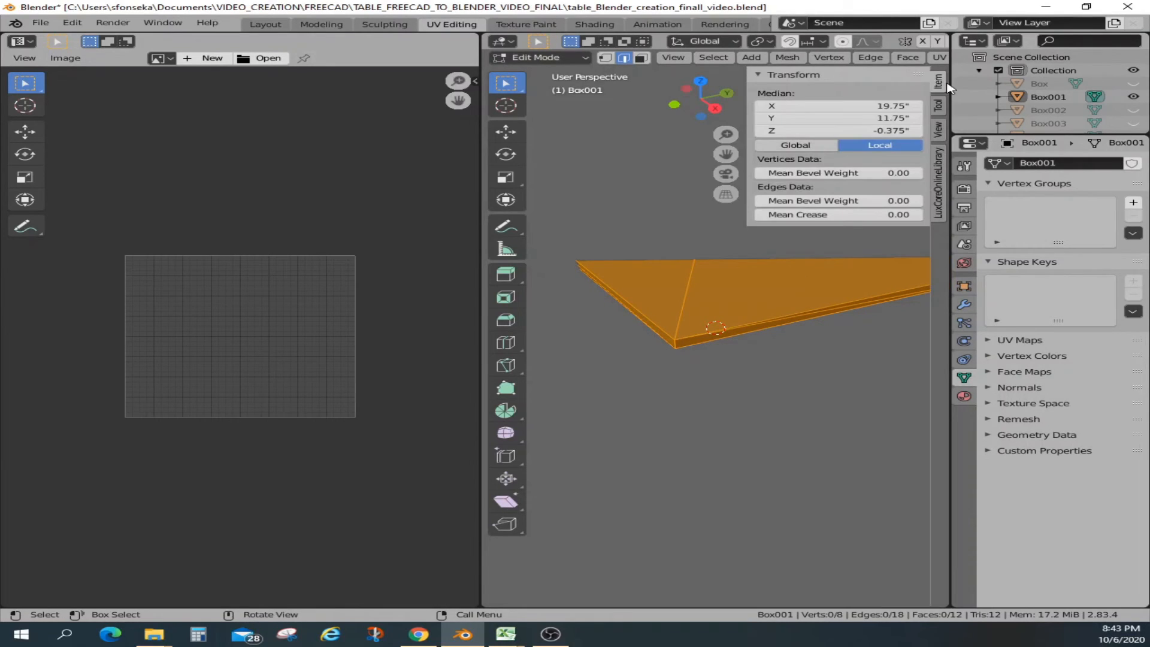
left_click(938, 123)
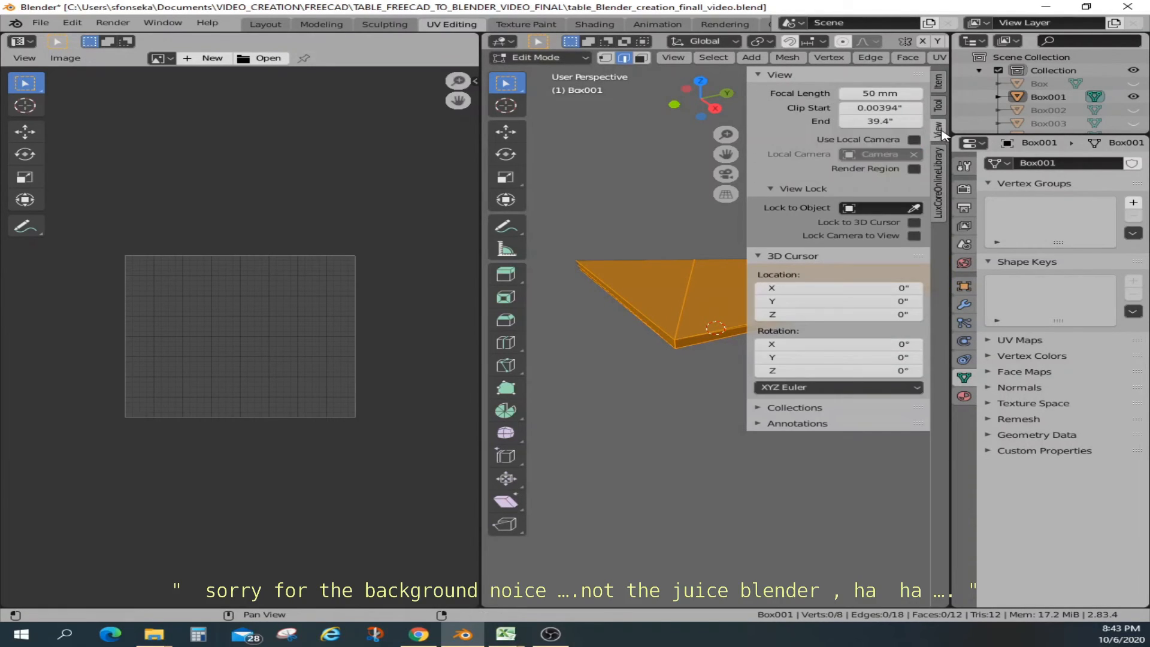
left_click(879, 121)
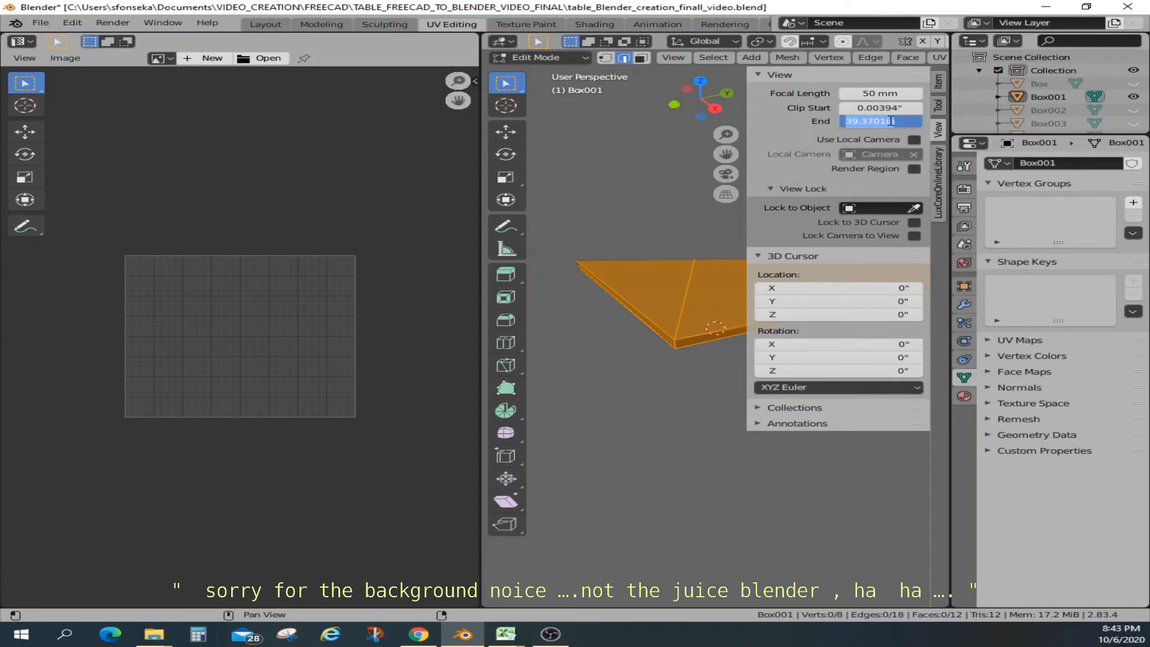
type("1000")
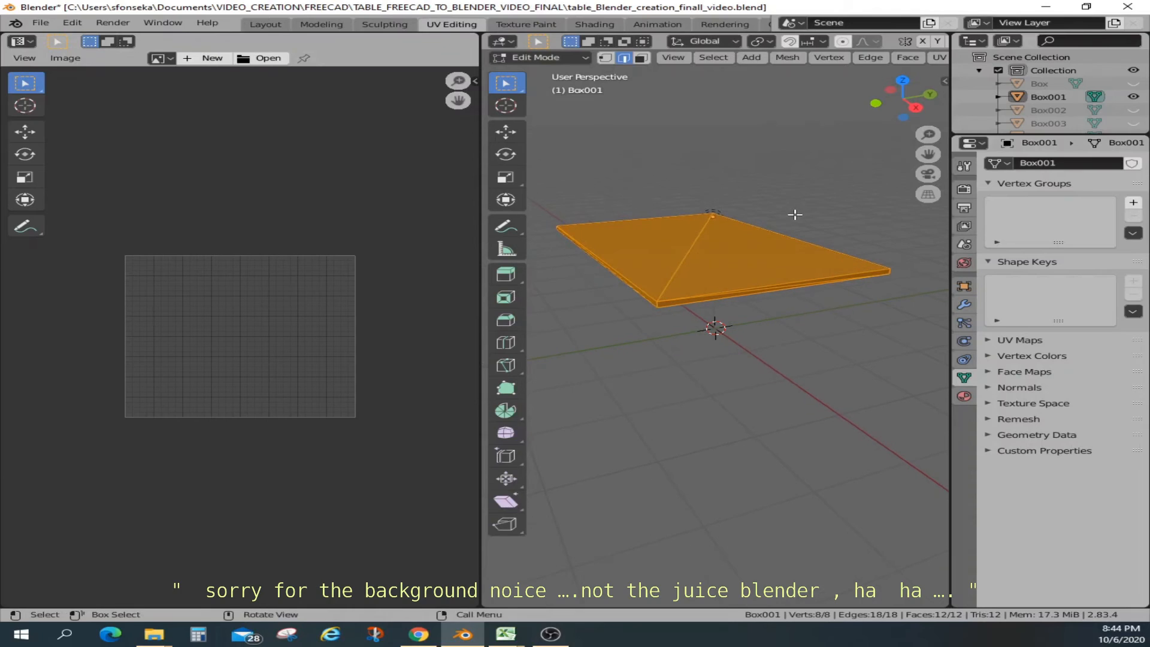
mouse_move(697, 231)
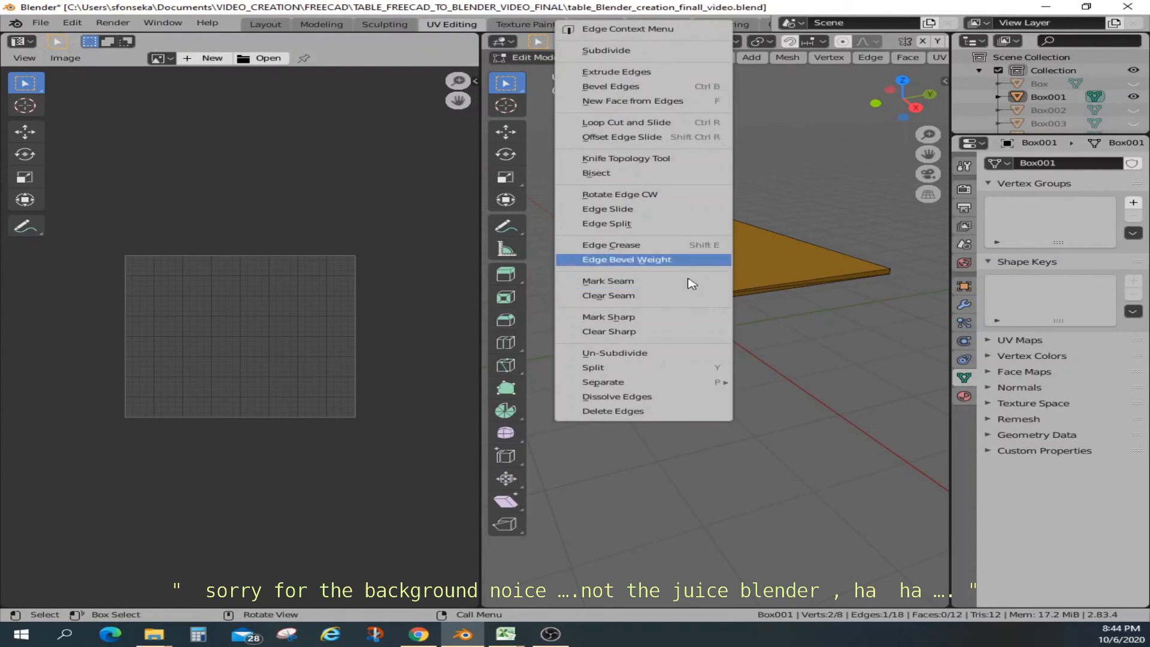
Step: Dissolve the diagonal edges on Box001, leaving a clean 12-edge, 6-face box
left_click(616, 396)
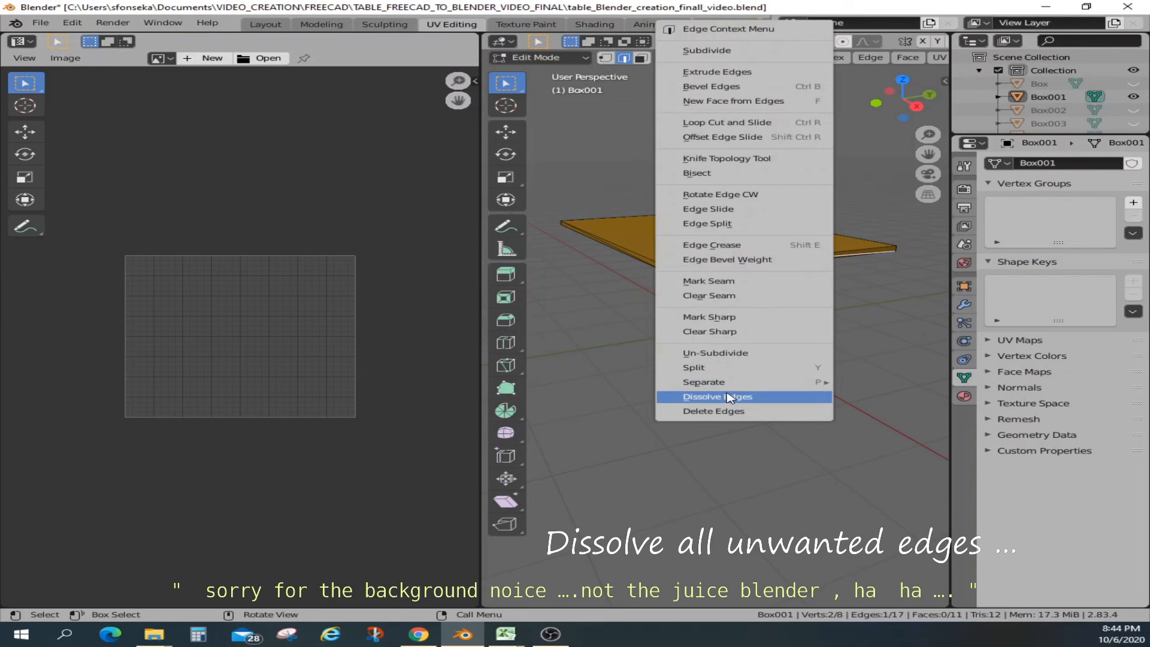
left_click(716, 396)
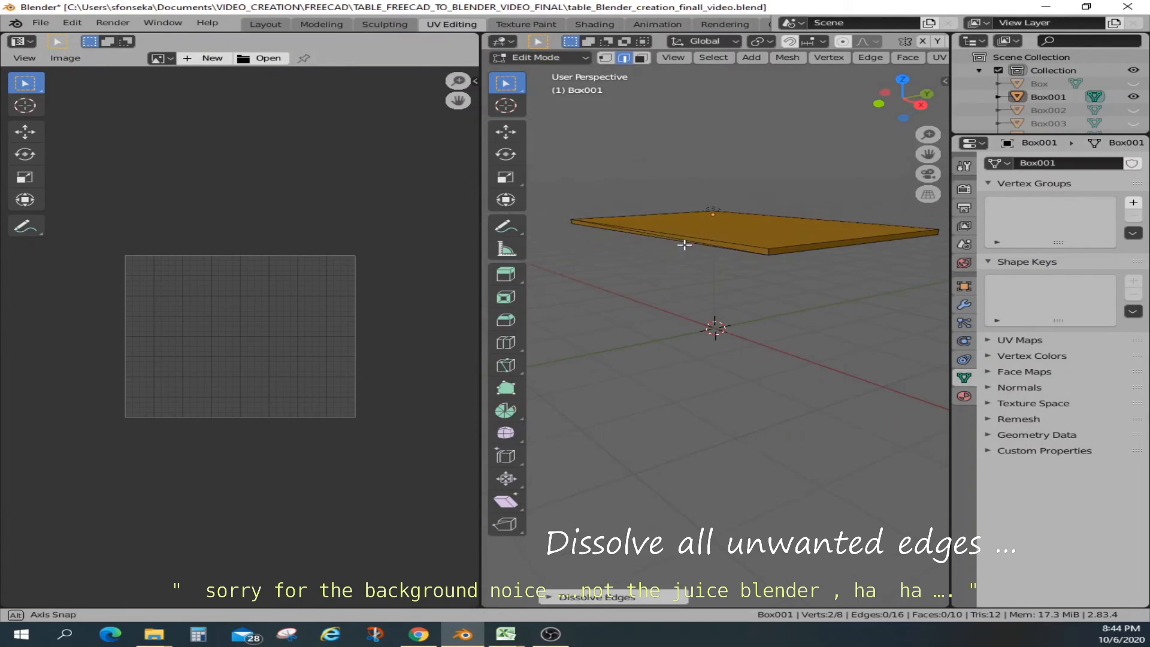
right_click(686, 244)
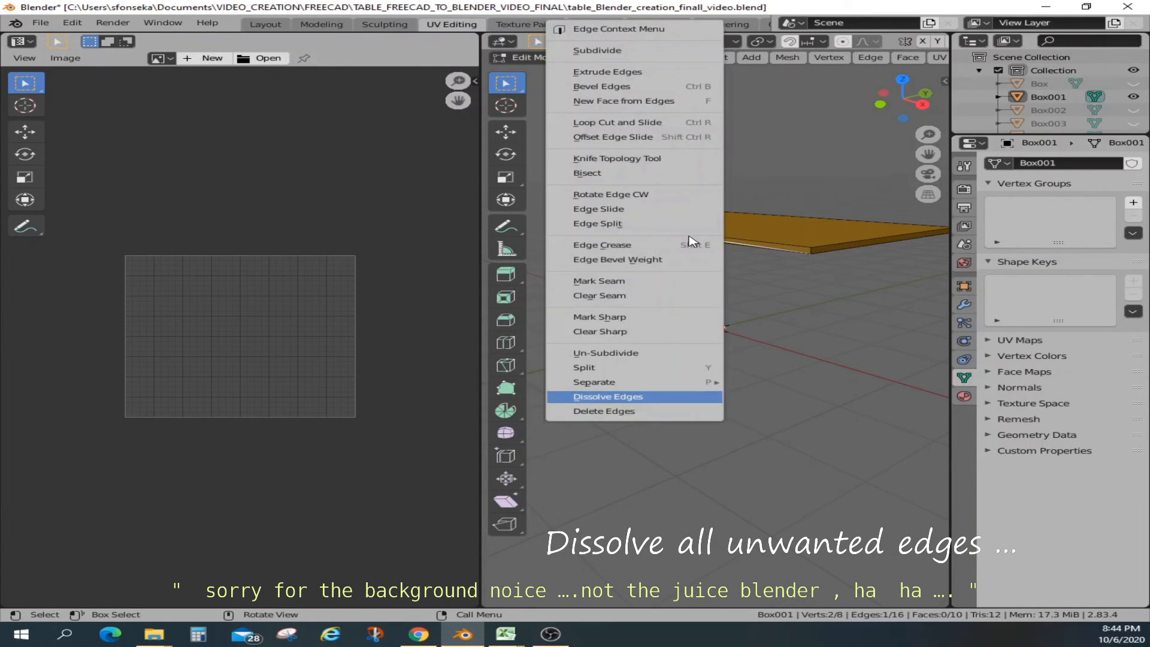
left_click(608, 396)
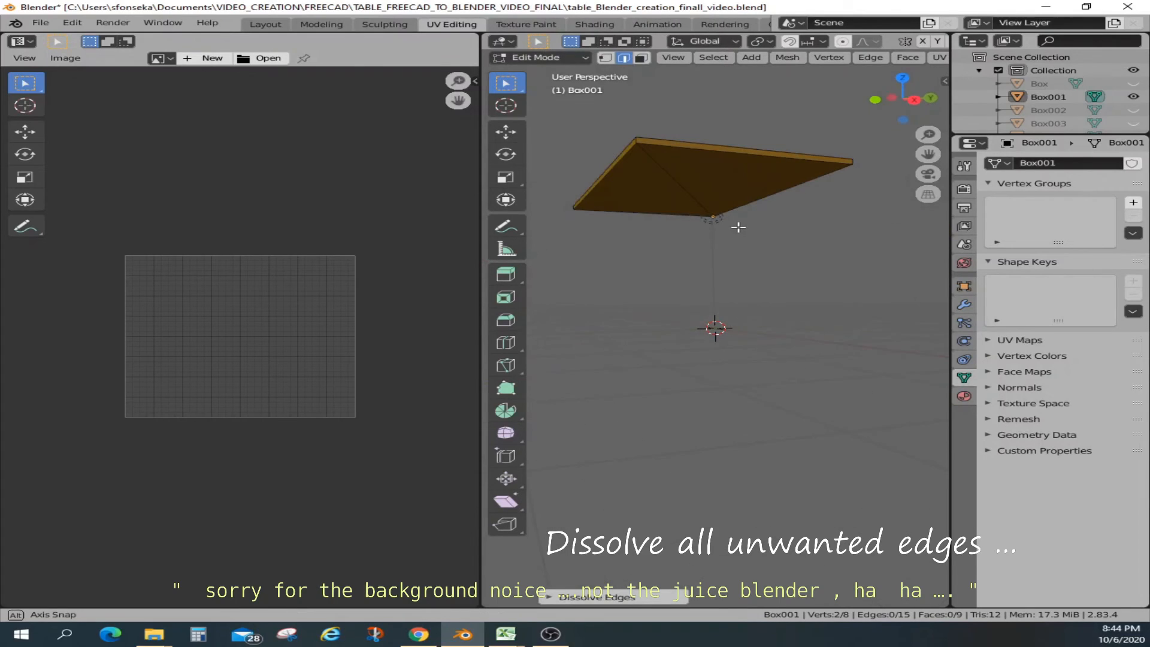
right_click(738, 228)
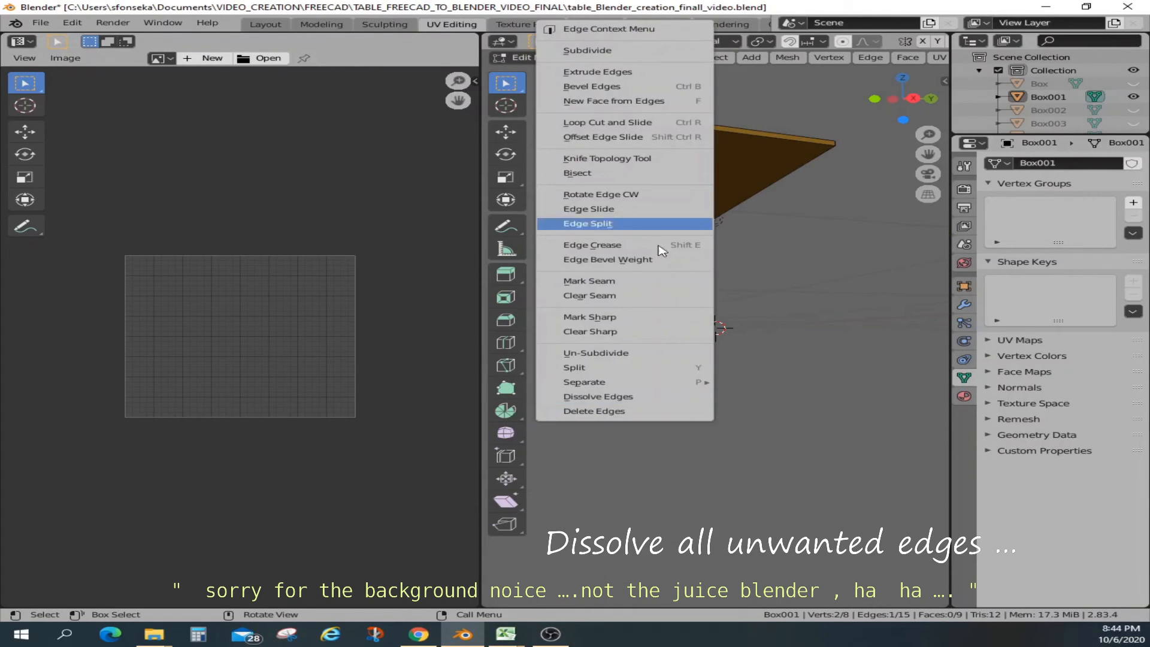
left_click(598, 396)
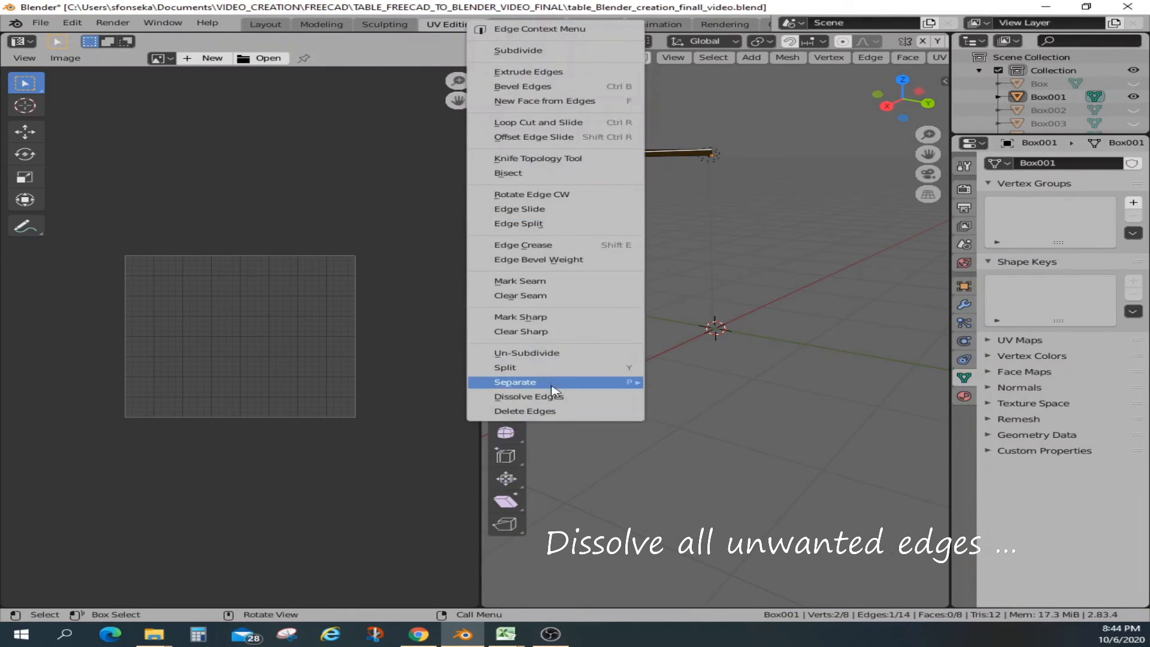
left_click(529, 396)
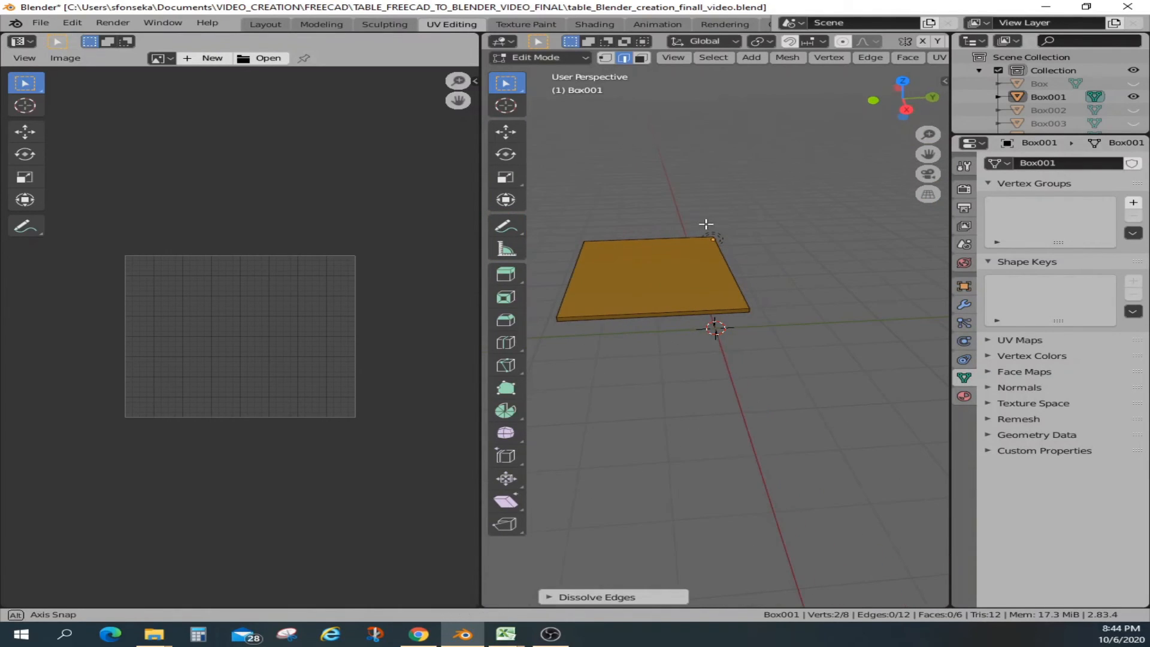
Step: Select a chain of rim edges on Box001 and mark them as seams
left_click_drag(706, 224, 735, 218)
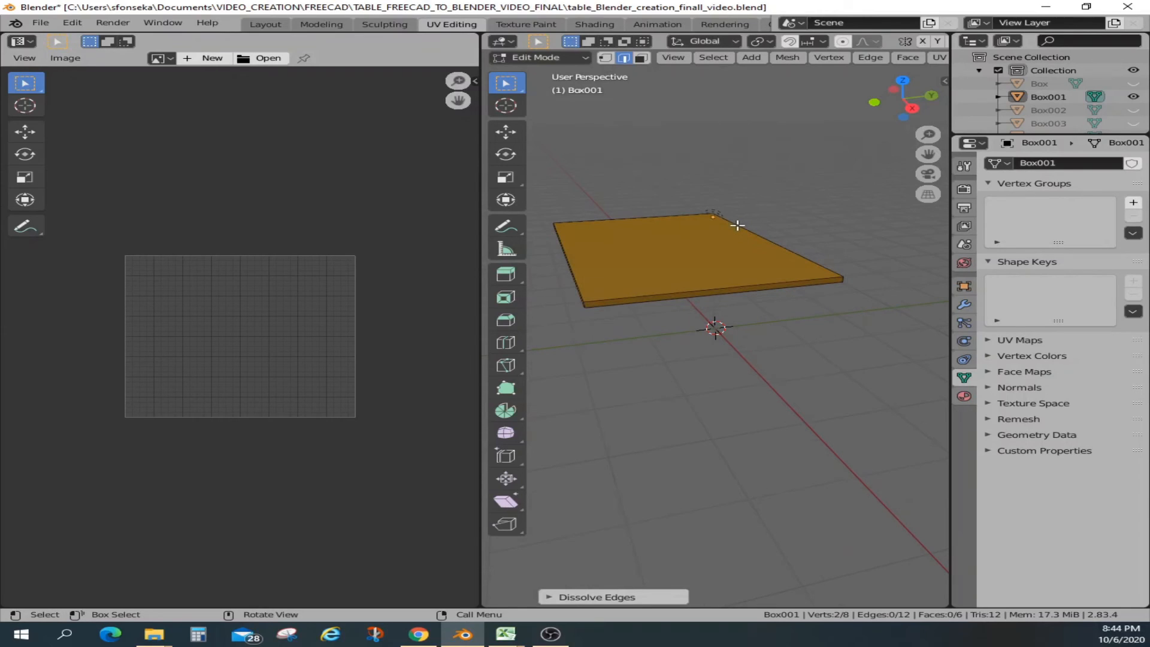
mouse_move(748, 220)
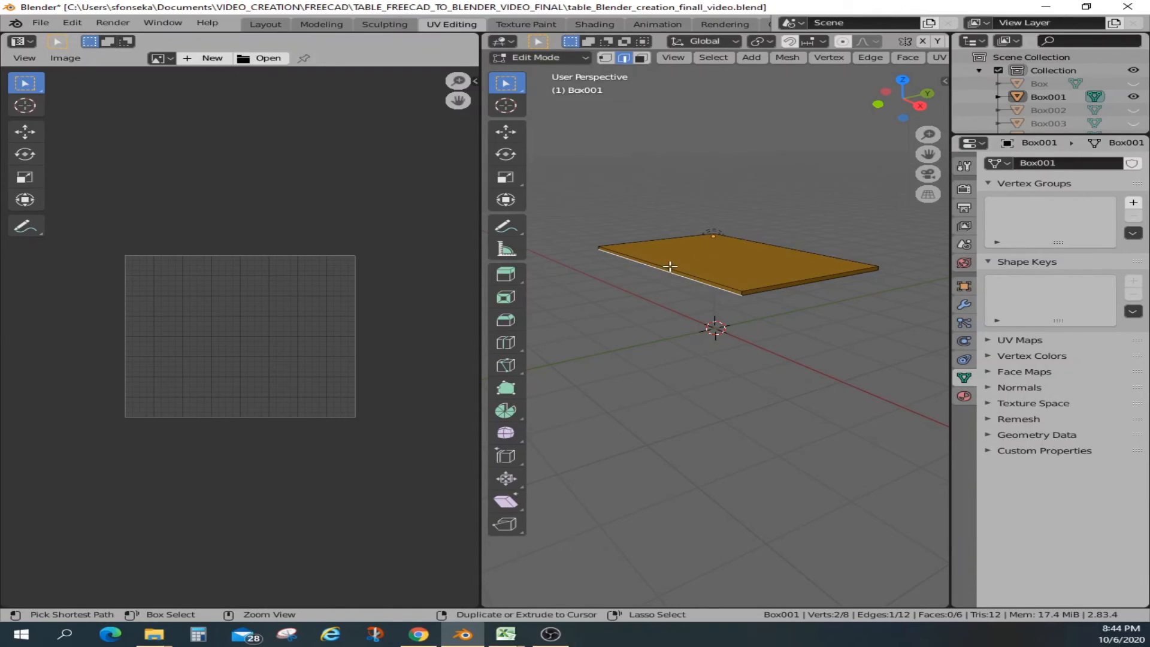
left_click(792, 282)
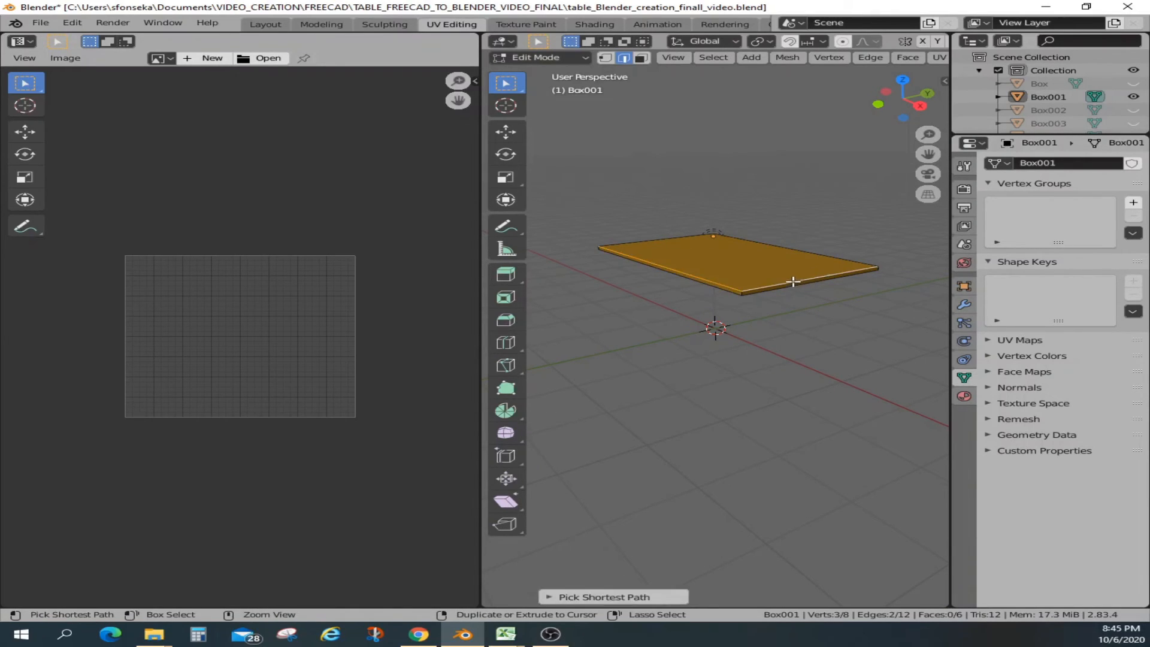
left_click(752, 291)
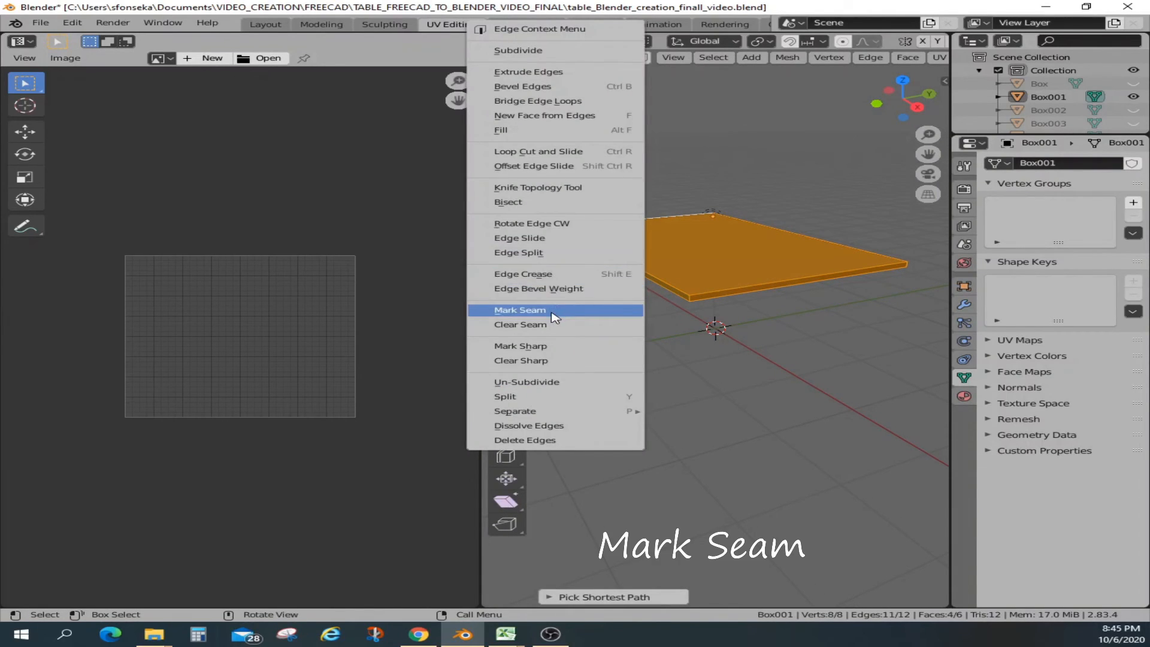
left_click(520, 309)
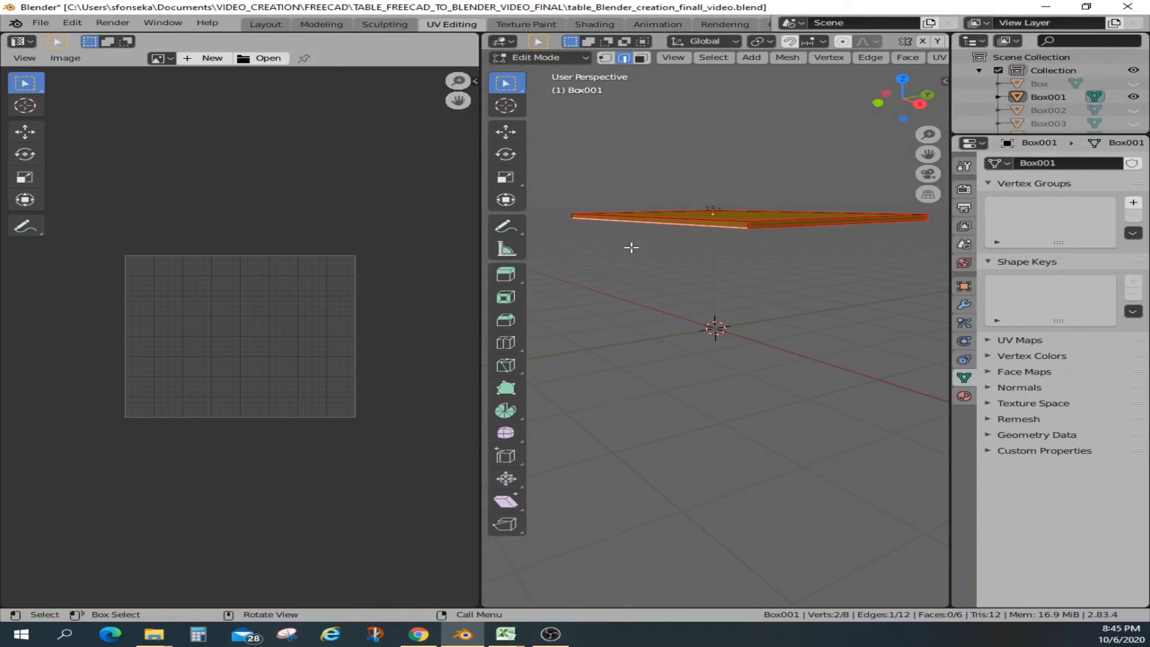
Step: Select all tabletop faces, unwrap them into UV islands, and select the tall left island
key("a")
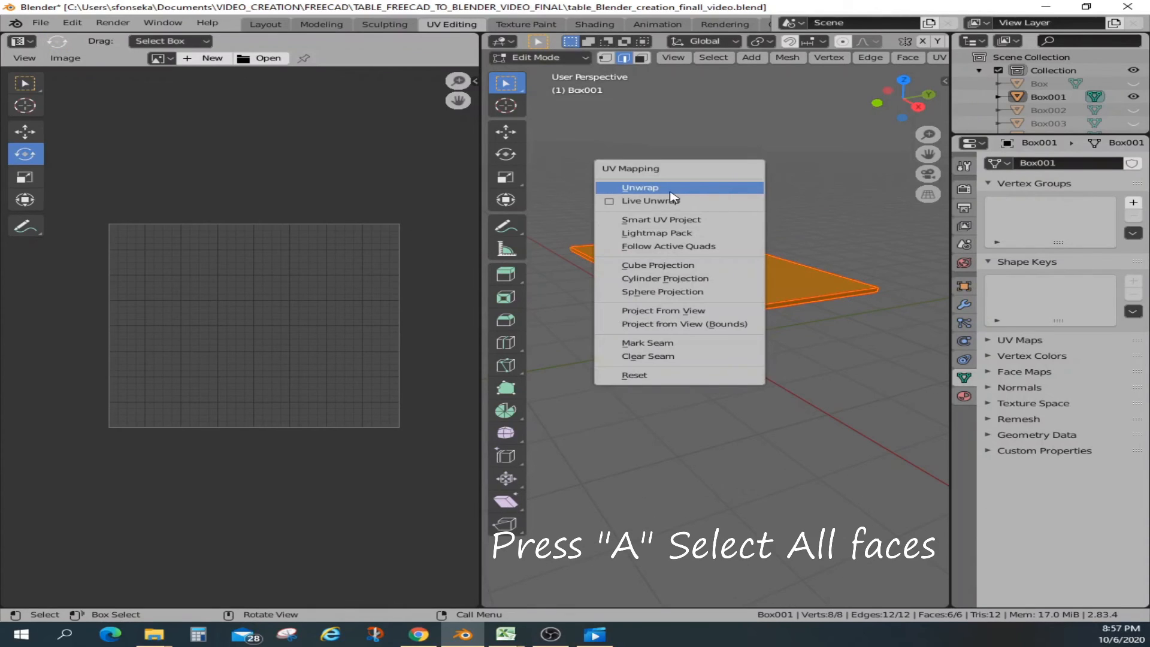
left_click(640, 187)
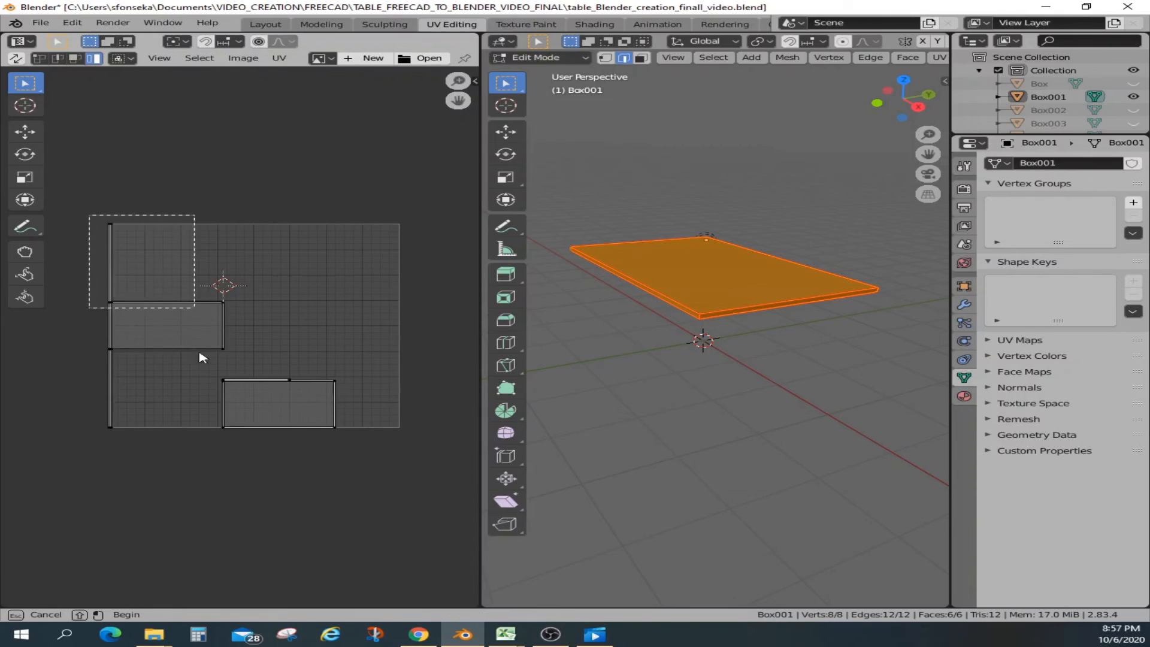
left_click(165, 327)
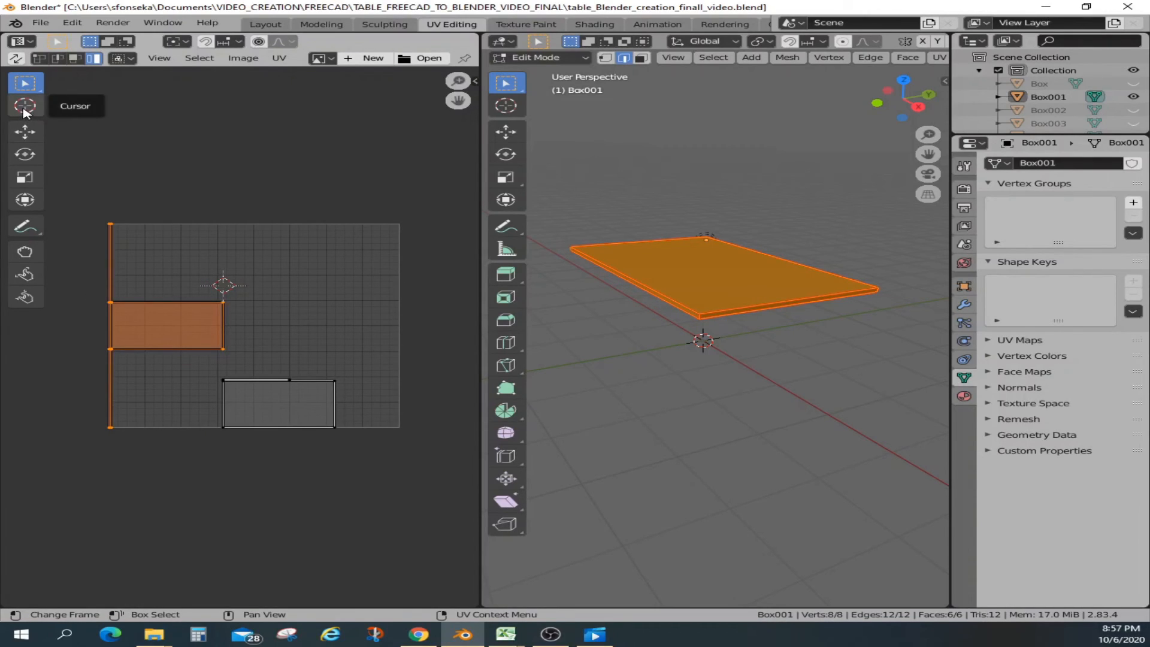
Step: Rotate both large tabletop UV islands 90° to stand upright, one above the other
left_click(25, 154)
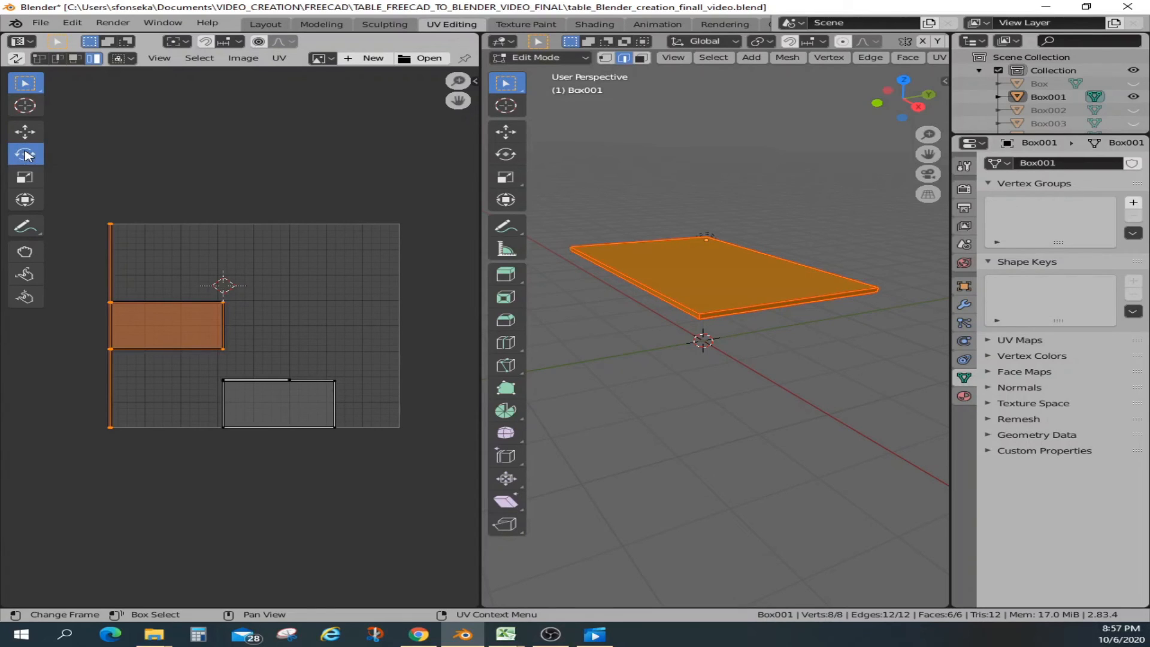
left_click(25, 154)
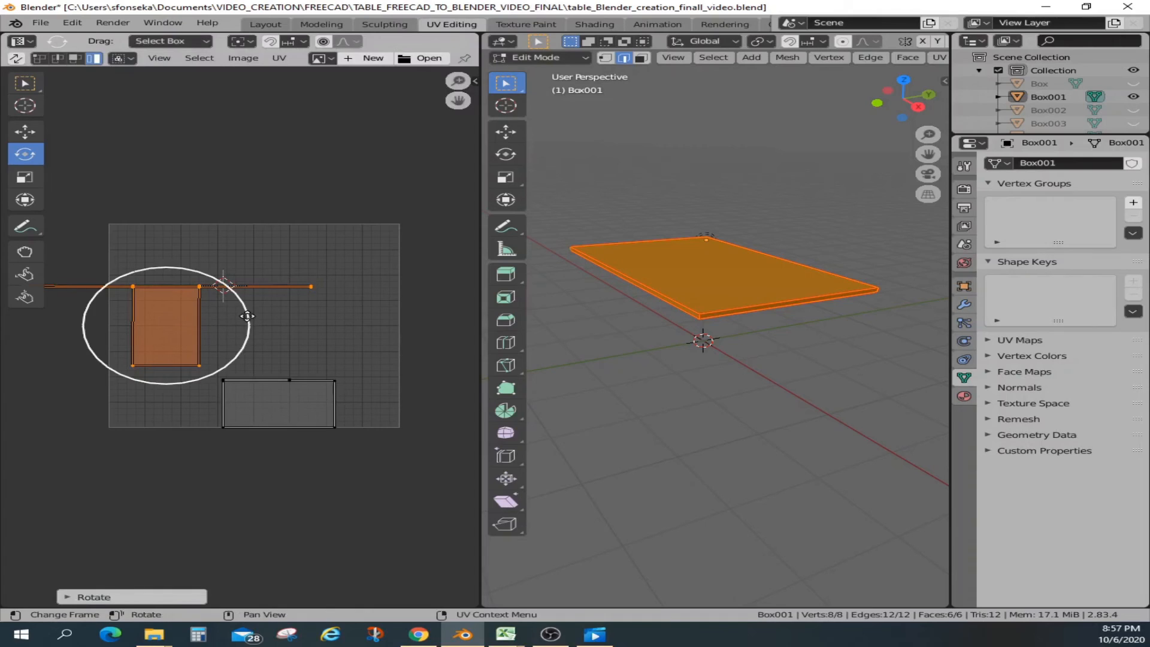
left_click(26, 131)
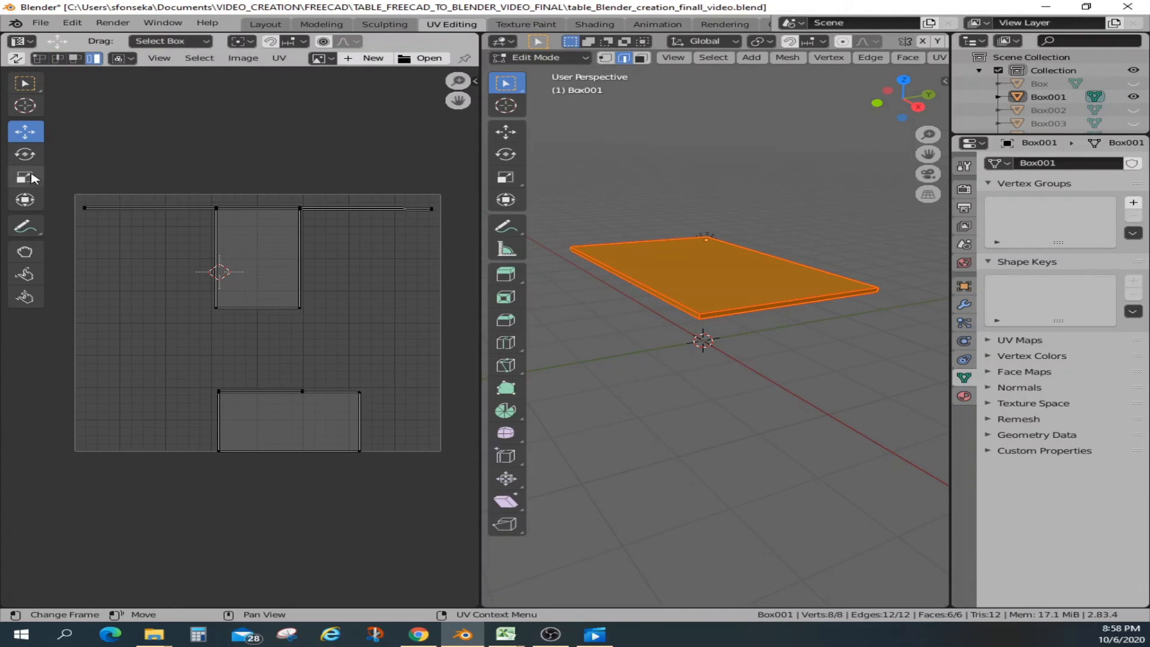
left_click(24, 83)
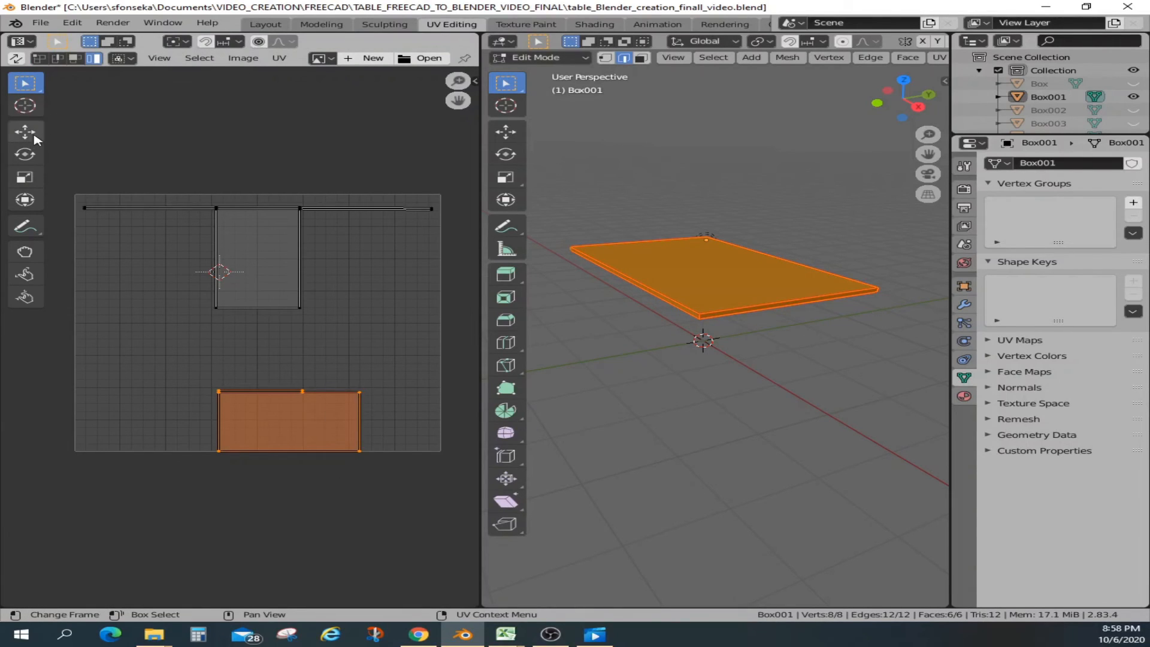
left_click(24, 154)
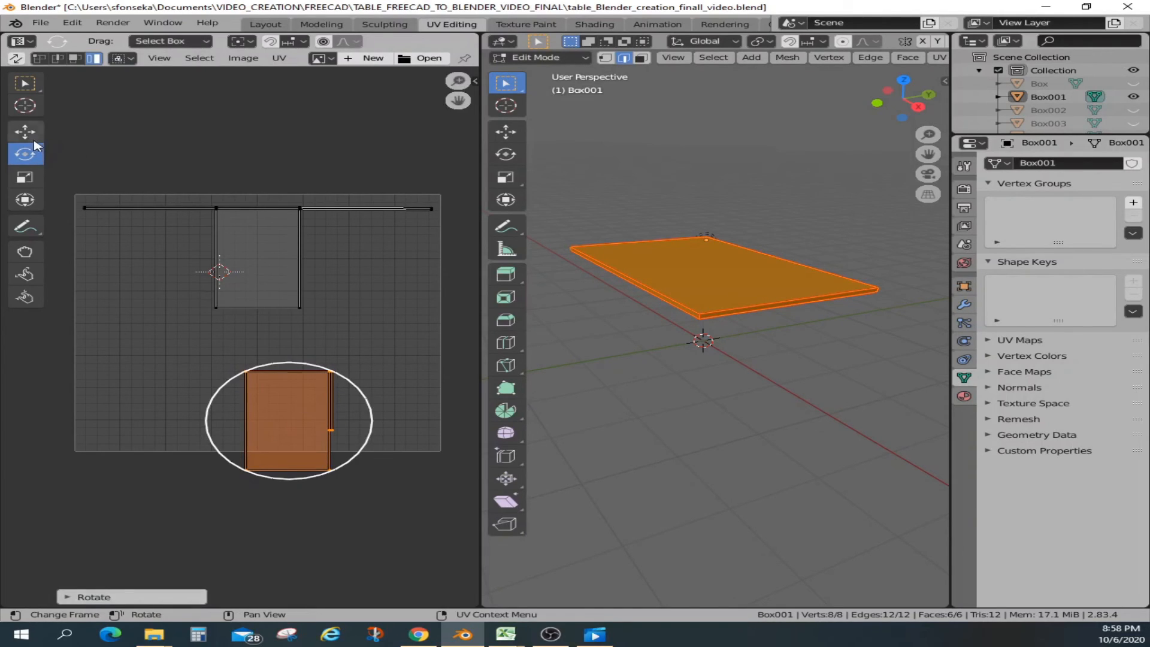
left_click_drag(288, 421, 264, 388)
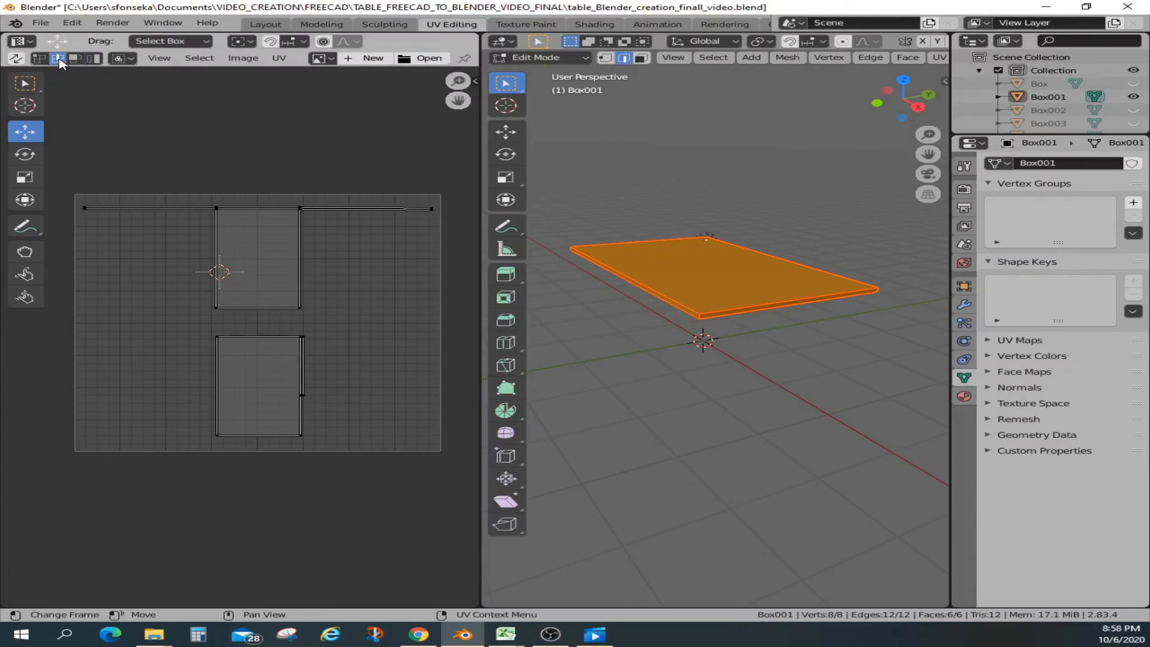
Step: Rotate the thin edge strip about -90° and move it between the two large islands
left_click(301, 395)
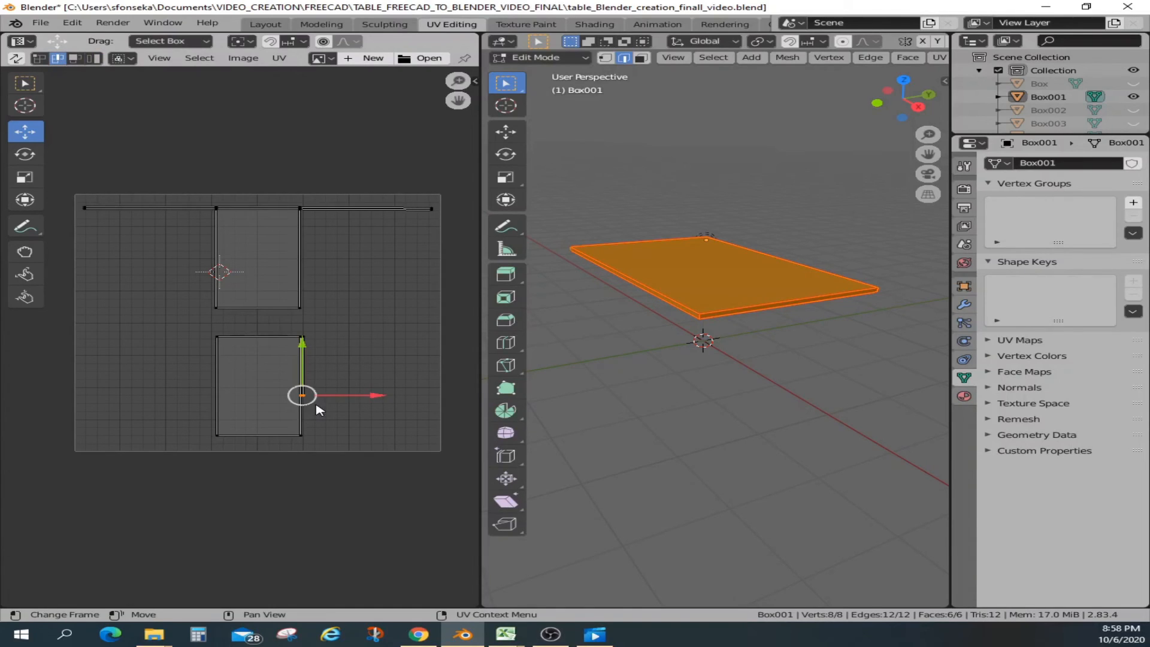
mouse_move(359, 426)
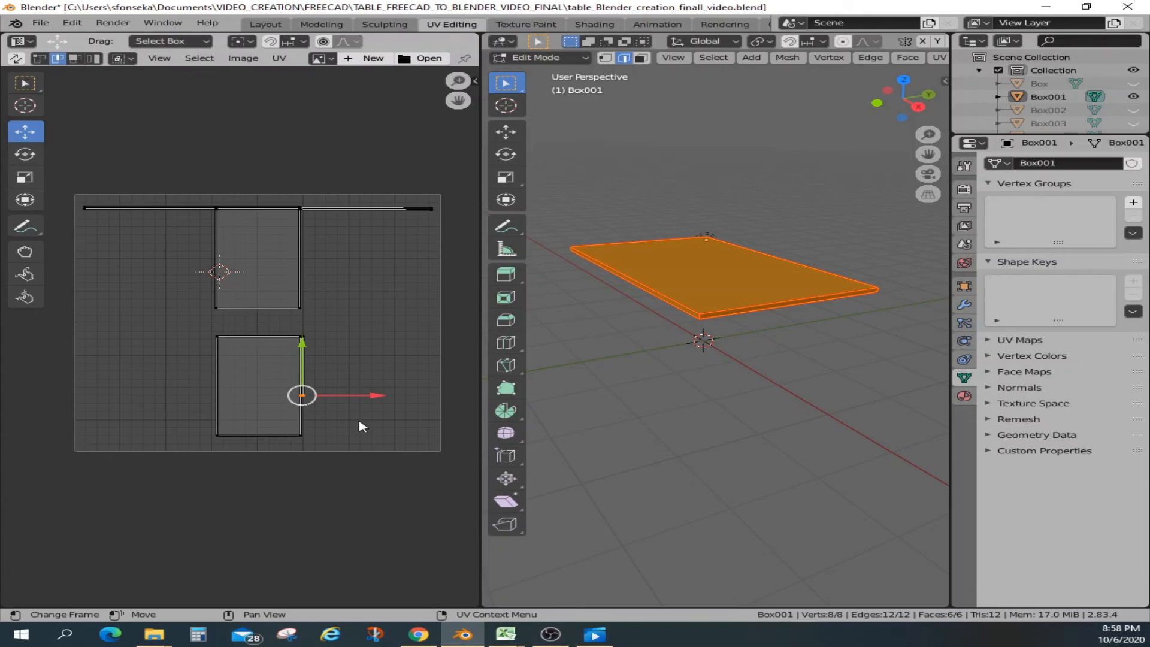
left_click(25, 154)
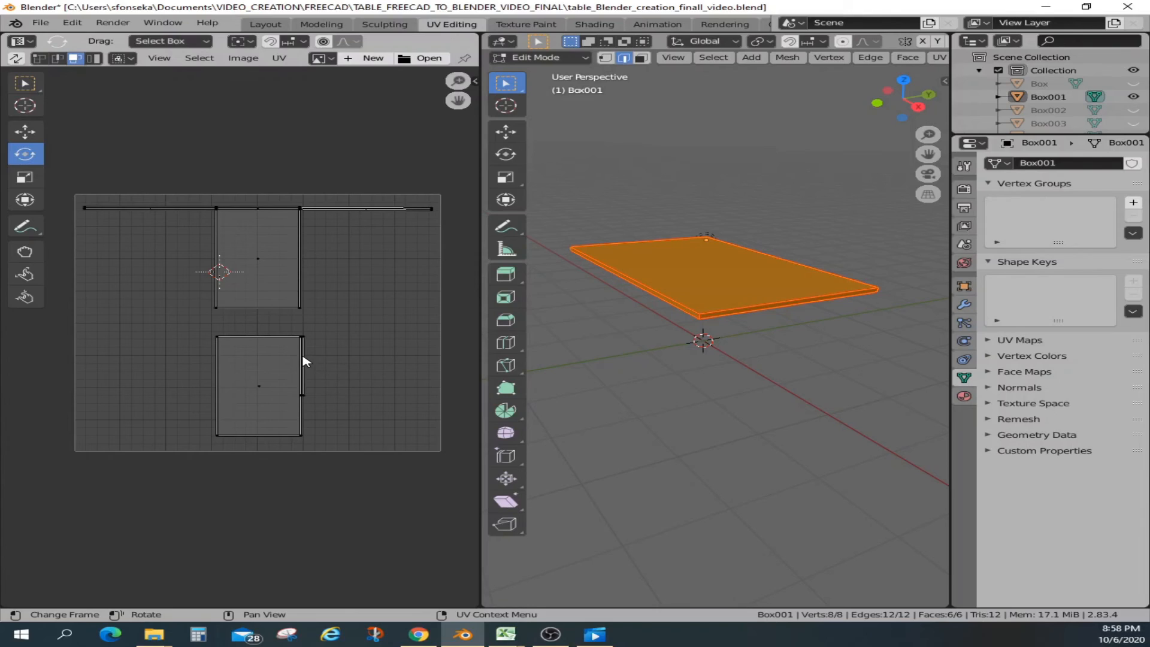
left_click(301, 365)
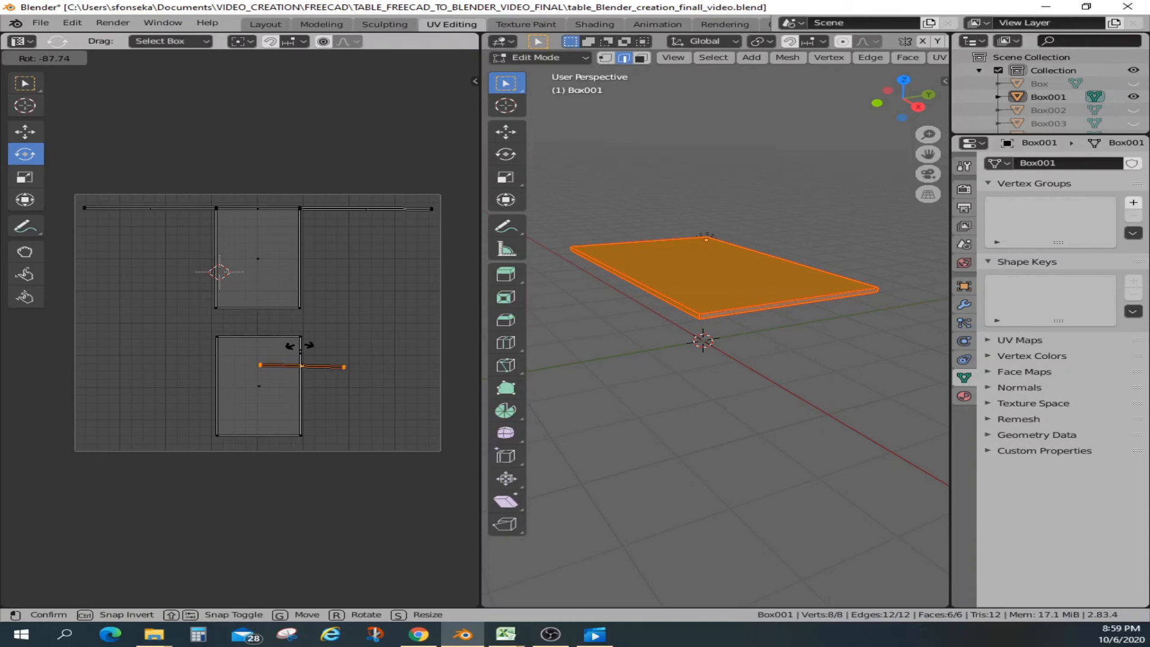
key("r")
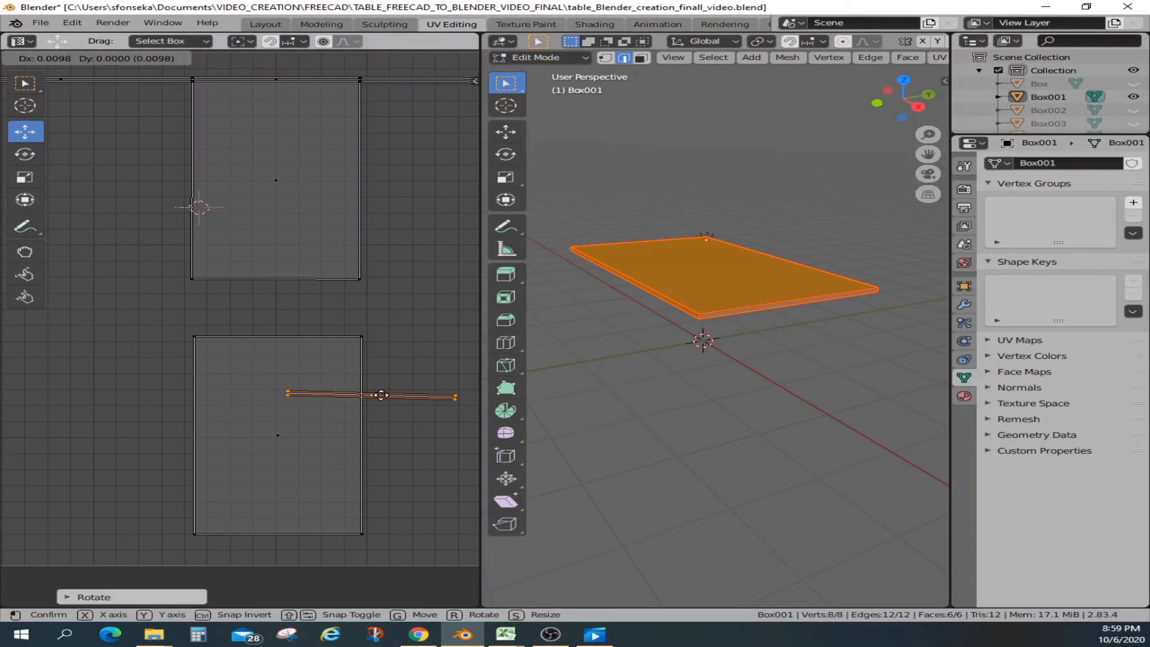
left_click_drag(381, 396, 287, 308)
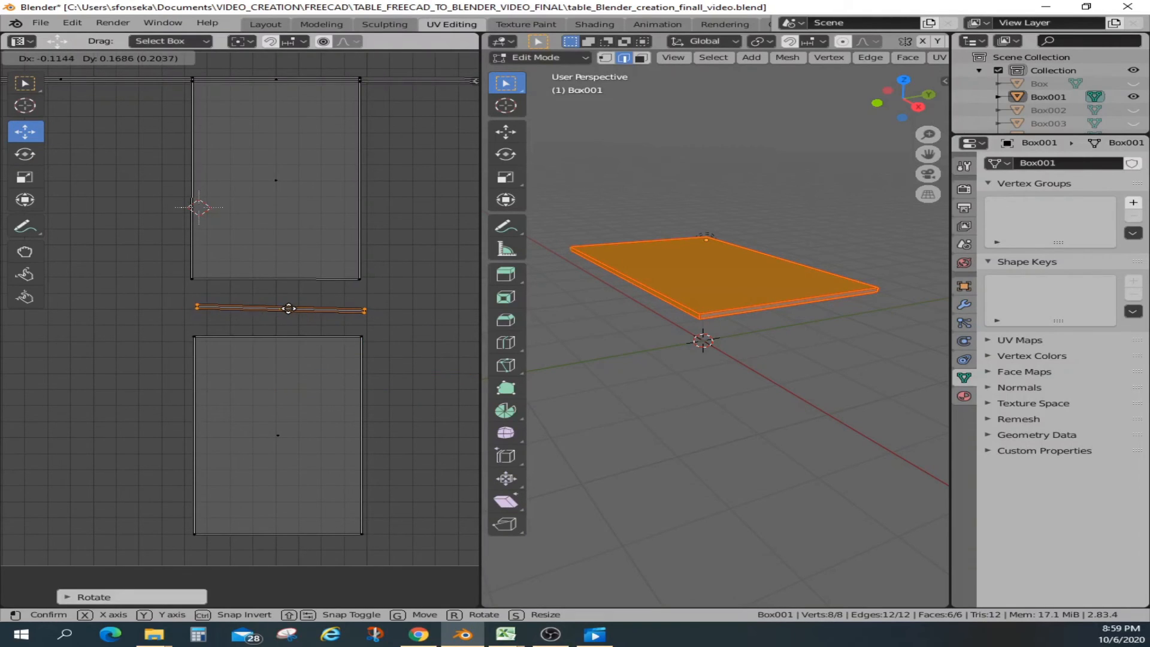
left_click(26, 154)
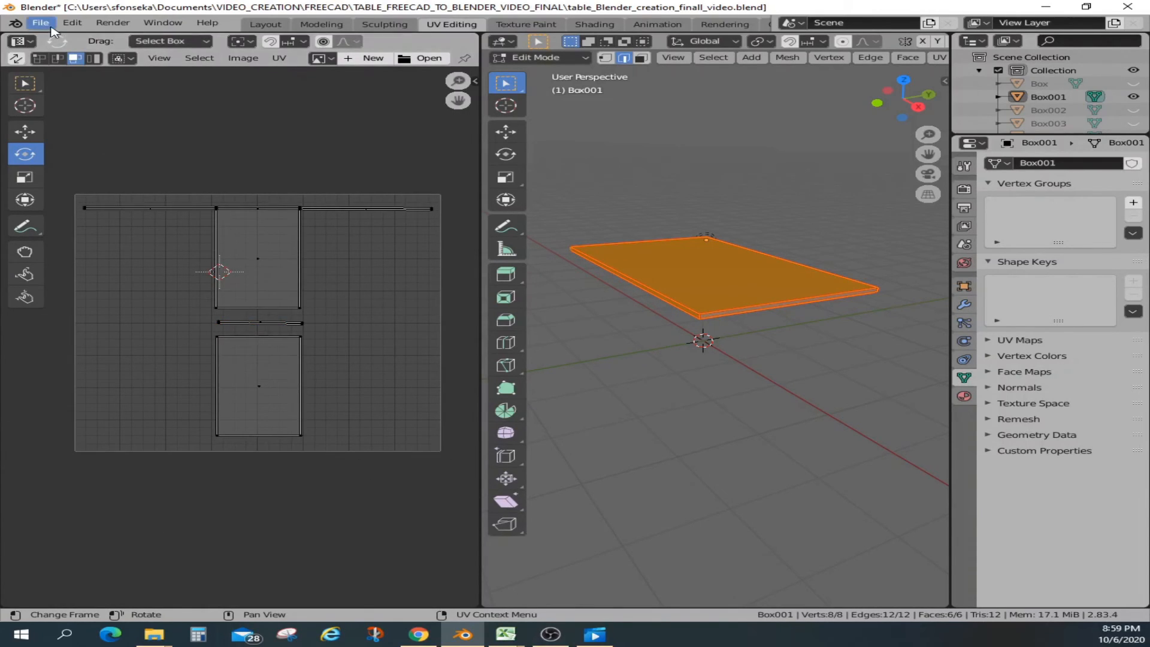
Step: Save the blend file
left_click(41, 23)
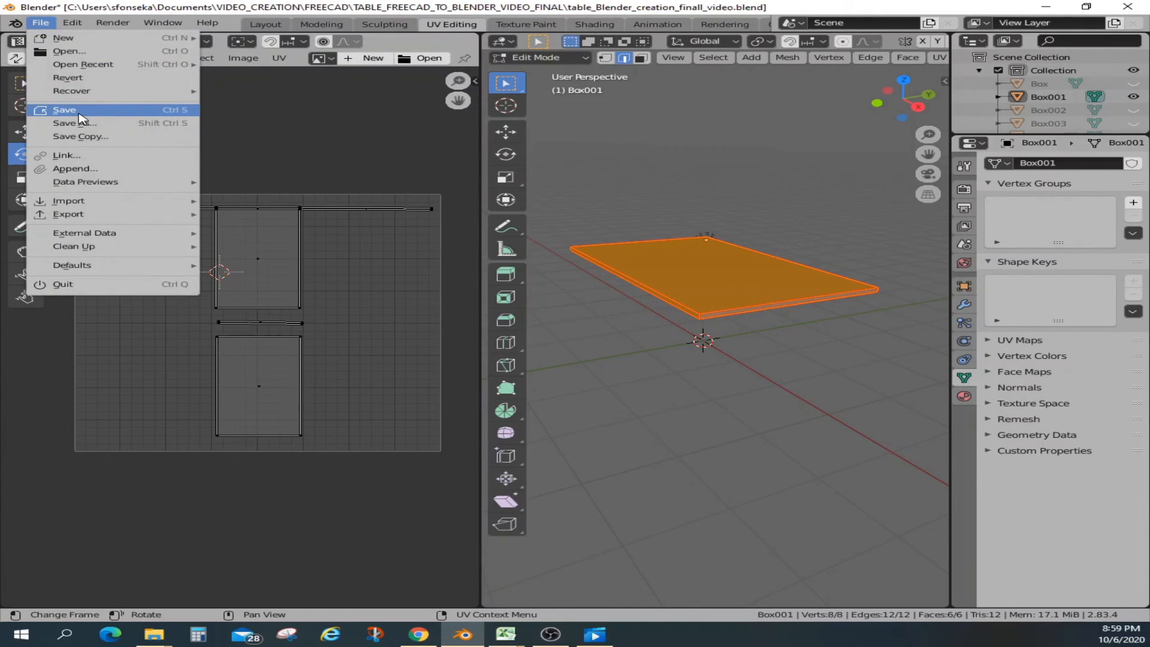
left_click(64, 109)
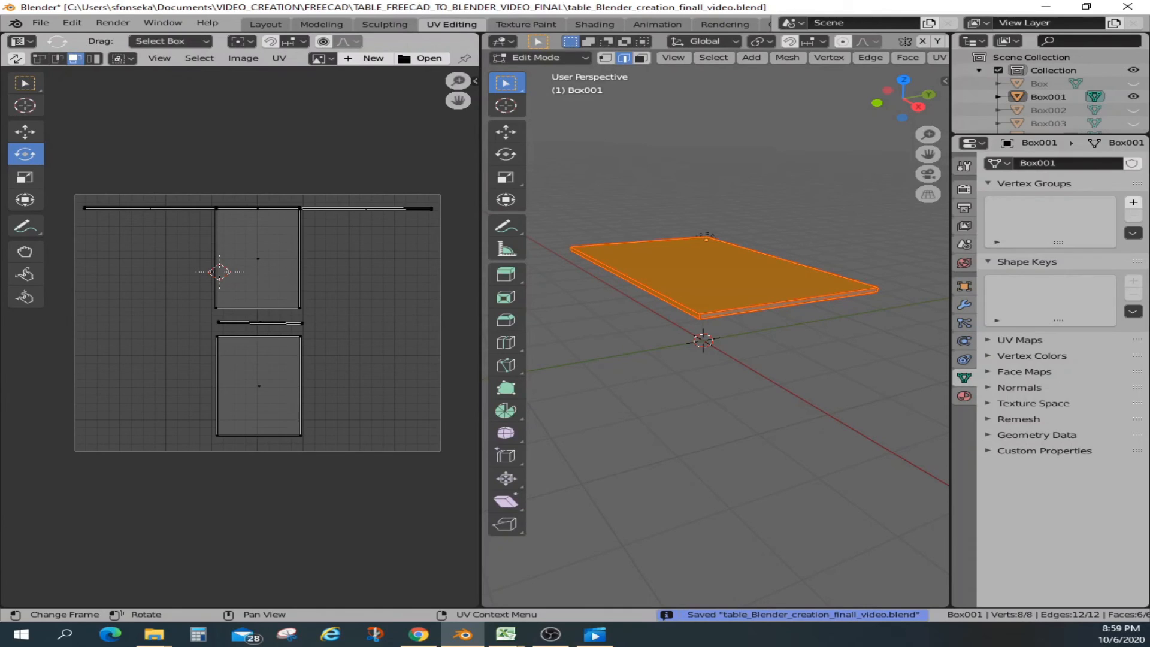
left_click(25, 131)
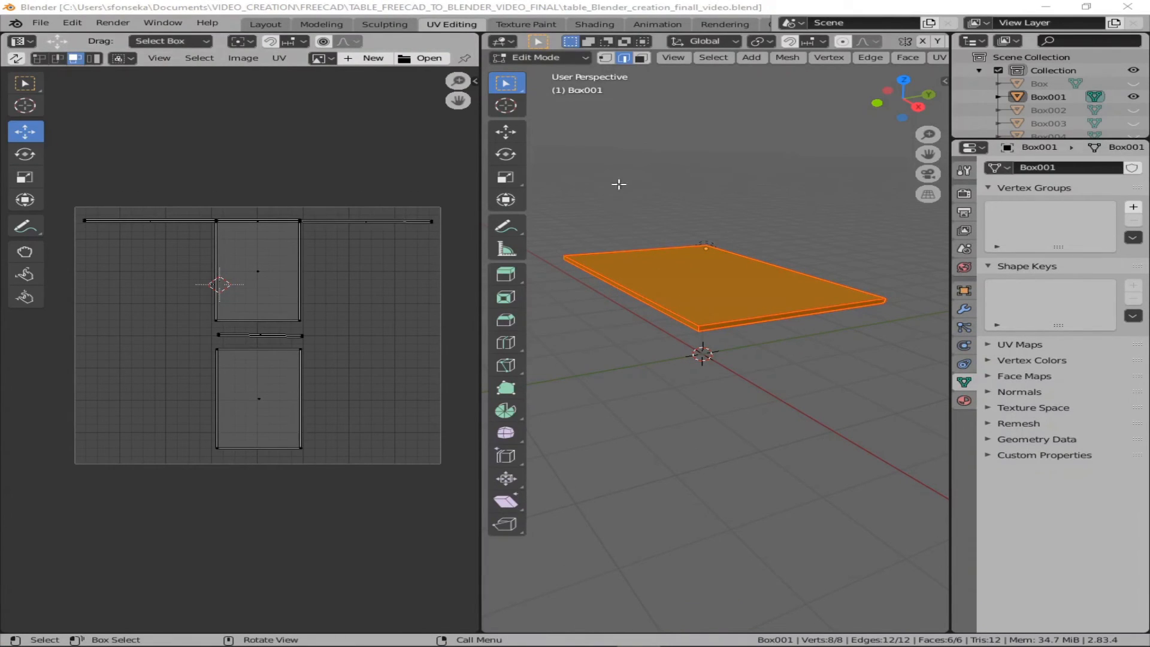
mouse_move(837, 224)
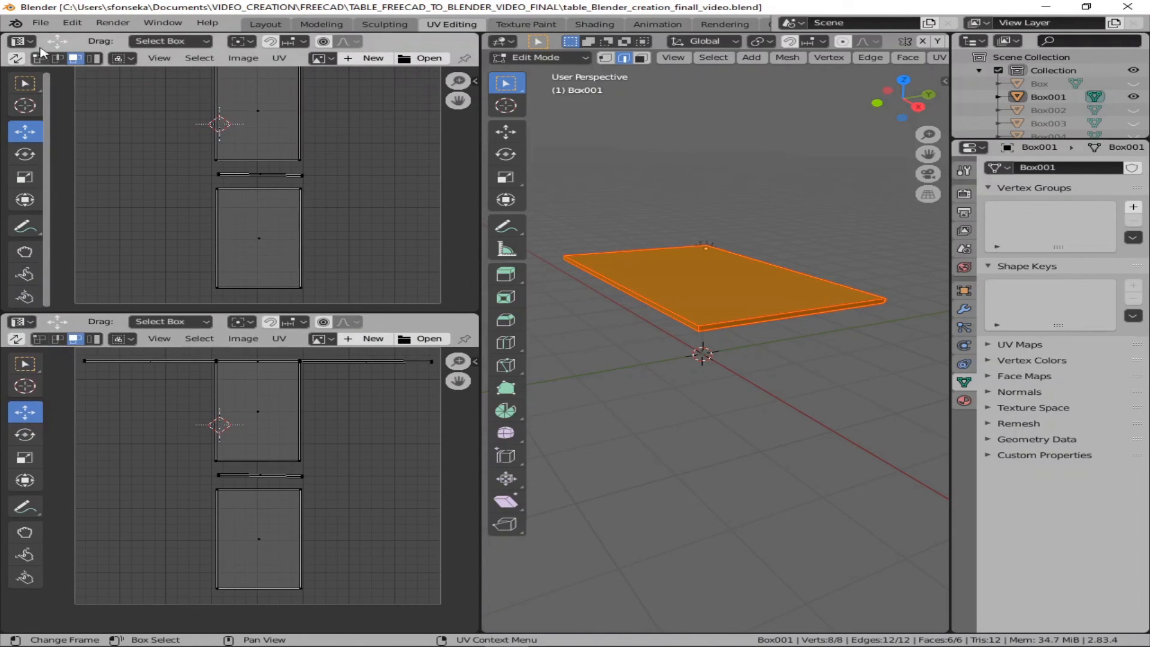
Step: Show the Shader Editor above, remove the color_aa5500 material, and return to Object Mode
left_click(16, 40)
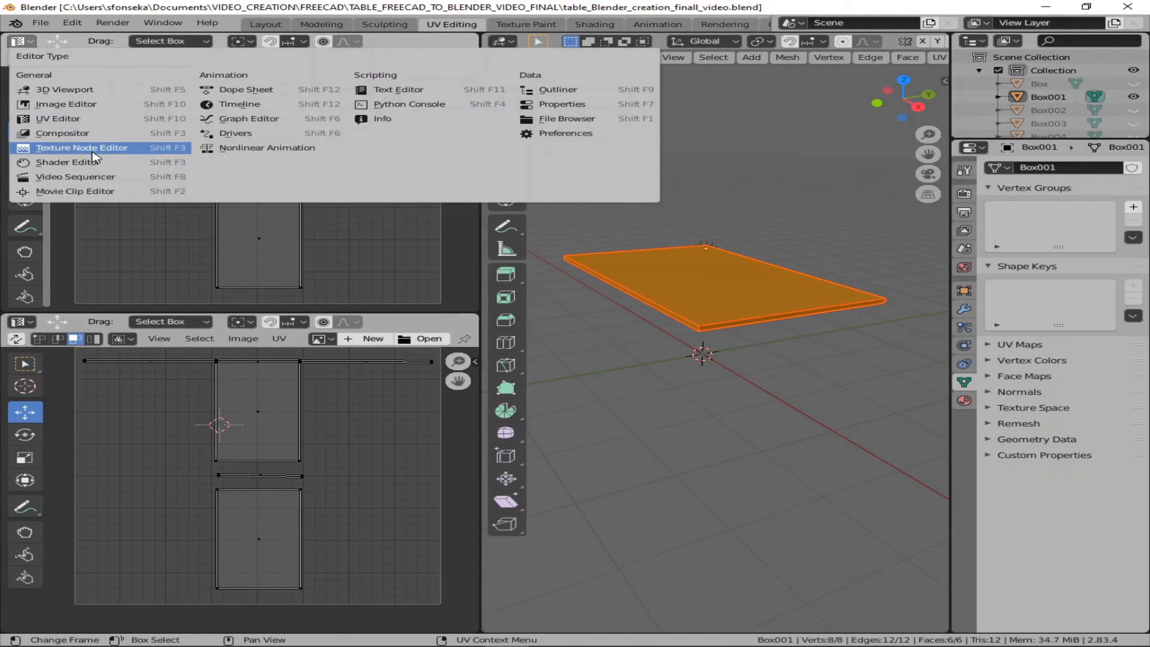
mouse_move(82, 147)
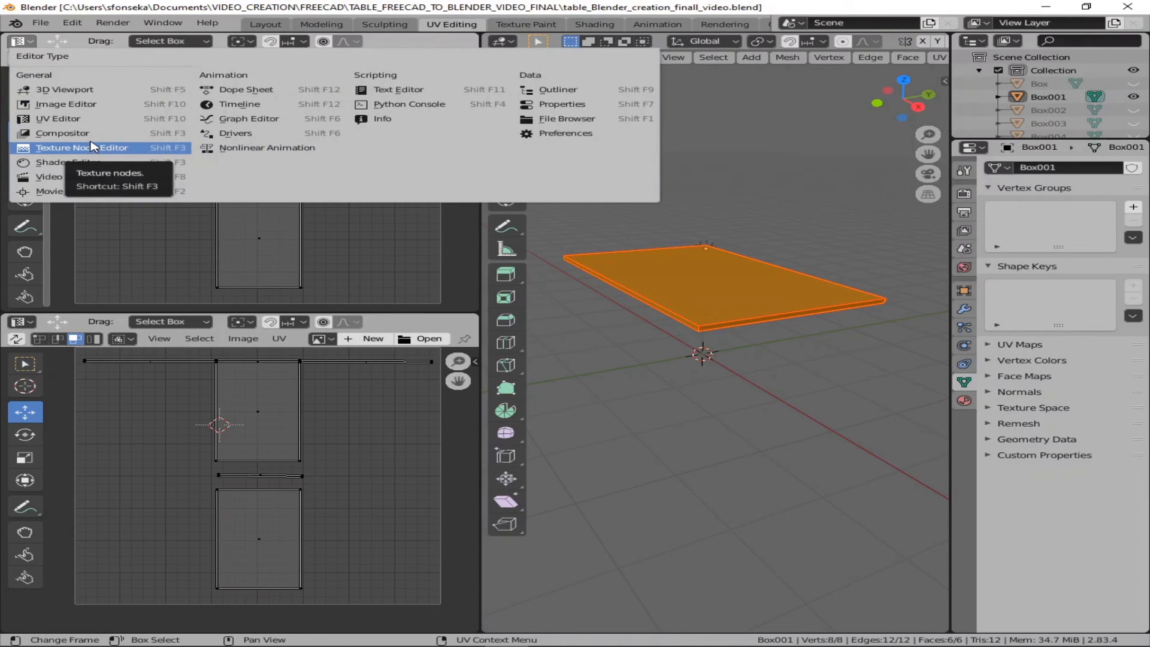
left_click(68, 162)
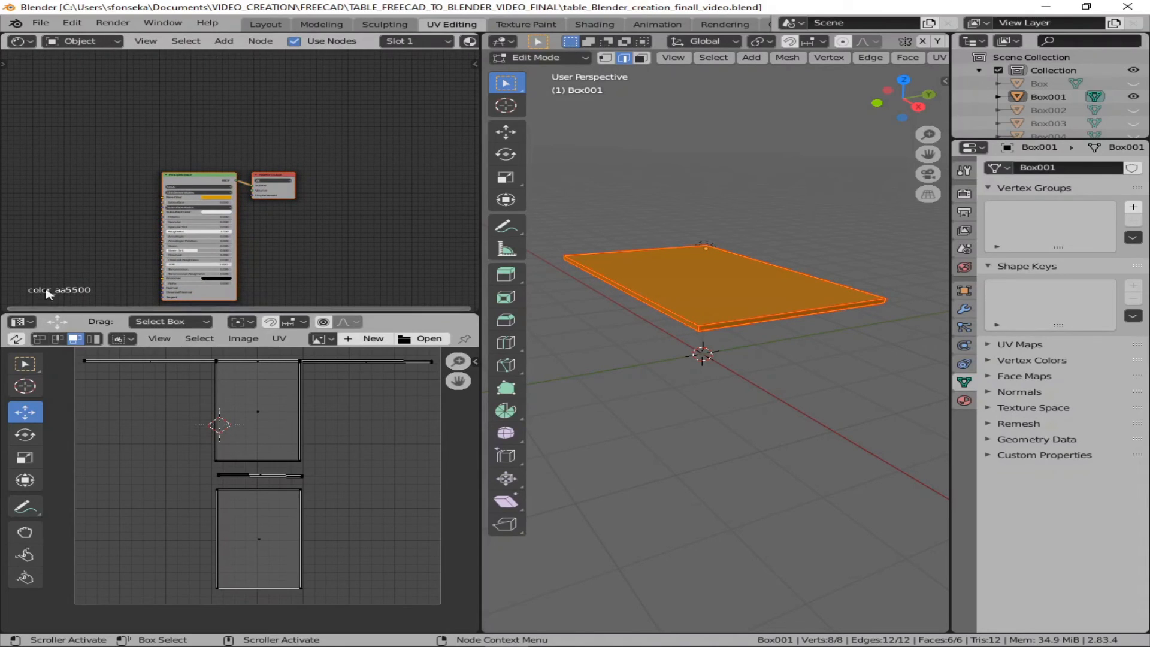
left_click(964, 401)
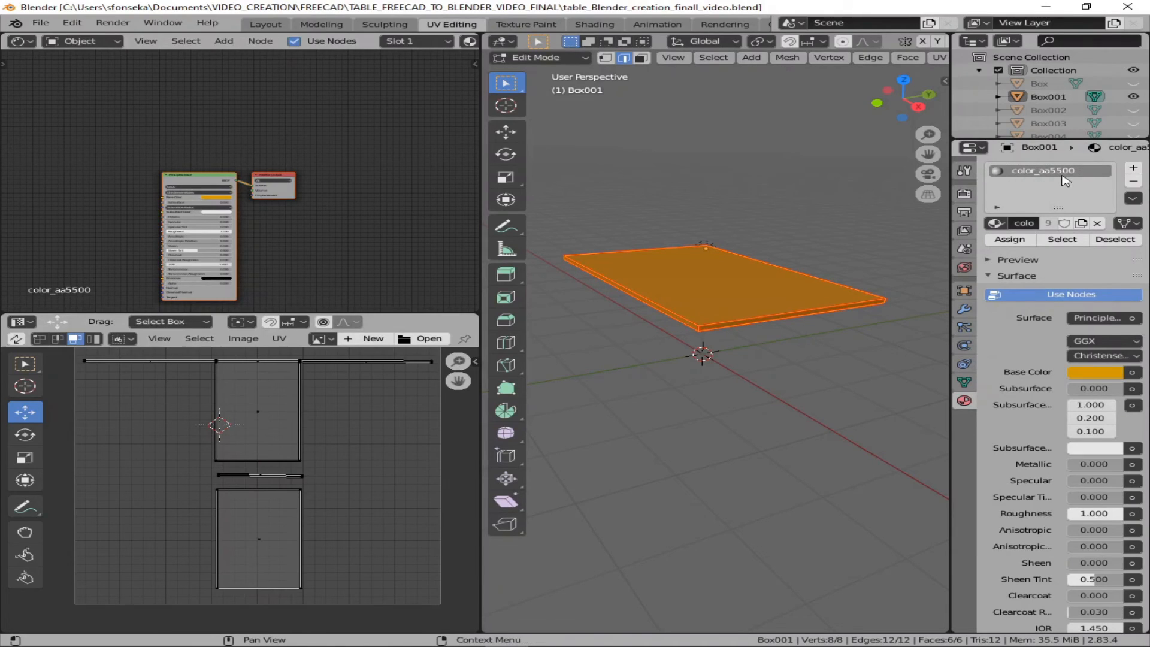
left_click(539, 57)
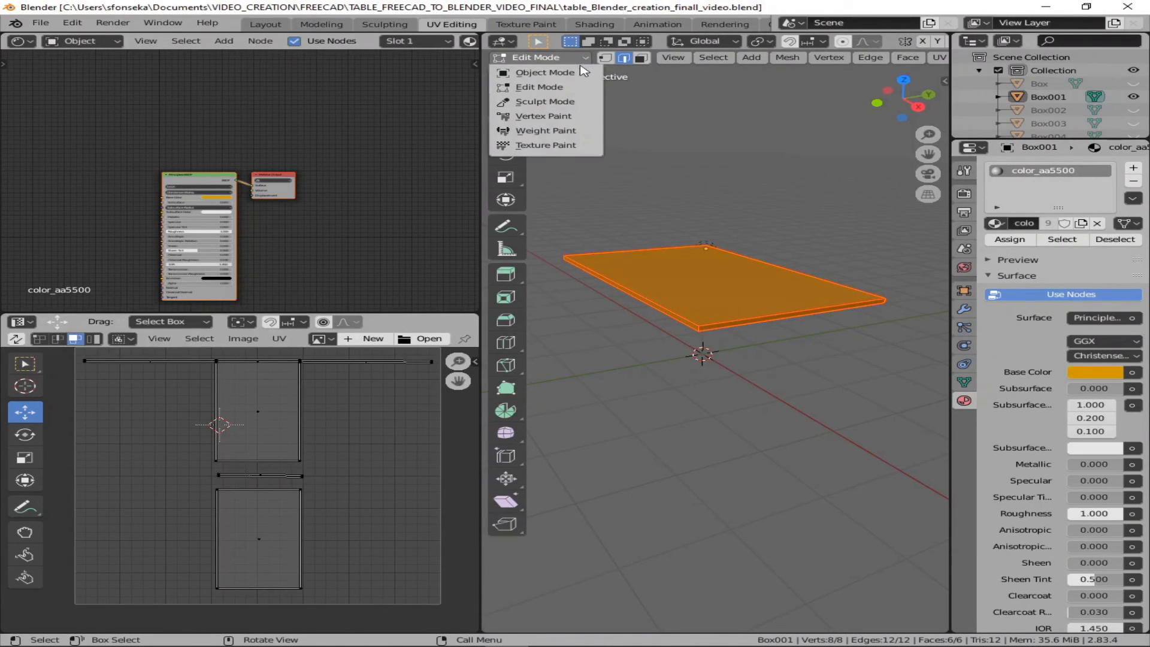
left_click(545, 72)
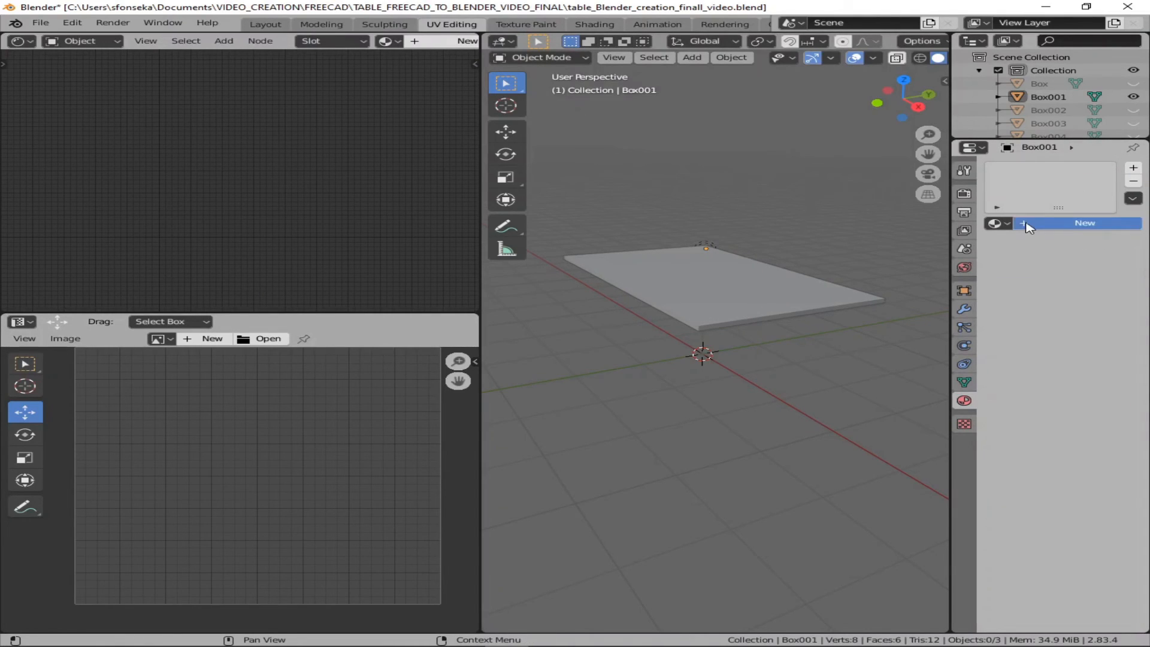
Step: Create the new wood top material and switch the tabletop back to Edit Mode
left_click(1083, 223)
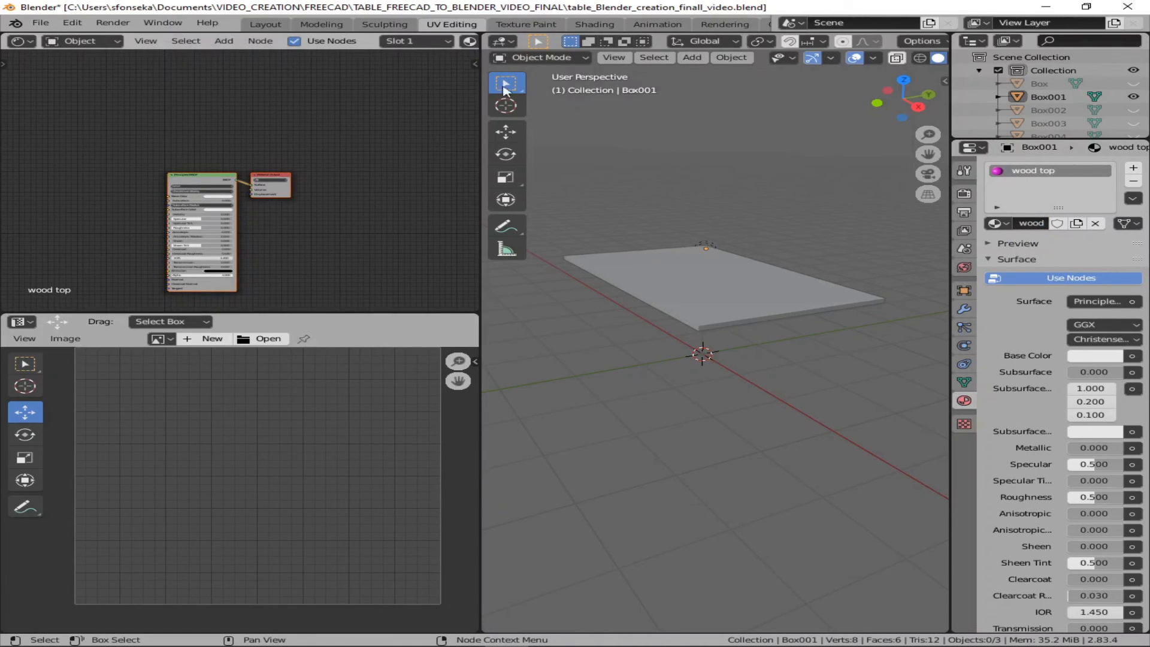
left_click(540, 57)
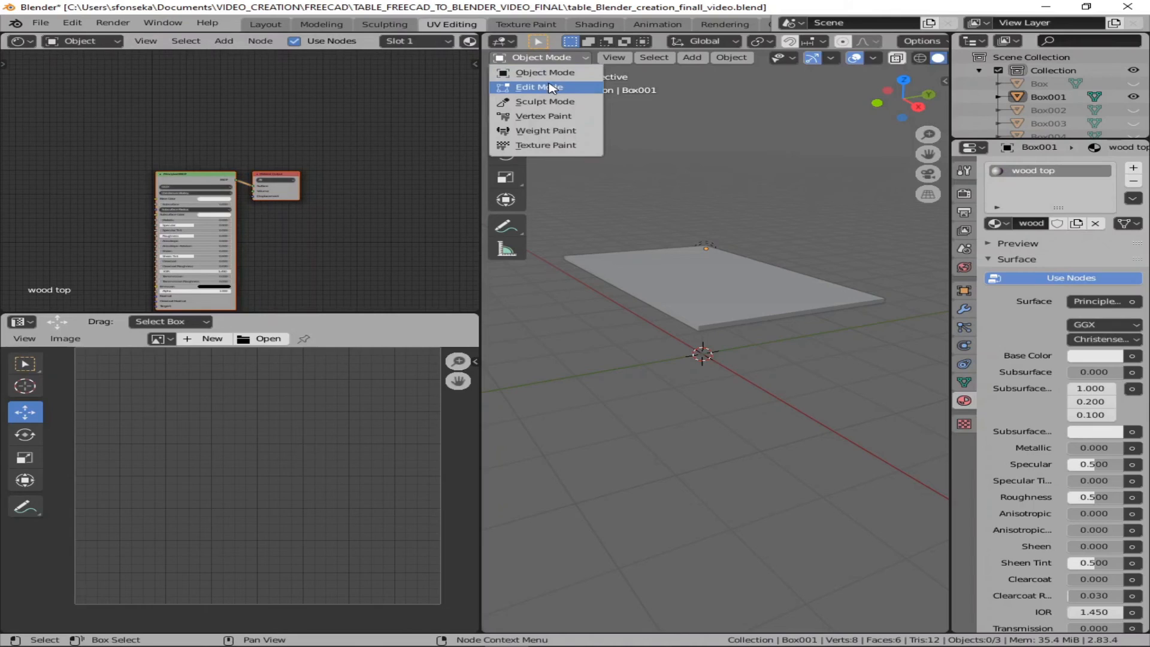
left_click(538, 86)
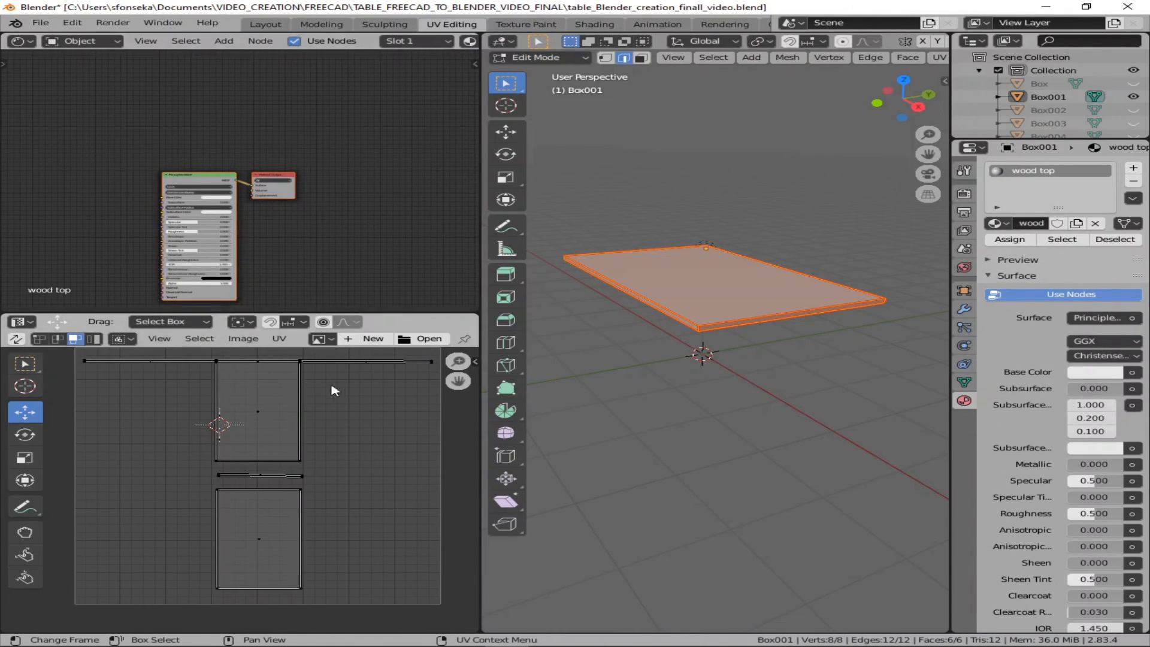
mouse_move(428, 337)
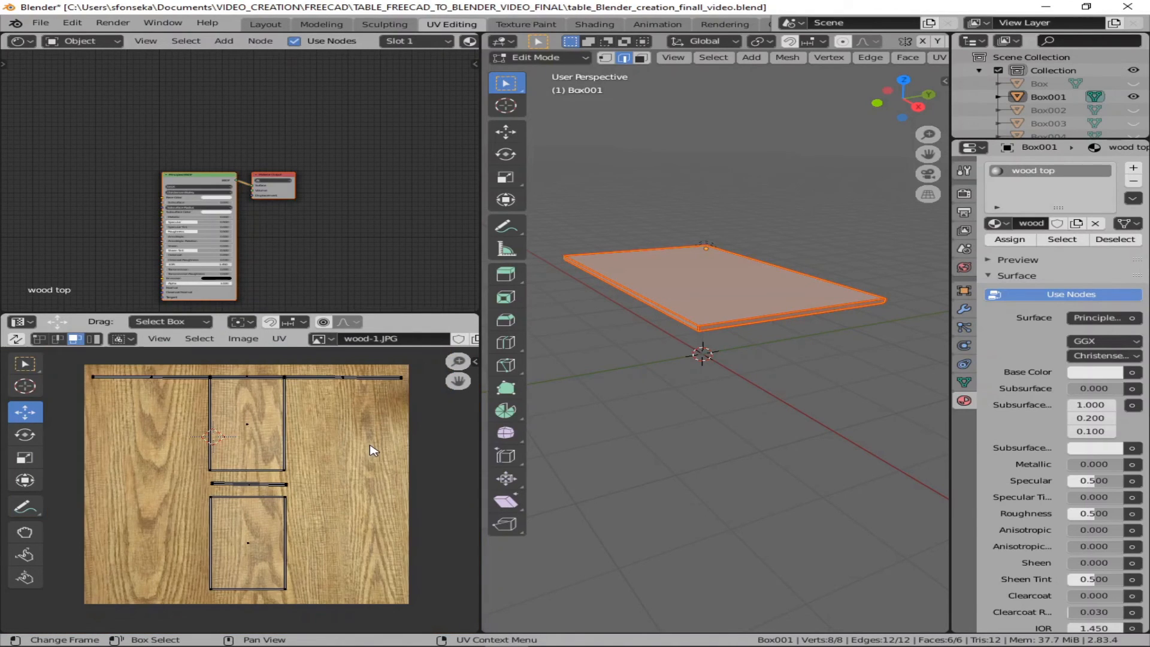
mouse_move(163, 307)
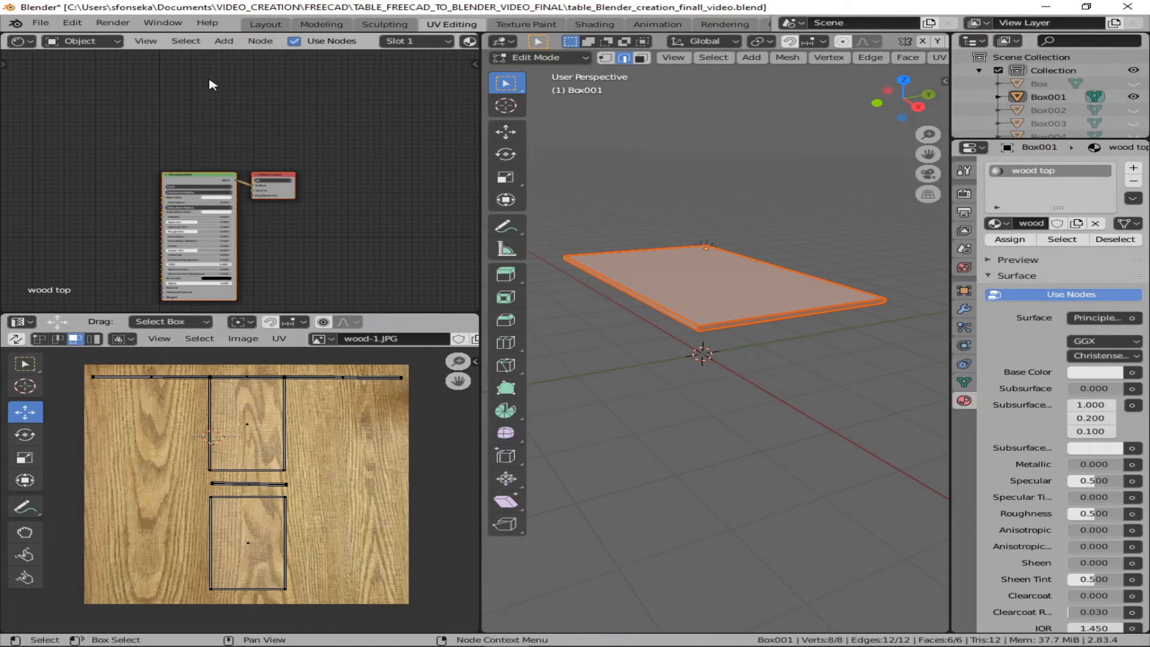
mouse_move(272, 85)
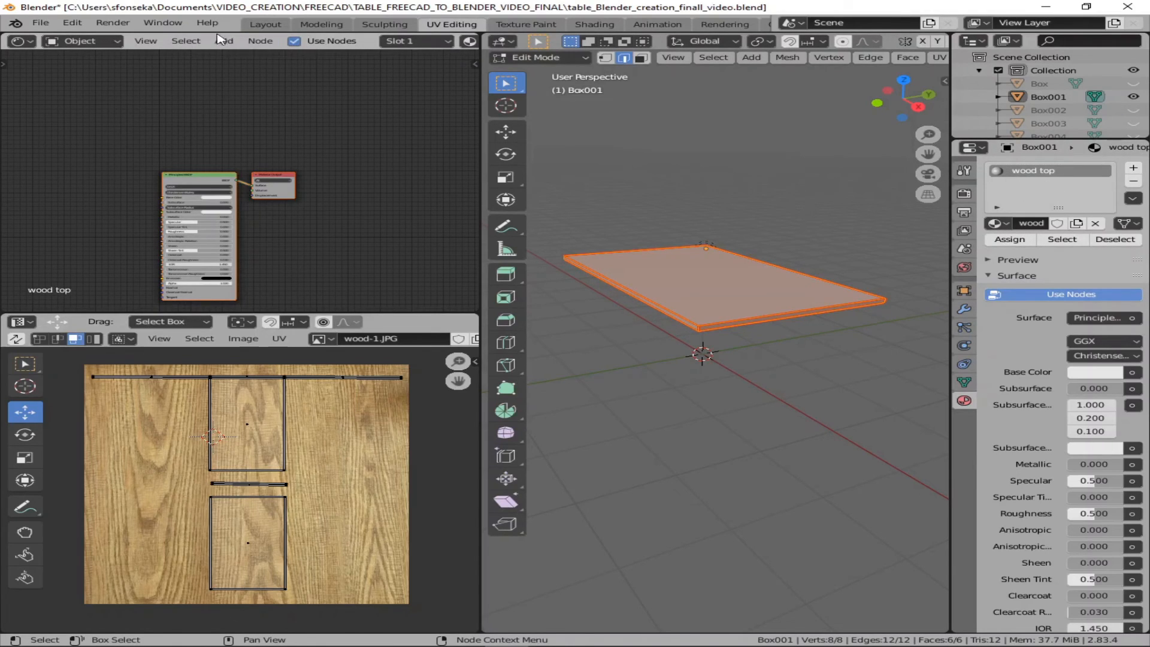
Step: Add a wood-1.JPG Image Texture node and wire its Color into Base Color
left_click(224, 40)
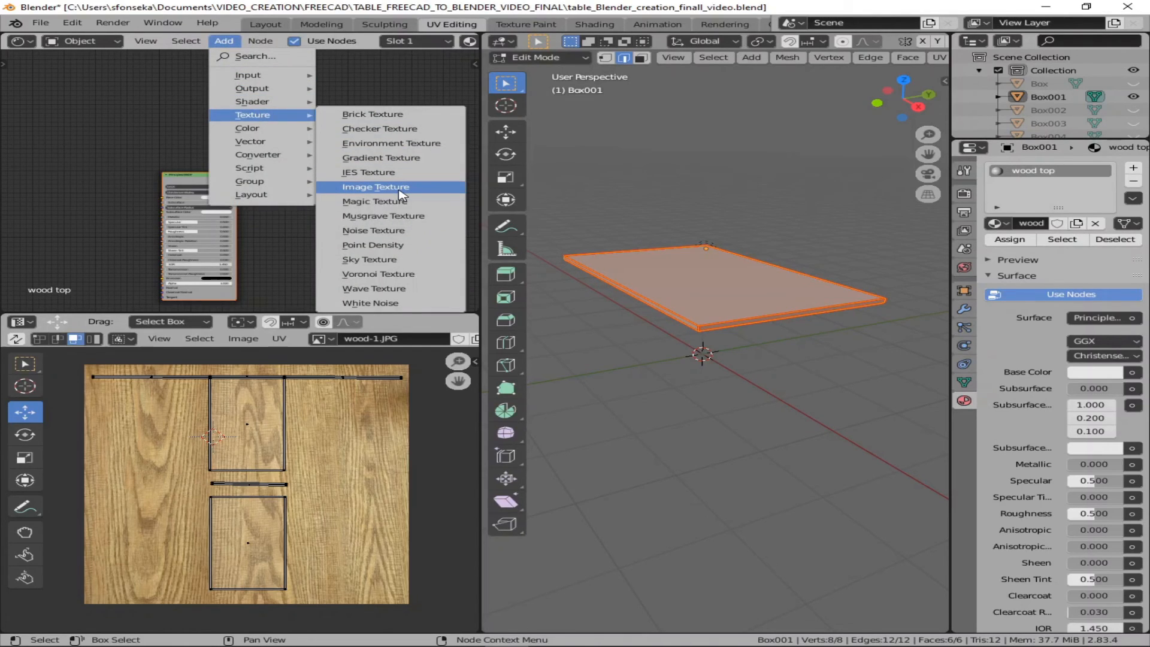
left_click(375, 187)
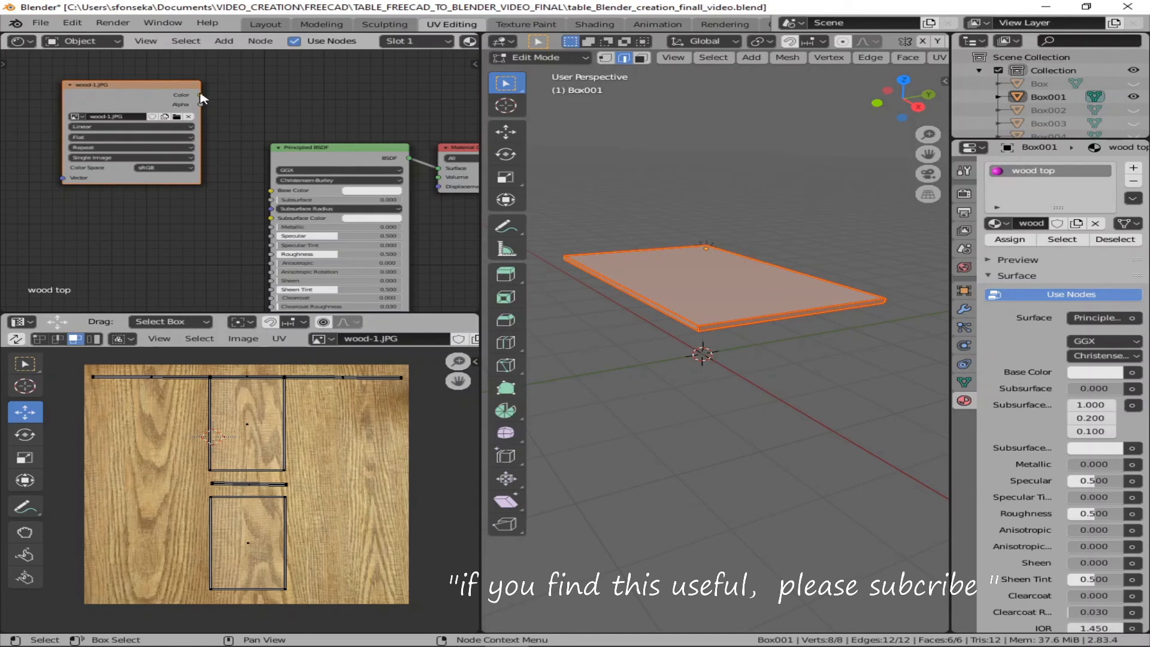
left_click_drag(200, 96, 266, 192)
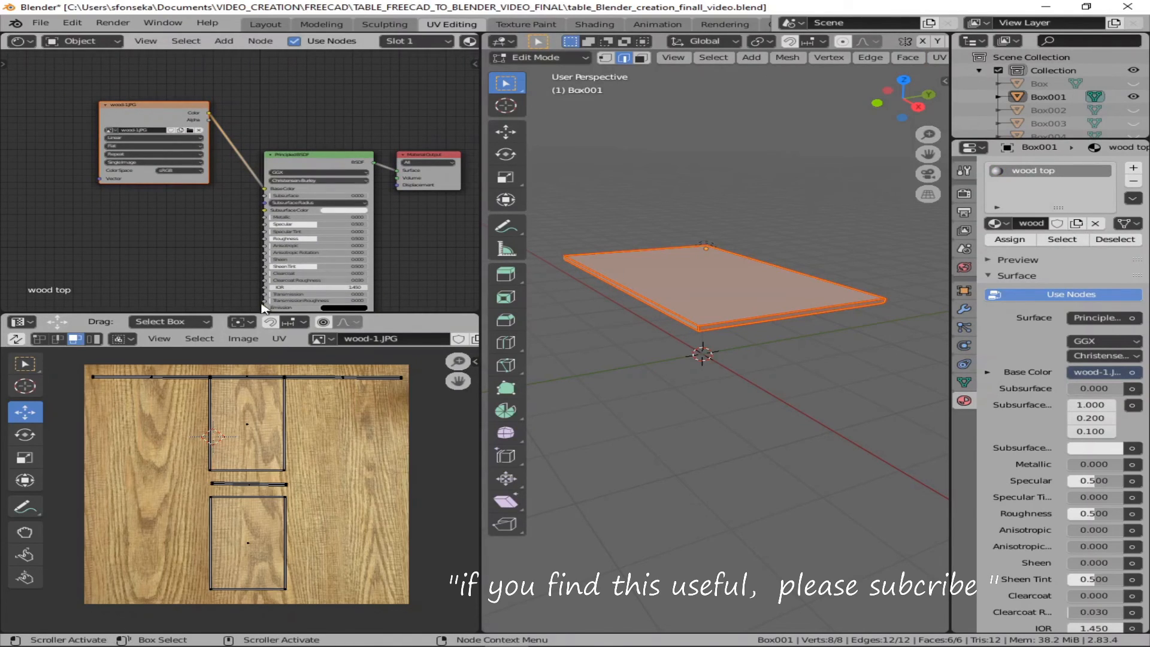
mouse_move(94, 198)
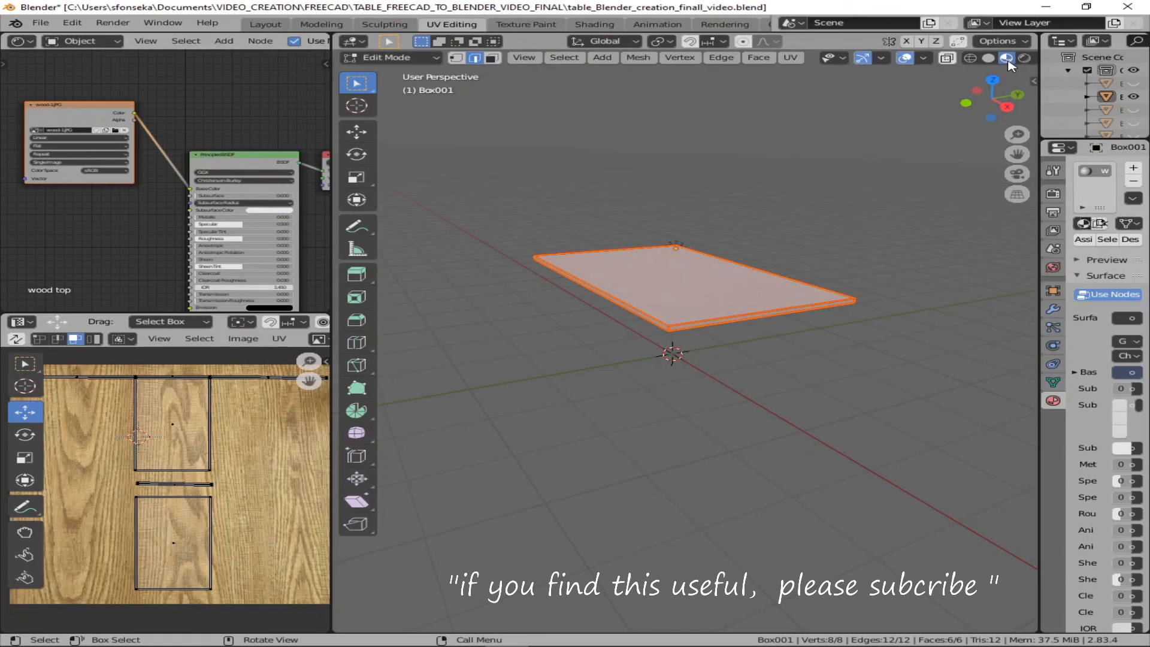
Step: Set the viewport shading to Material Preview to display the wood grain
left_click(989, 58)
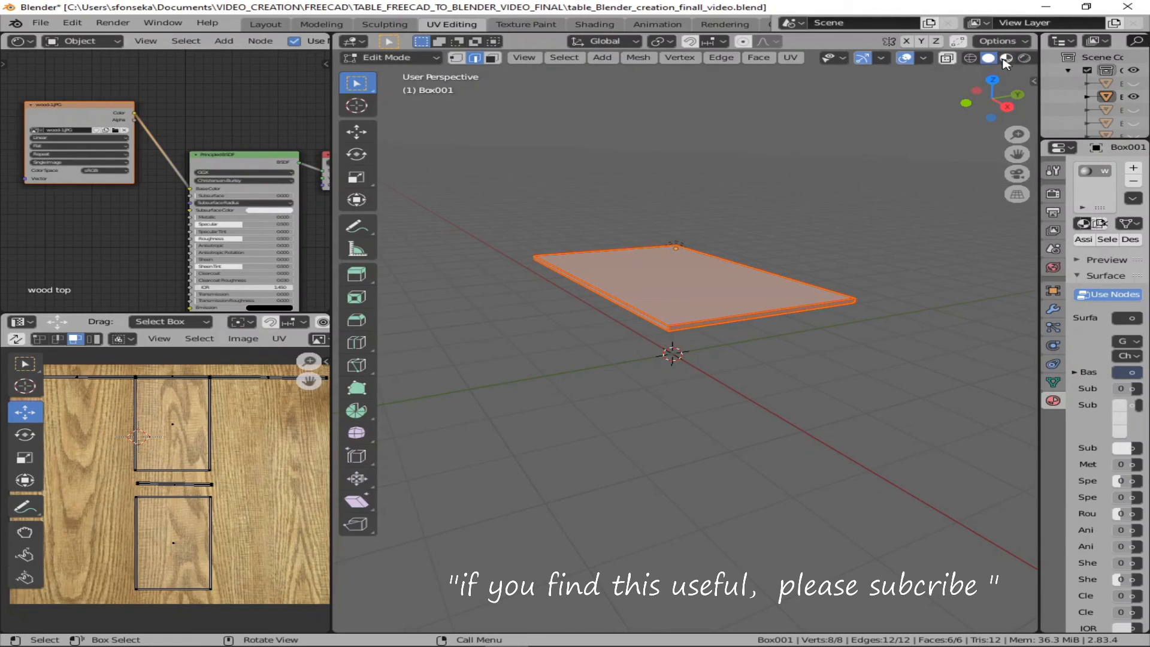
left_click(1006, 58)
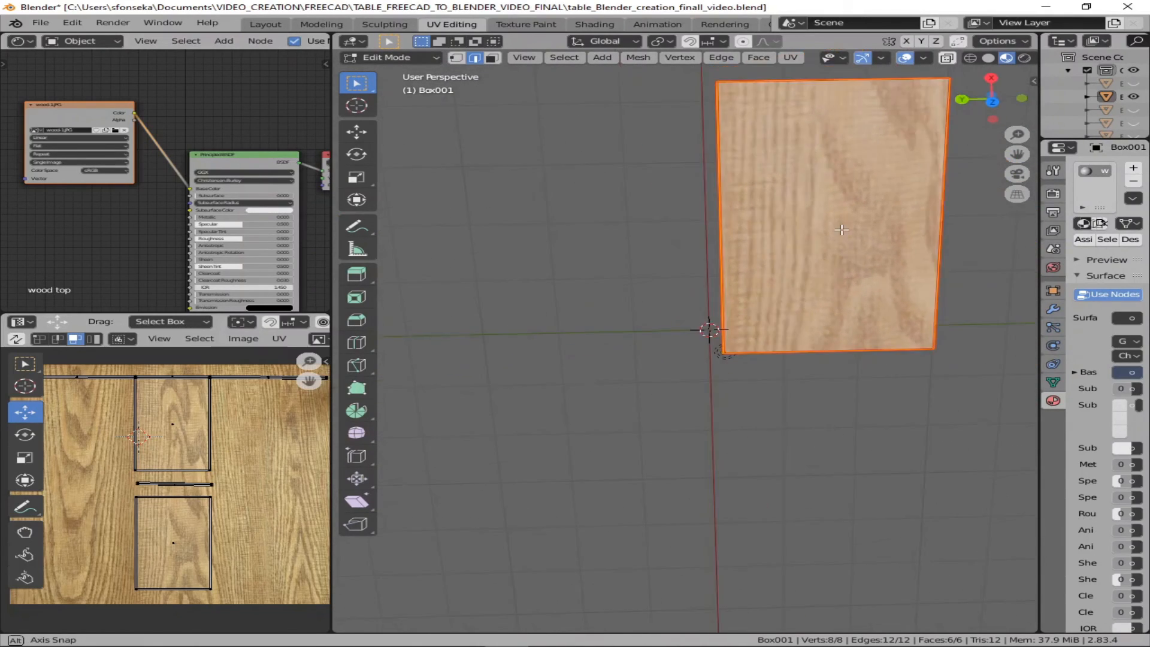
mouse_move(858, 164)
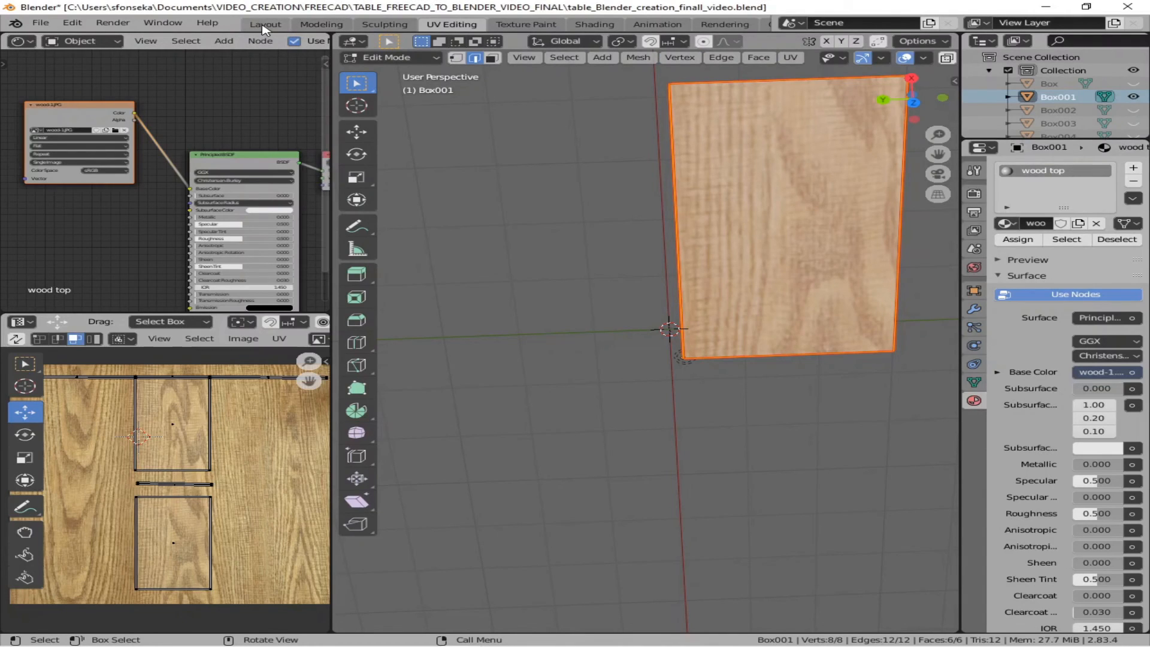
Step: In the Layout workspace, rename Box001 to Table_top and unhide the other table parts
left_click(265, 23)
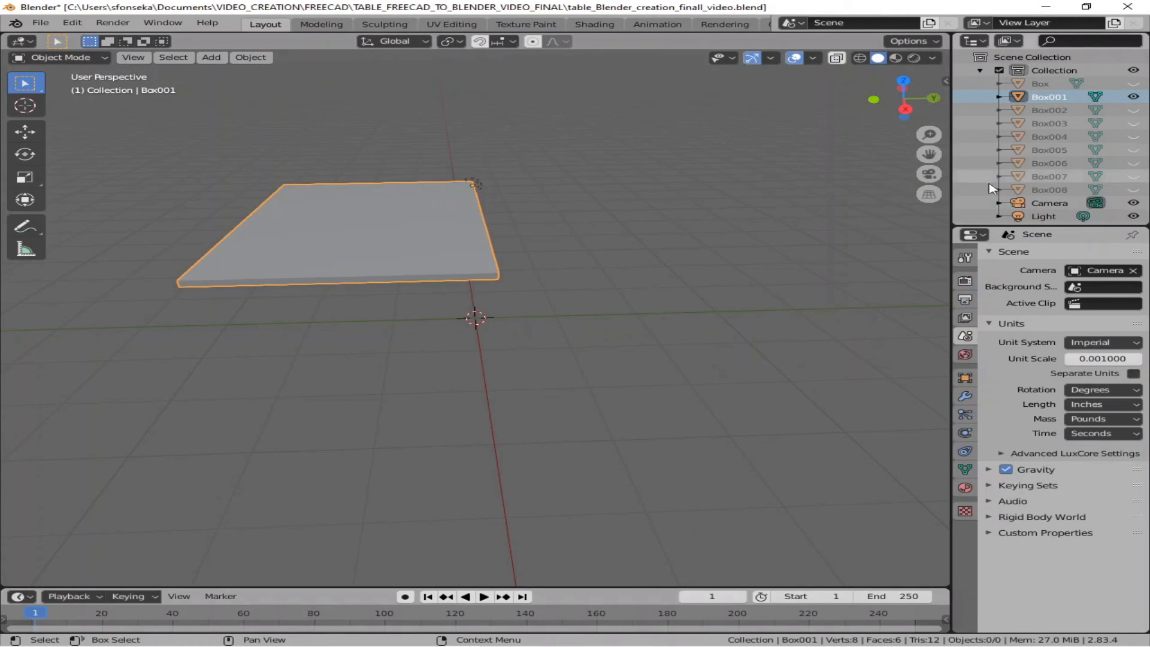
left_click(1039, 83)
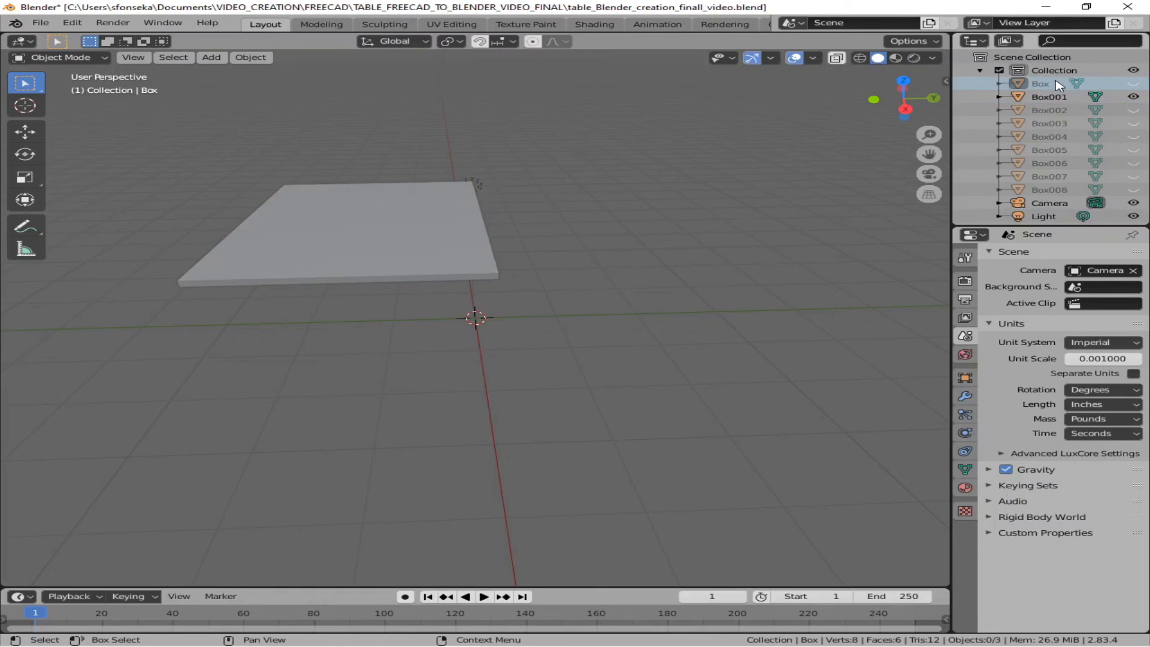
left_click(1048, 96)
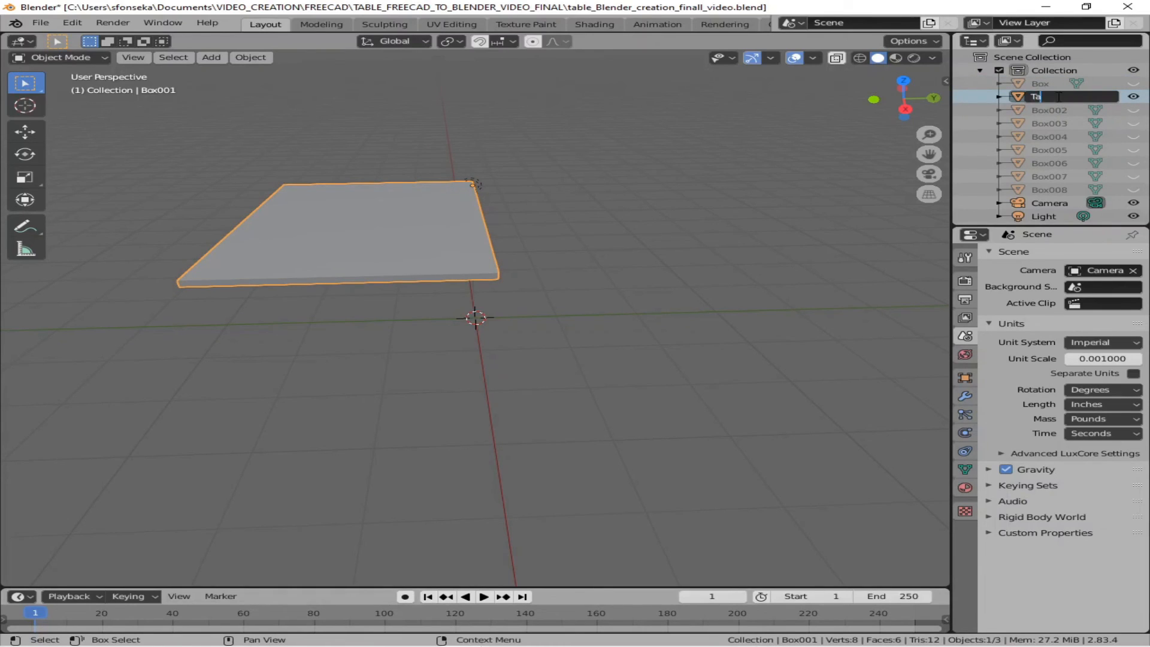
type("Table_top")
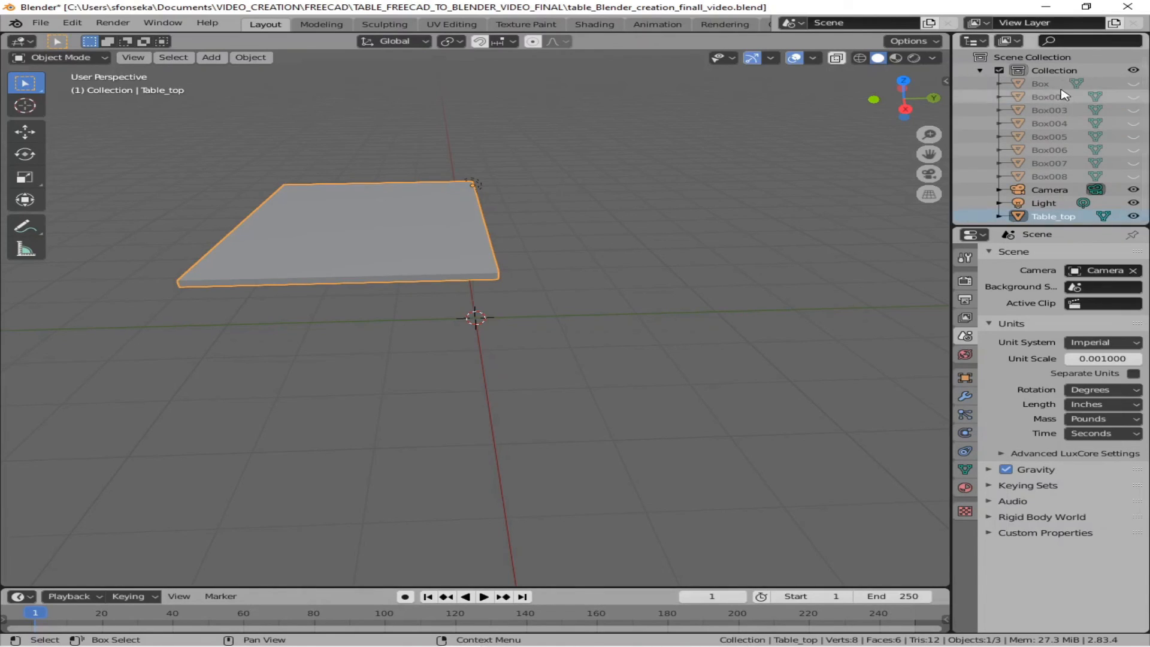
left_click(1133, 83)
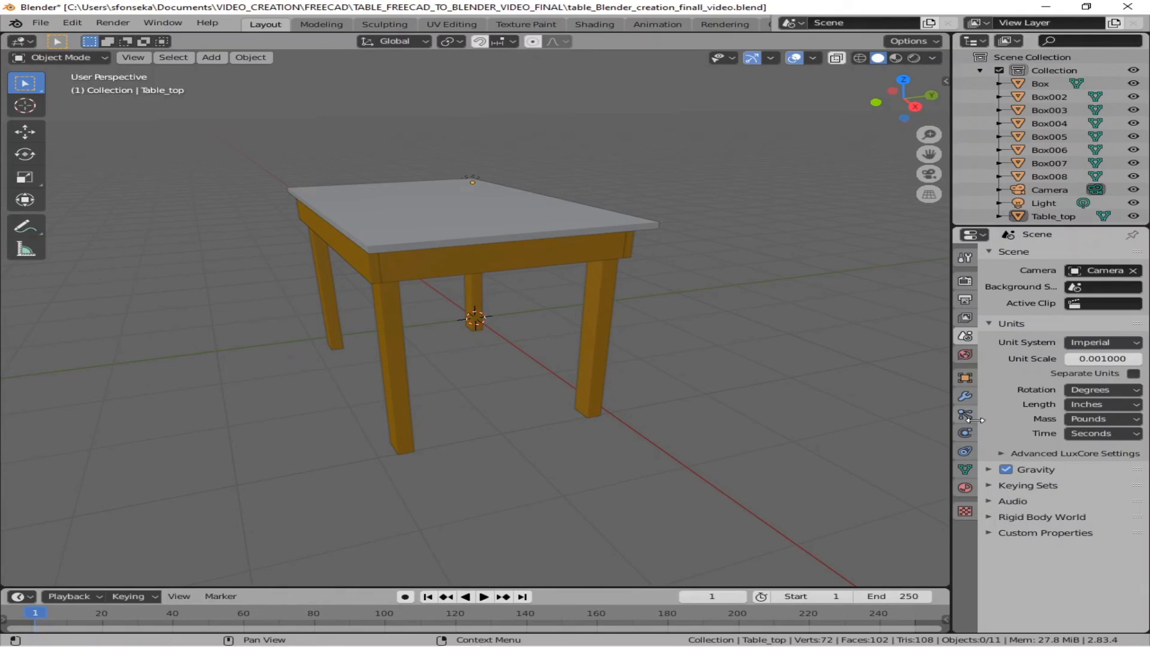
Step: Select the Box008 apron piece and give it a new material named wood plain
left_click(964, 486)
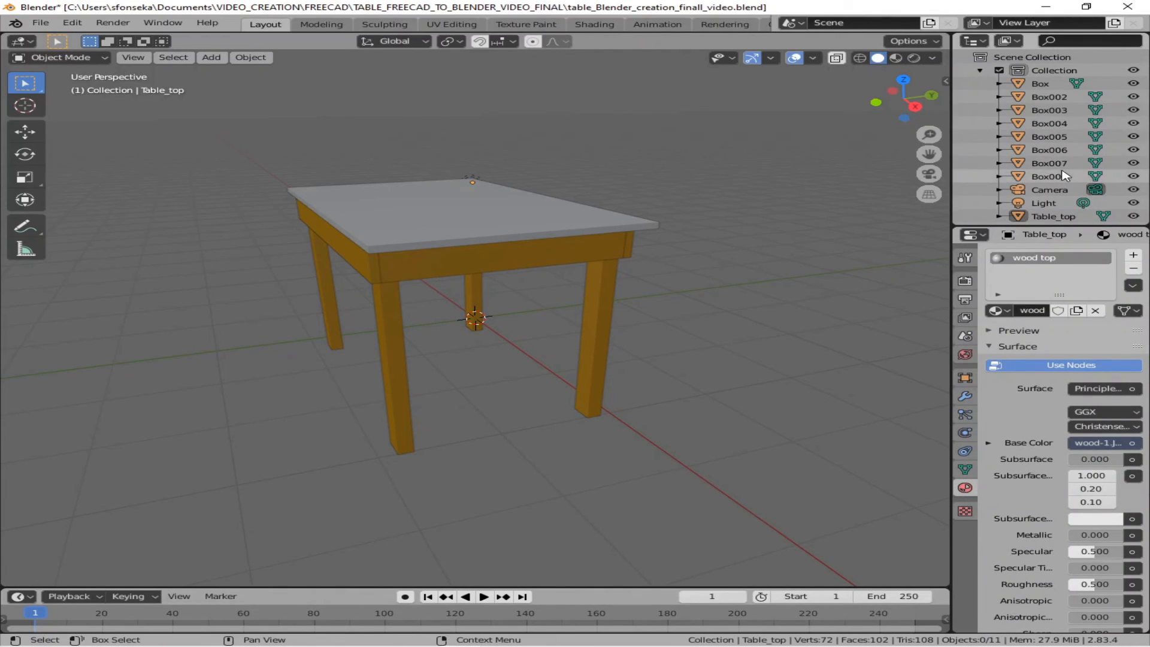
left_click(1048, 176)
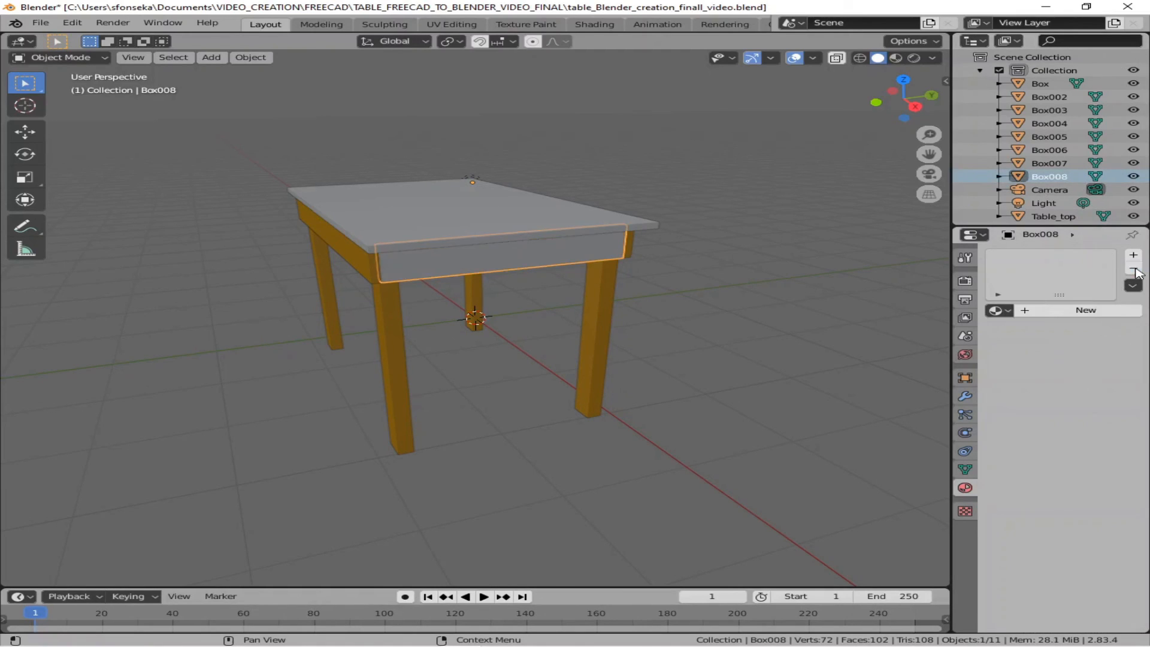
left_click(1039, 82)
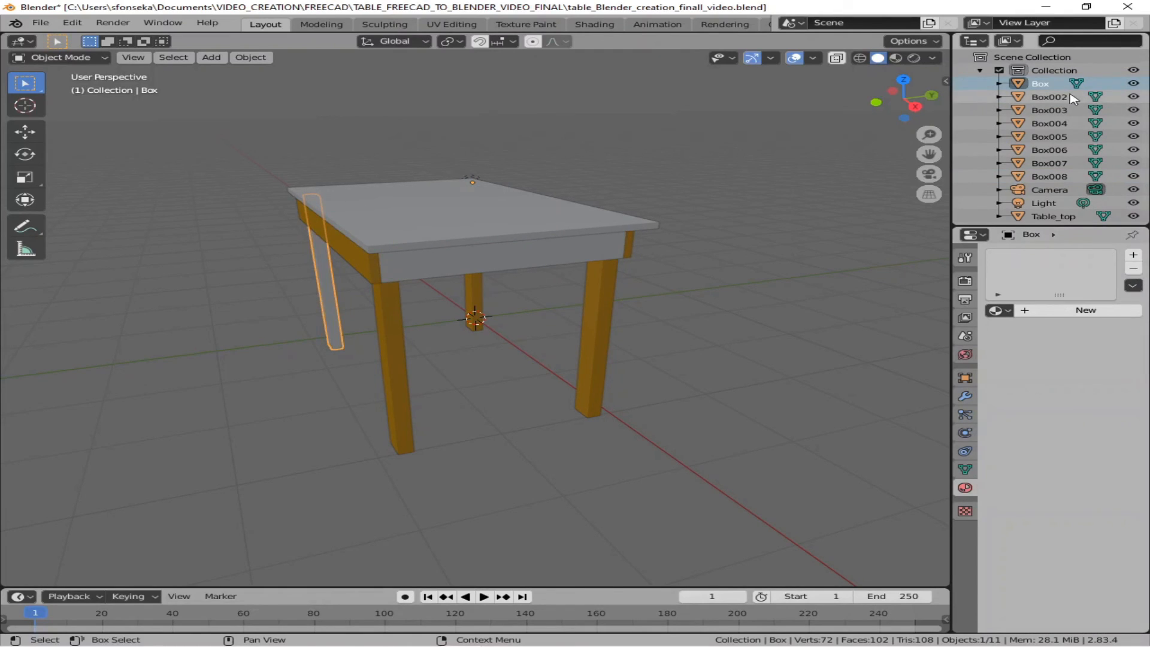
left_click(1048, 176)
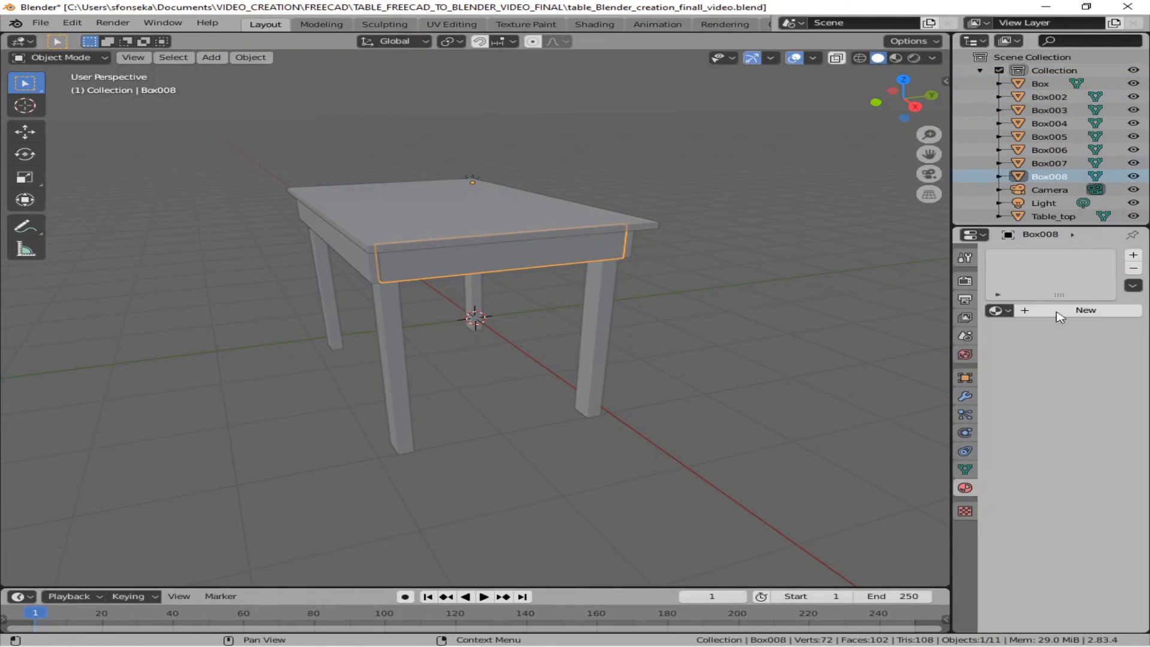
left_click(1085, 310)
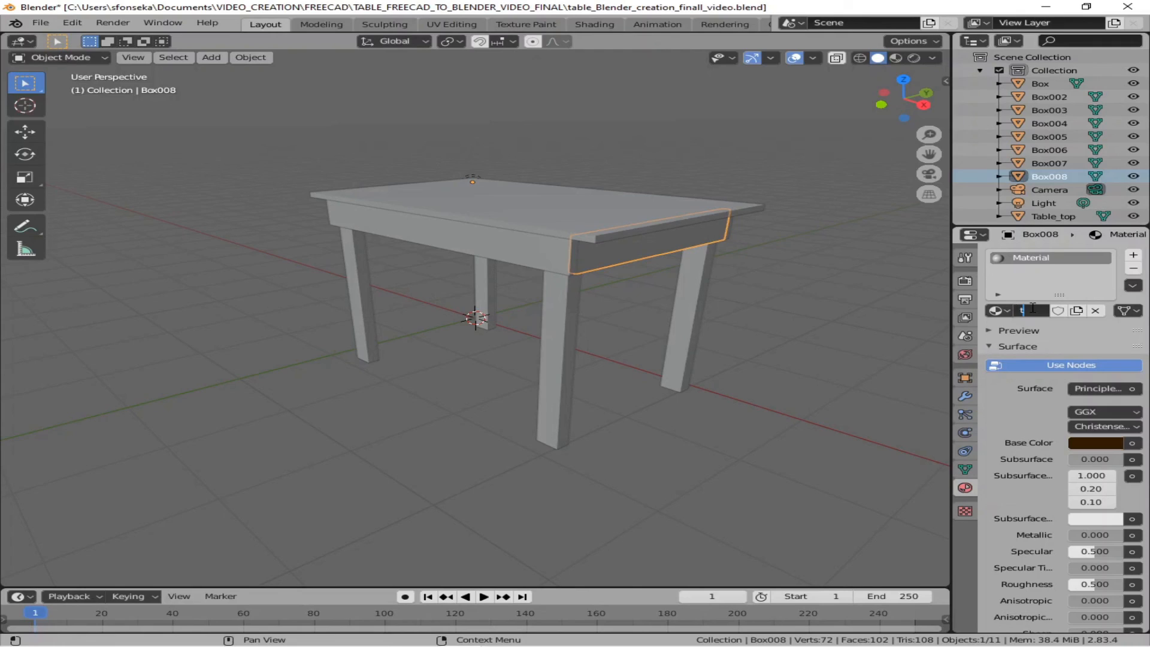
type("able")
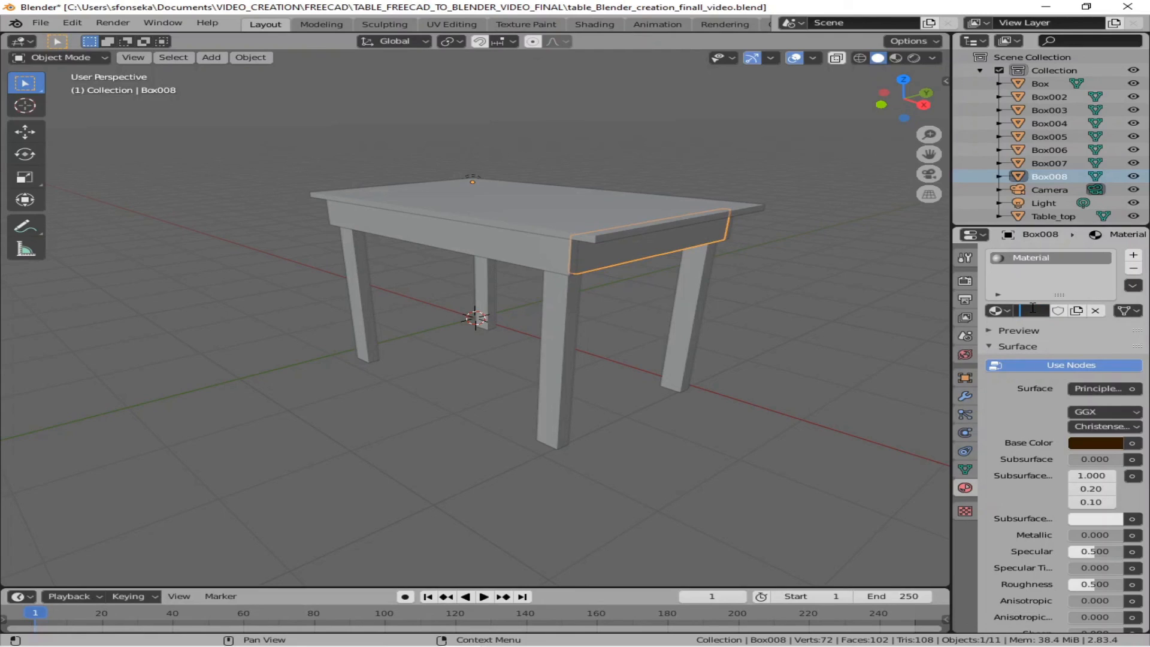
type("wro")
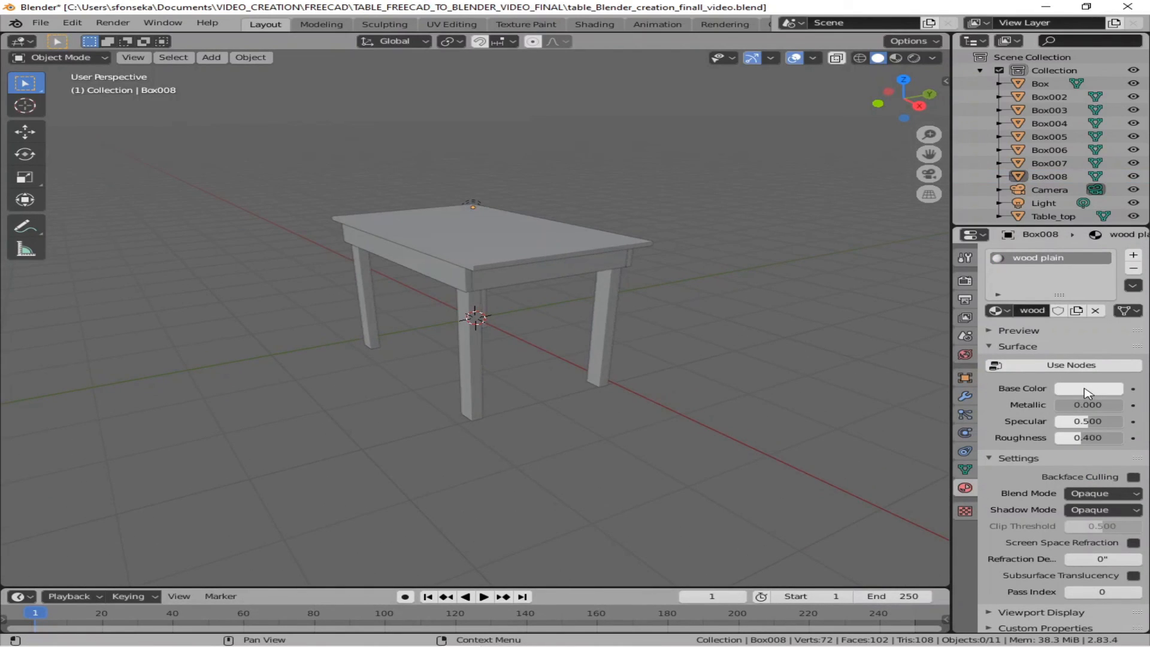
Step: Set wood plain's base colour to dark brown and enable Use Nodes
left_click(1089, 388)
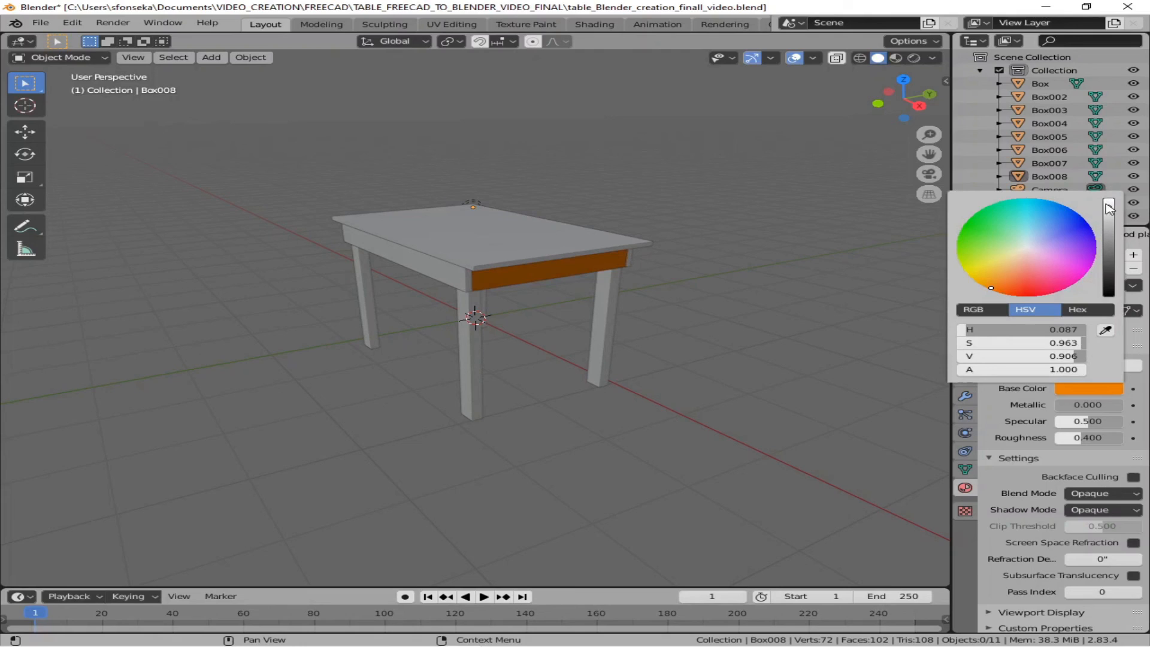
left_click_drag(1108, 209, 1108, 274)
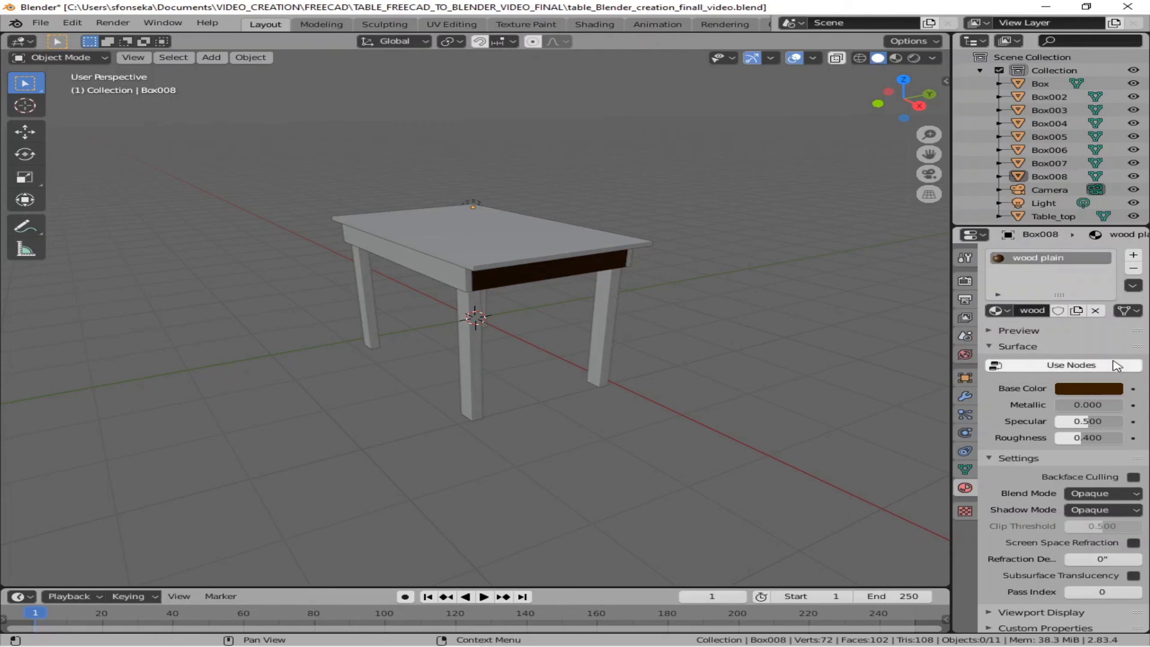
left_click(1070, 365)
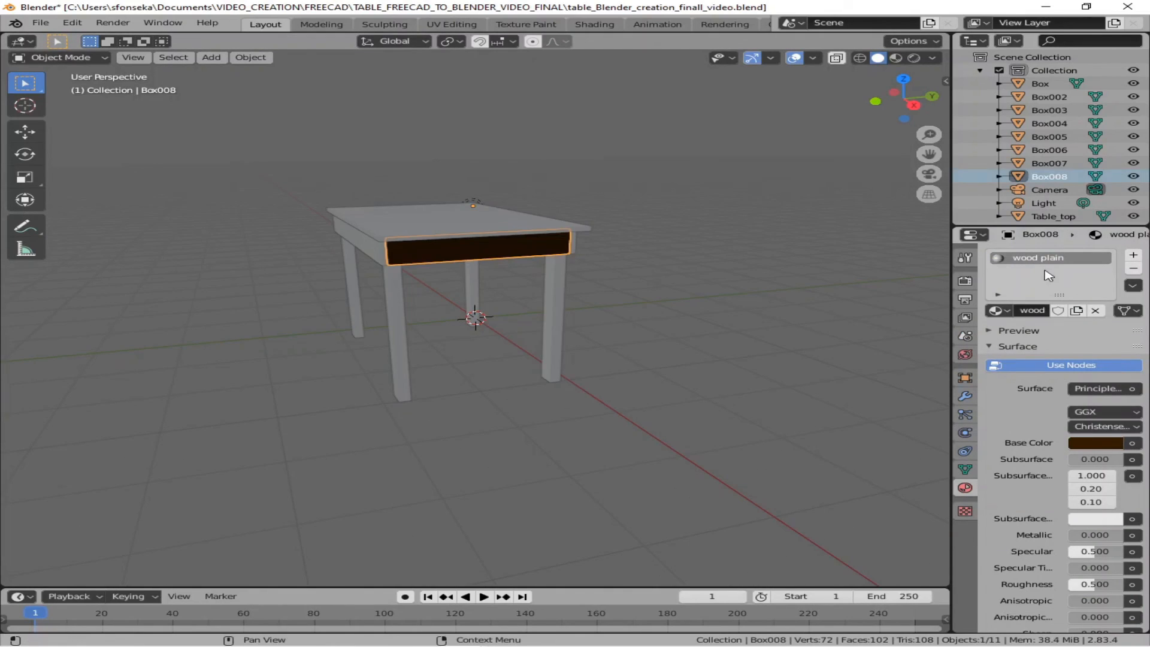
left_click(1039, 83)
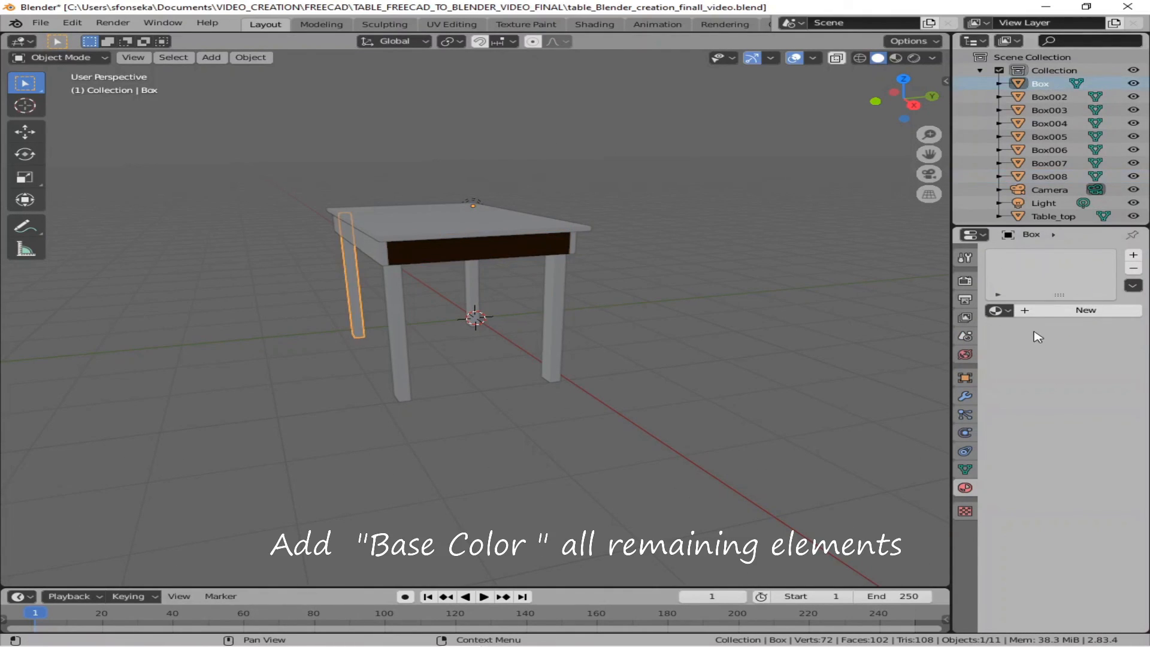
Step: Assign the wood plain material to the leg Box, Box002 and Box003
left_click(999, 309)
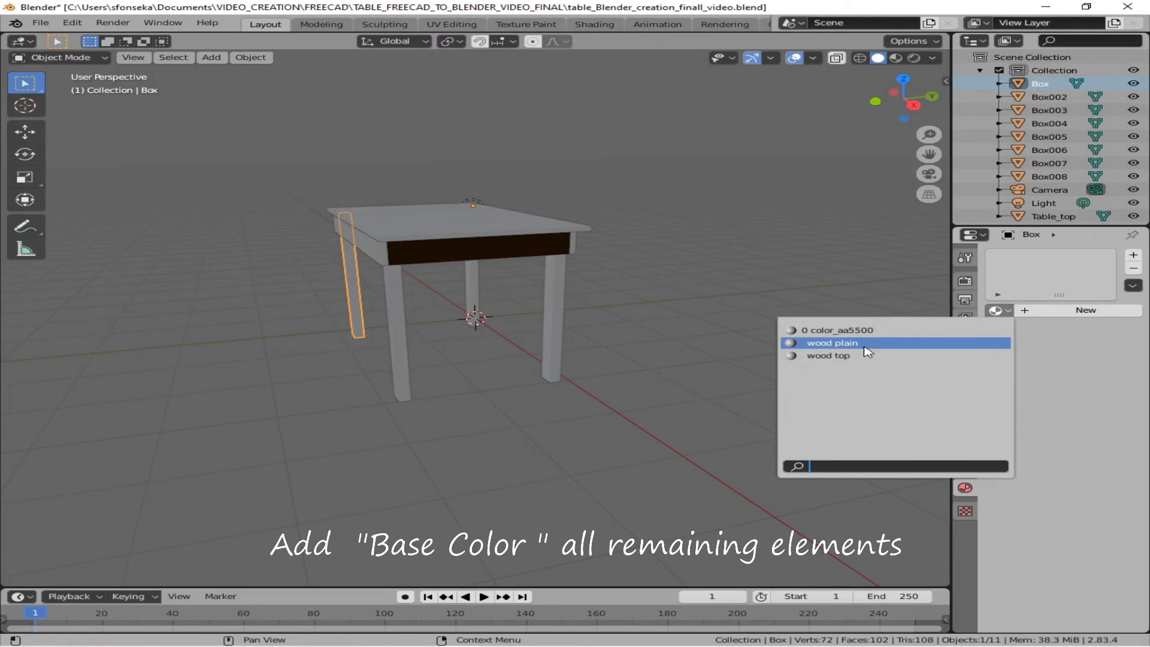
left_click(1049, 97)
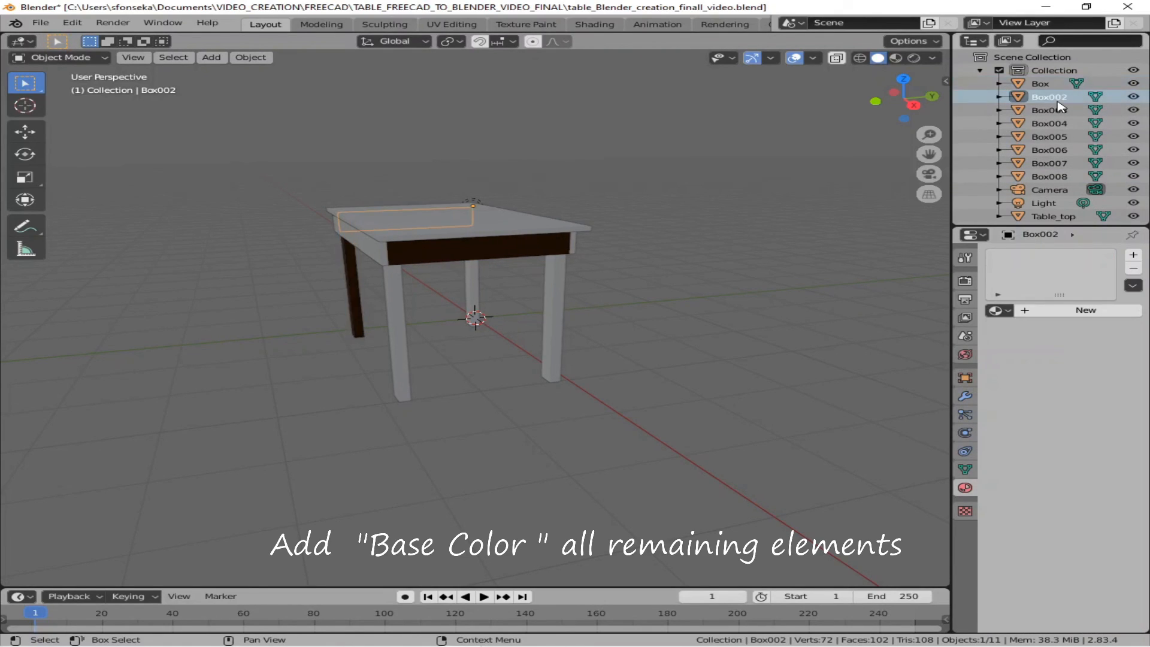
left_click(997, 309)
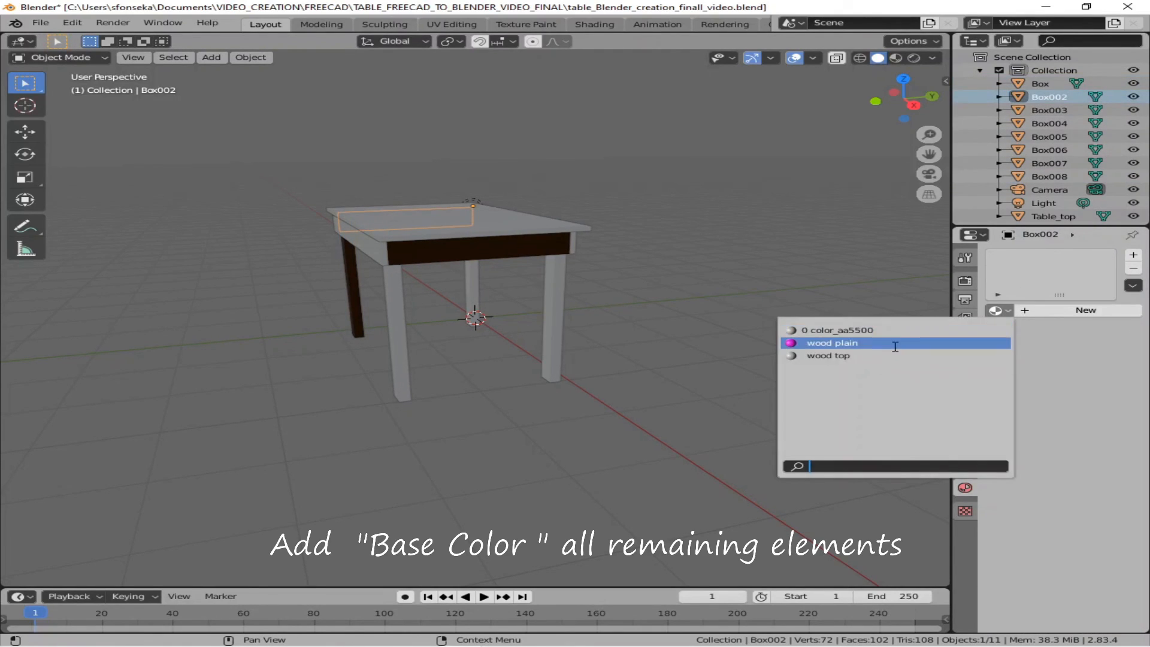
left_click(832, 343)
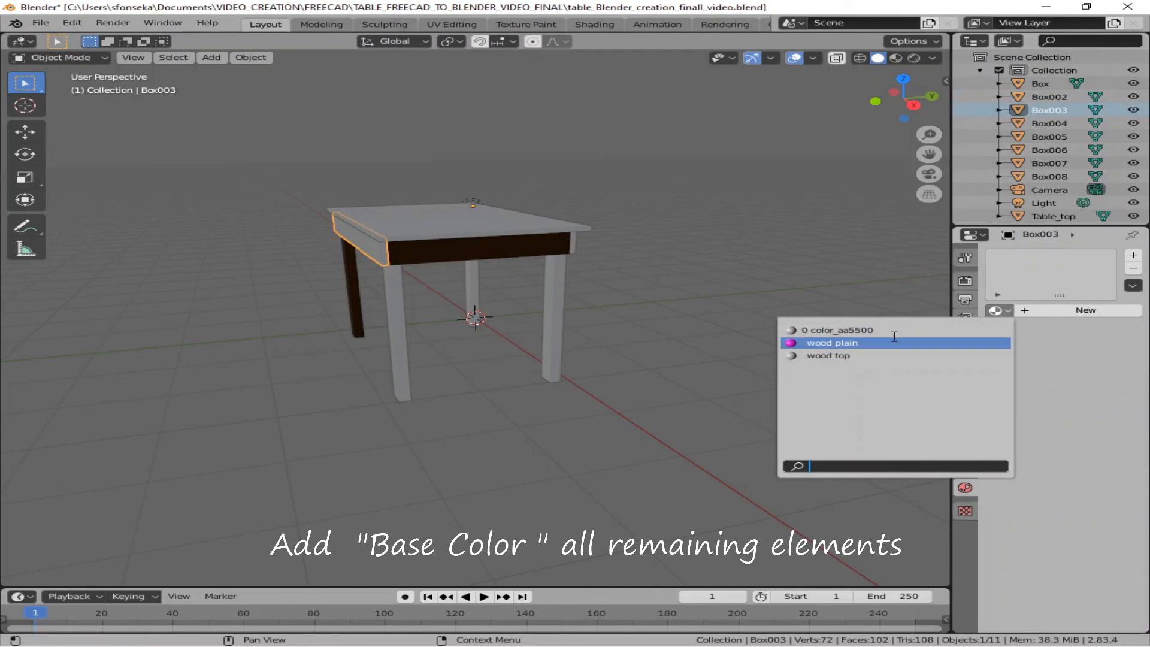
left_click(831, 343)
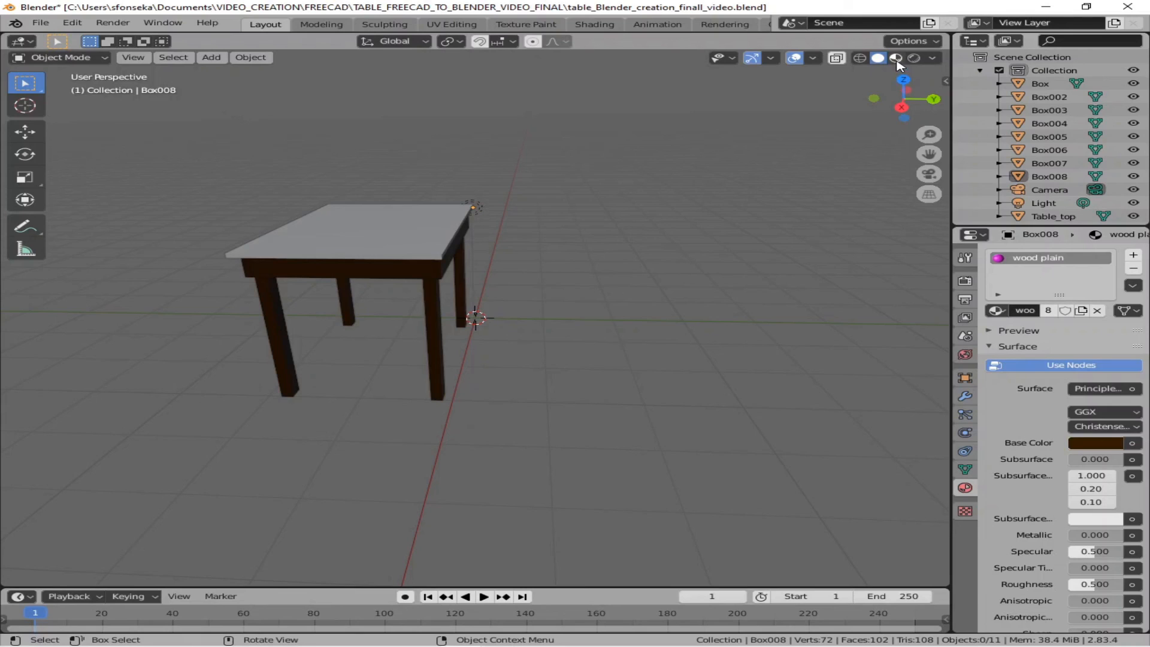
Step: In Material Preview, disable Use Nodes on the wood plain material so the legs show brown
left_click(895, 58)
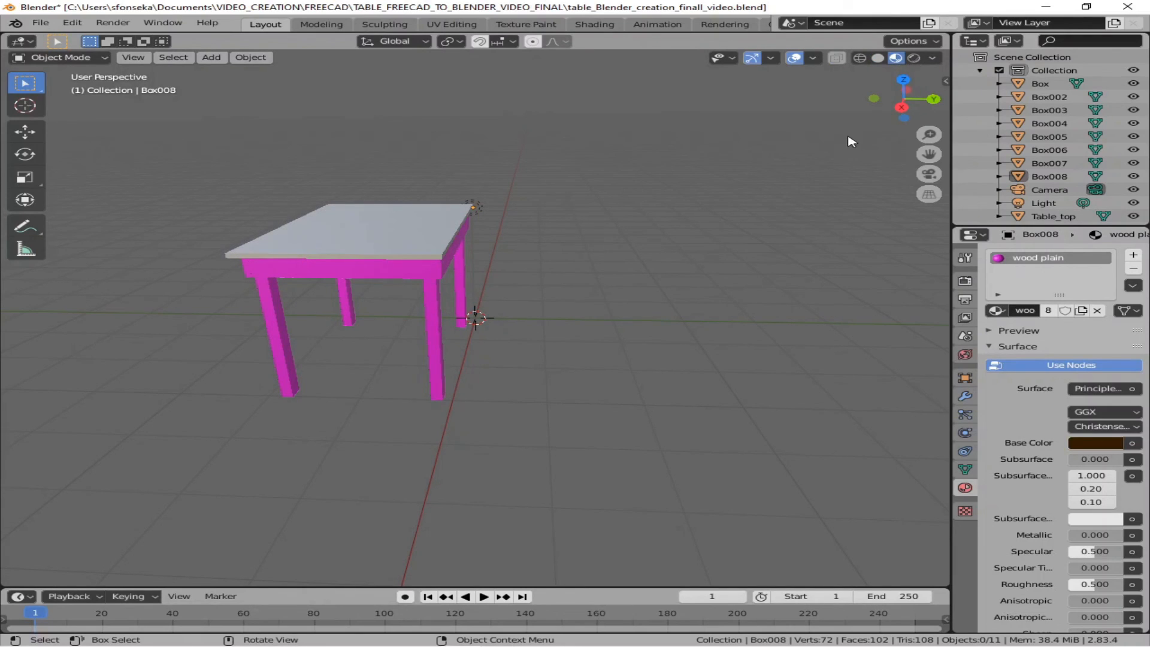
mouse_move(837, 146)
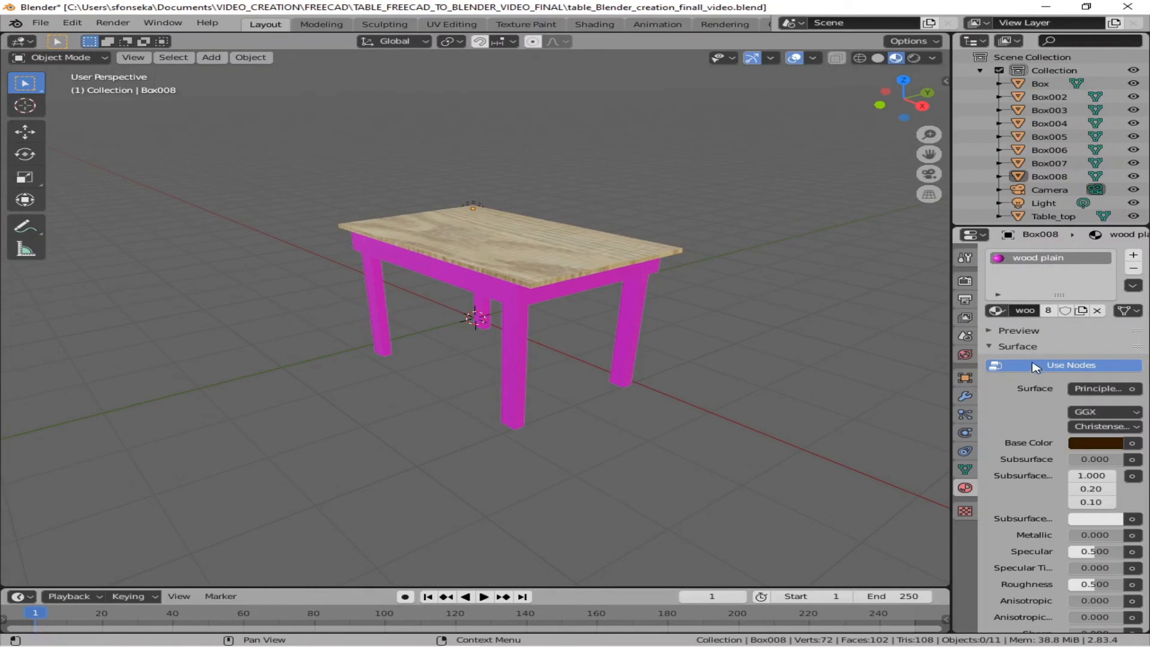
left_click(1070, 365)
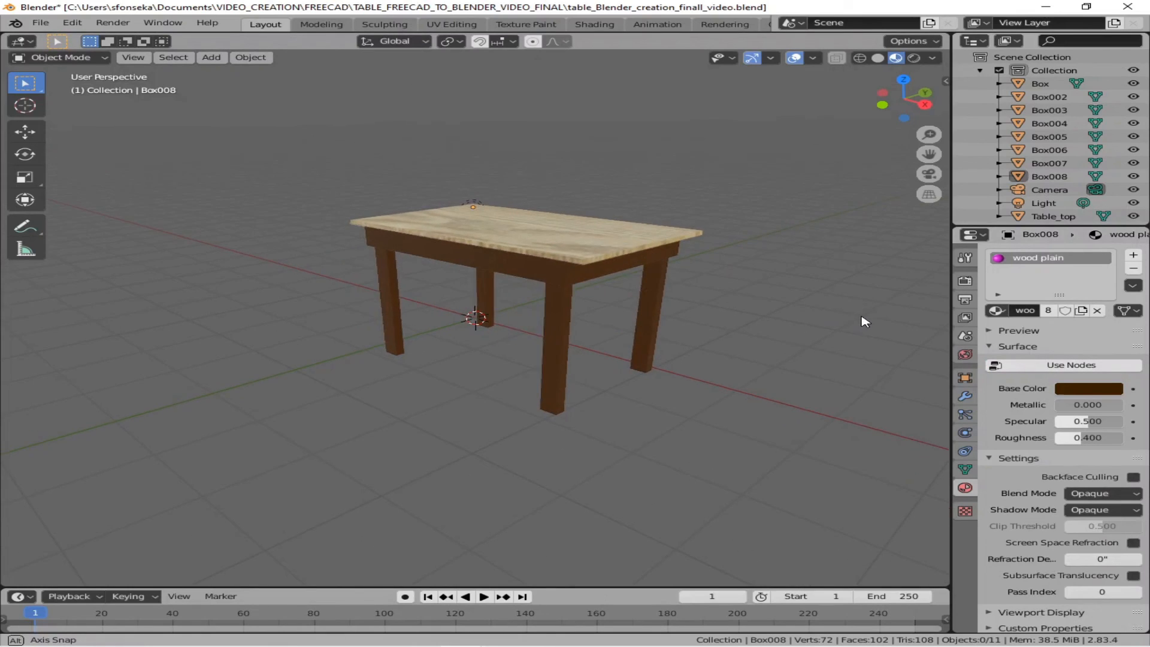
Step: Compare the wood table in Rendered and Solid shading, ending back in Material Preview
left_click(913, 58)
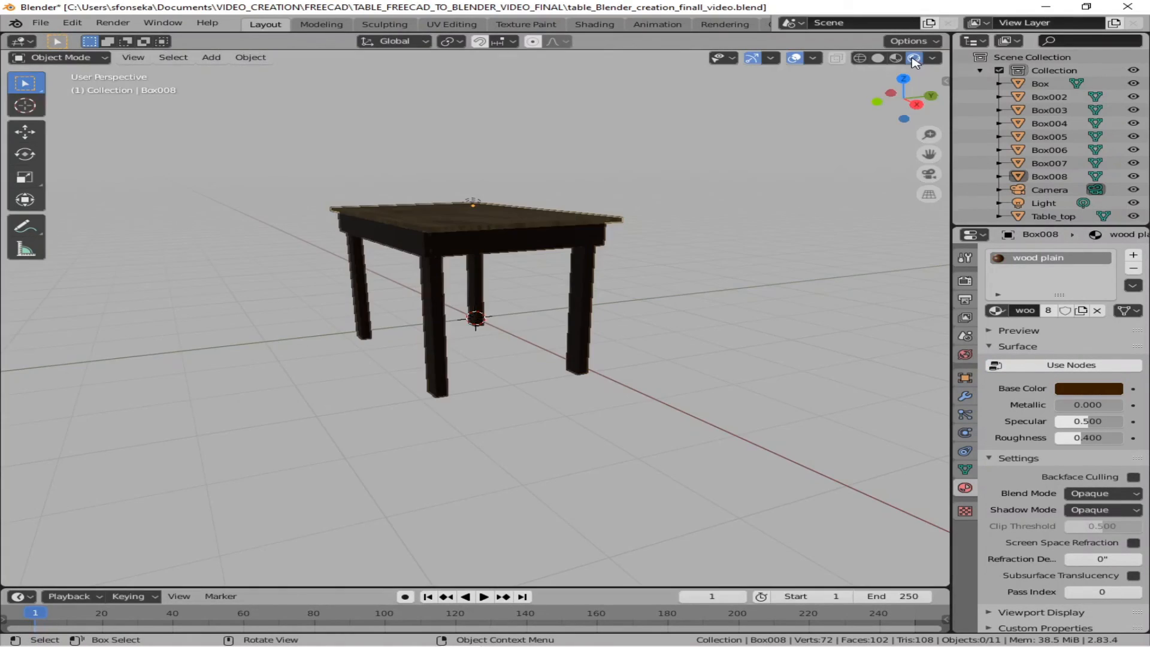
left_click(912, 58)
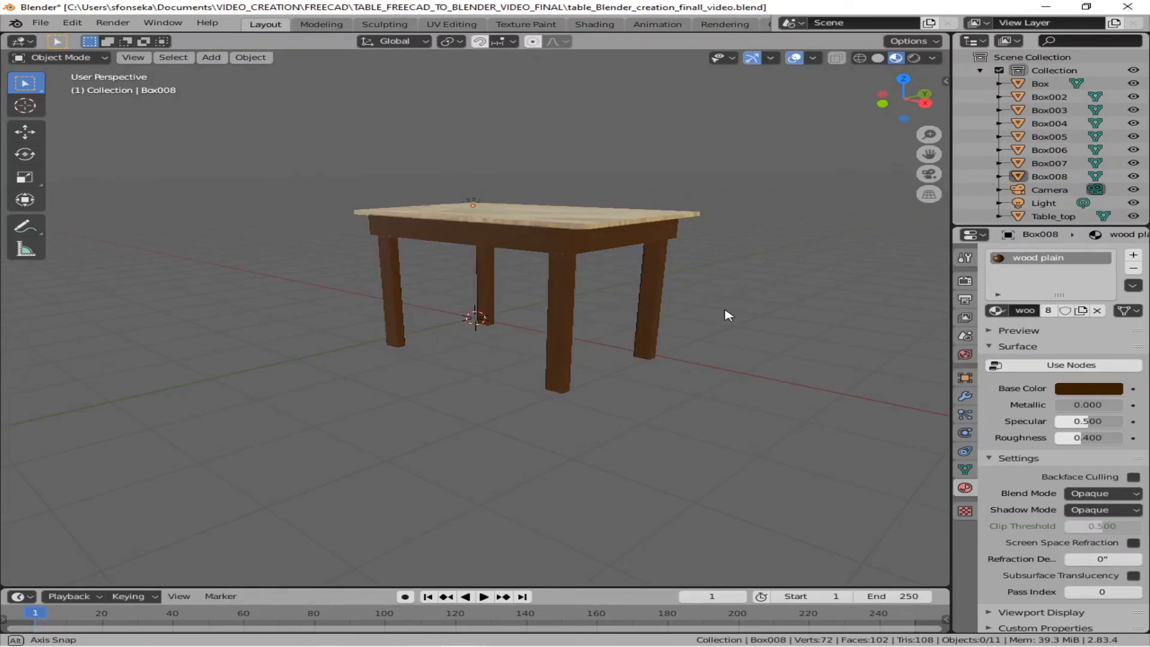
left_click_drag(726, 316, 700, 332)
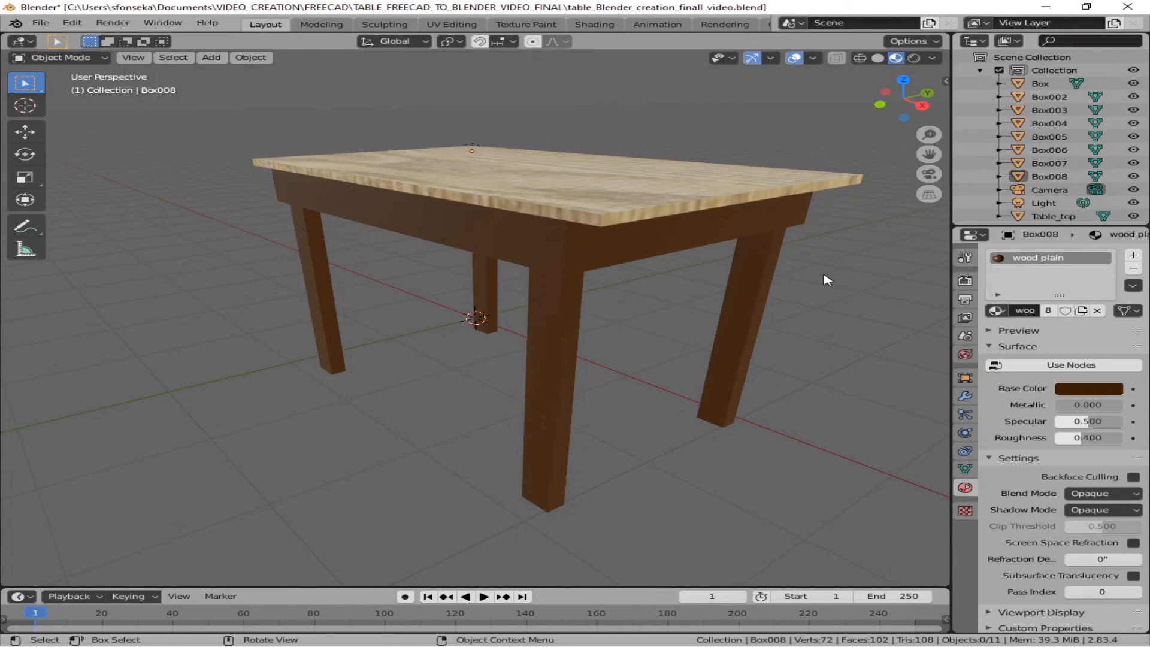
left_click(876, 57)
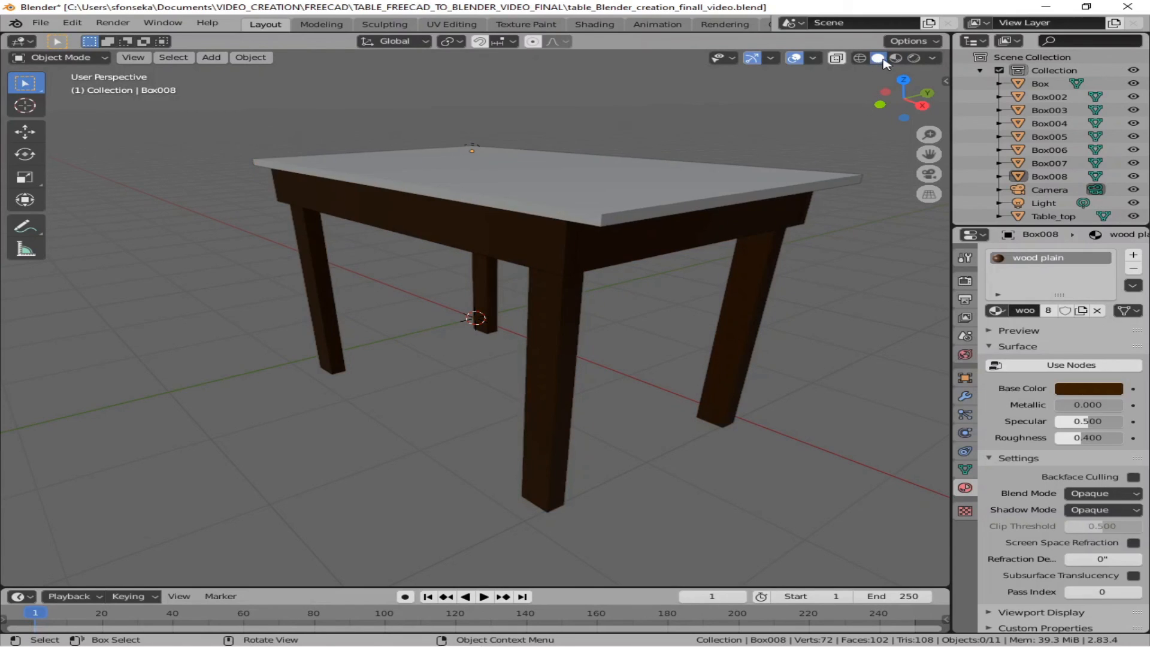
left_click(894, 57)
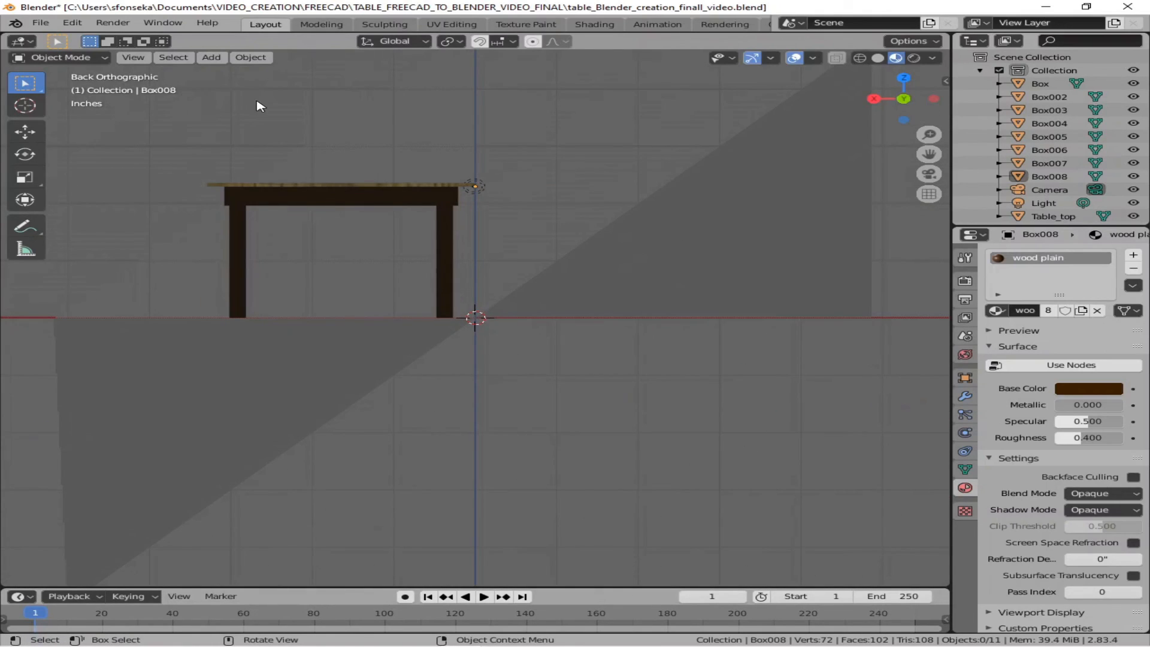
Step: Add a mesh cube and move it down below the table
left_click(211, 58)
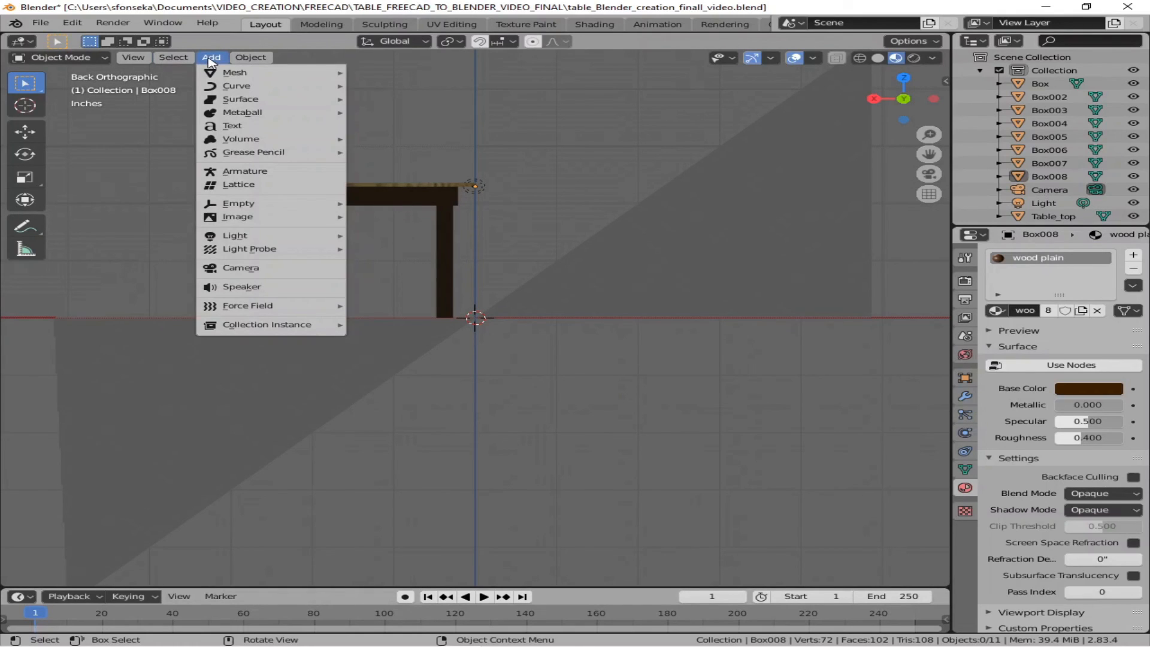
mouse_move(234, 72)
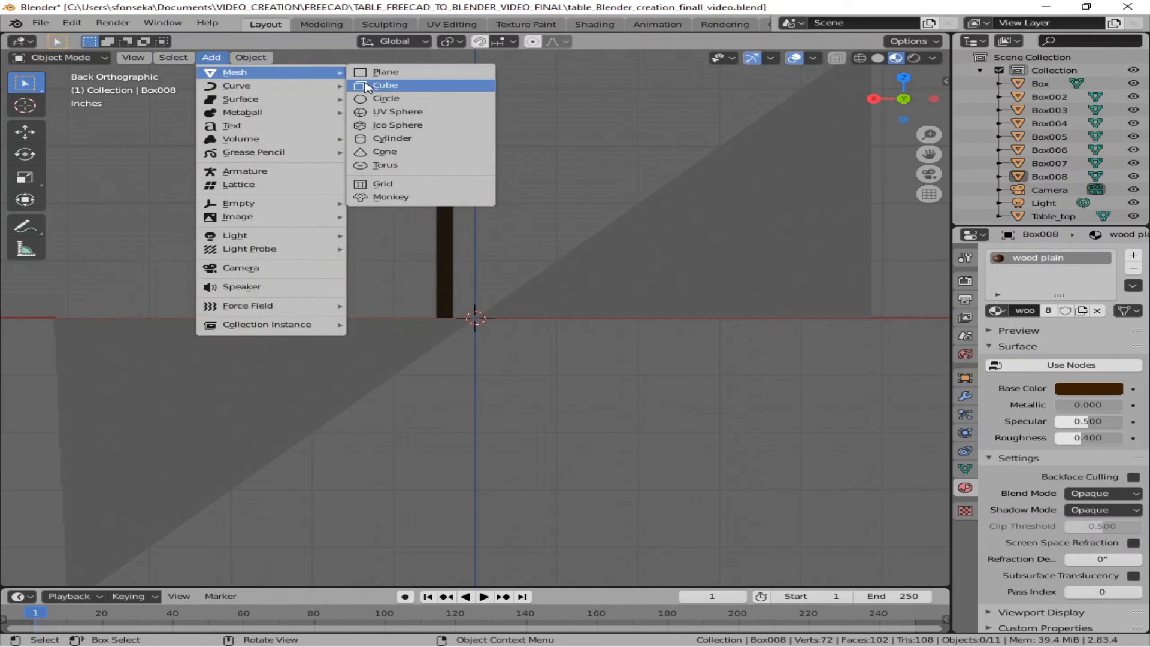
left_click(385, 85)
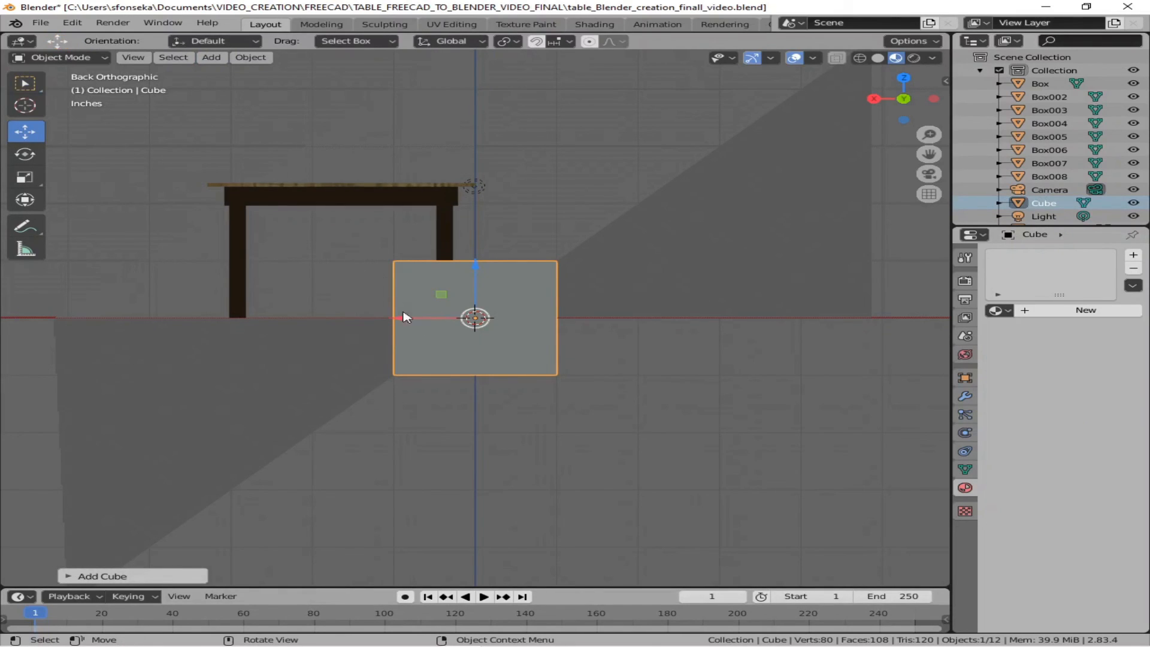
left_click_drag(474, 317, 462, 374)
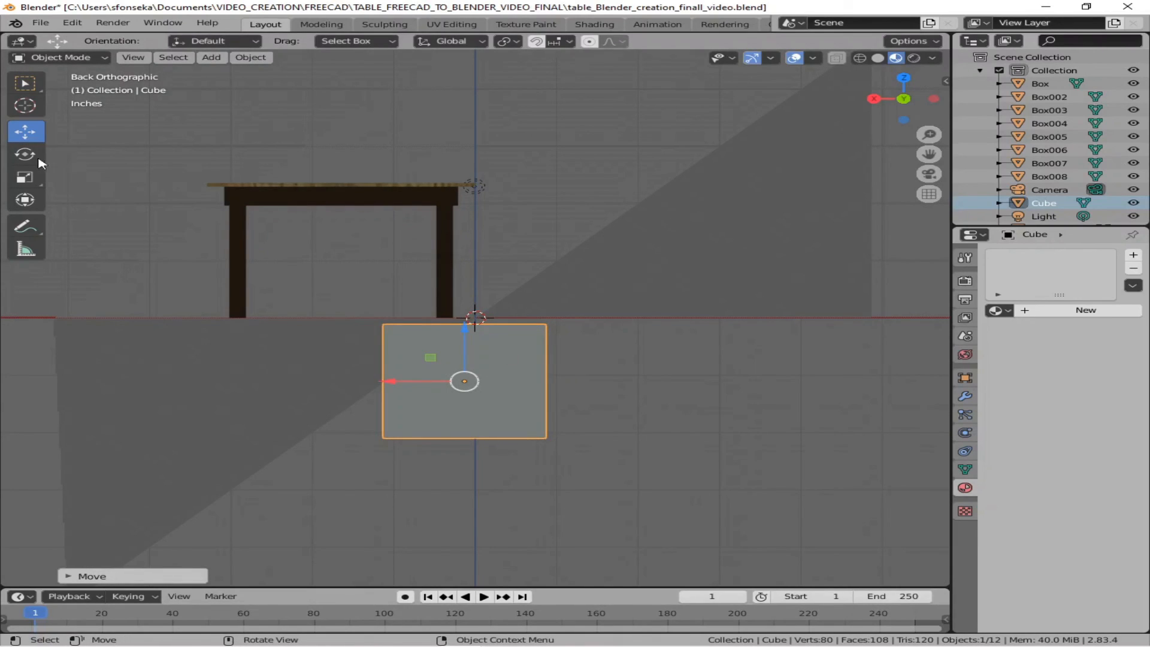
Step: Flatten the cube along Z and enlarge it into a wide floor slab
left_click(25, 177)
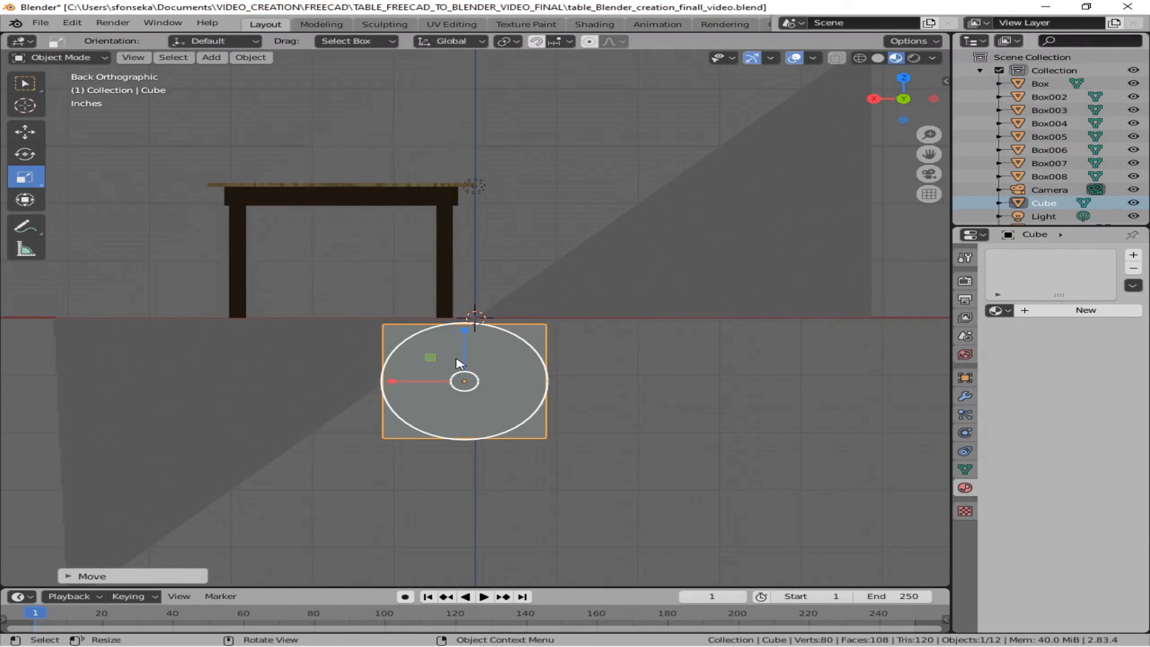
key("s")
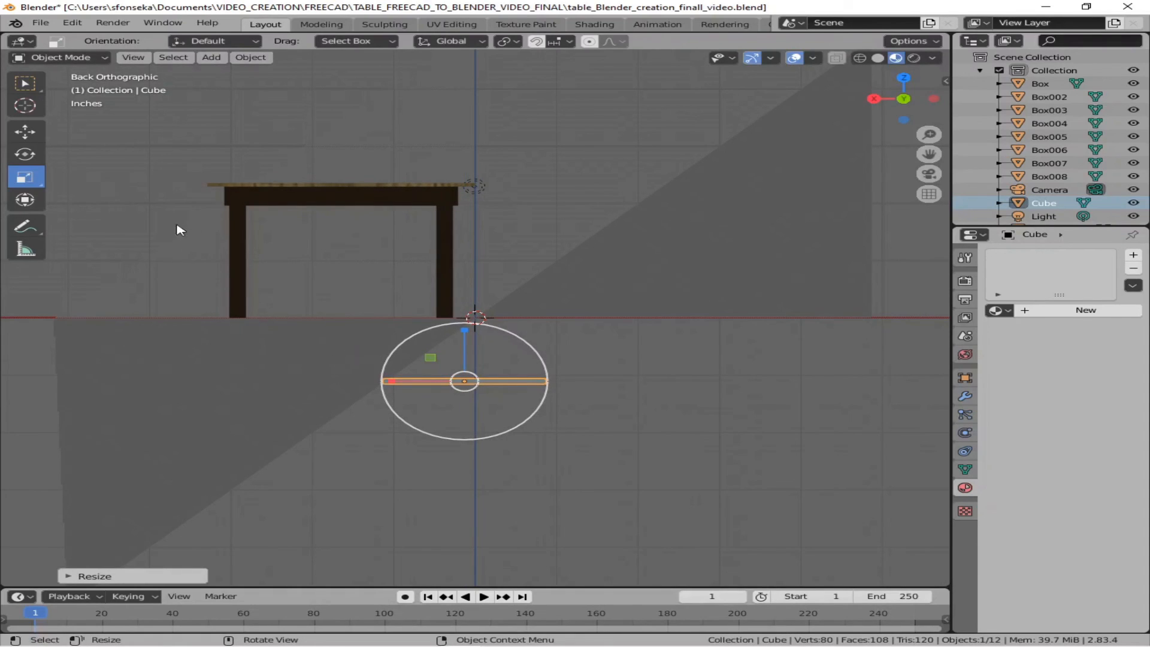
mouse_move(148, 206)
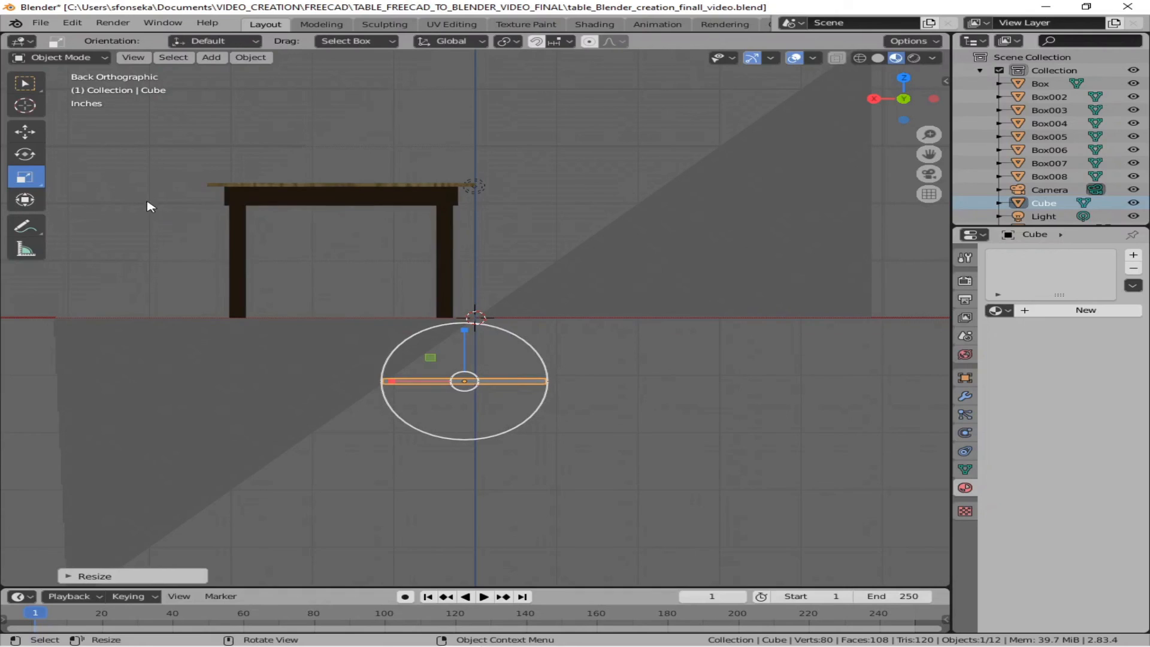
mouse_move(422, 381)
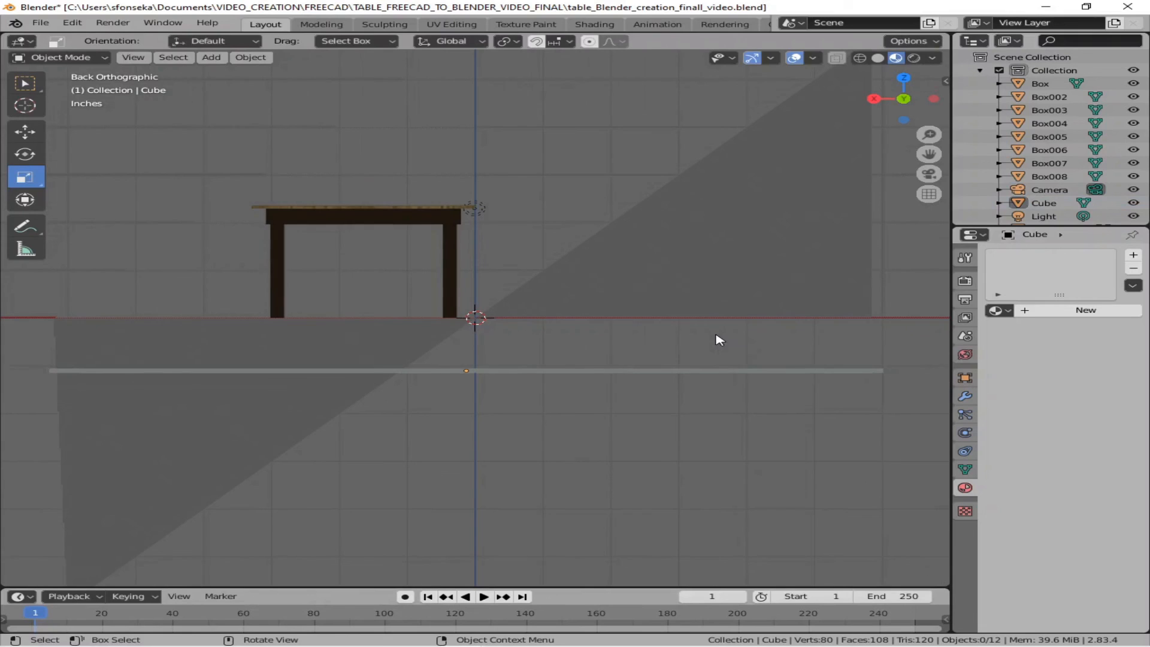
left_click_drag(719, 339, 682, 376)
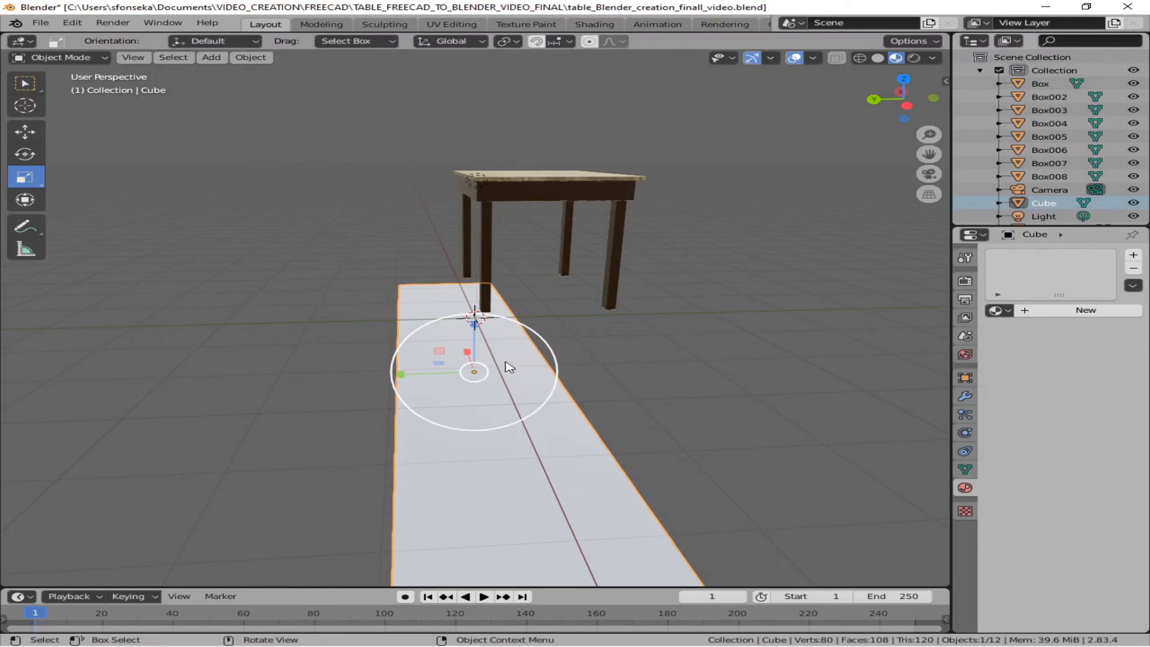
key("s")
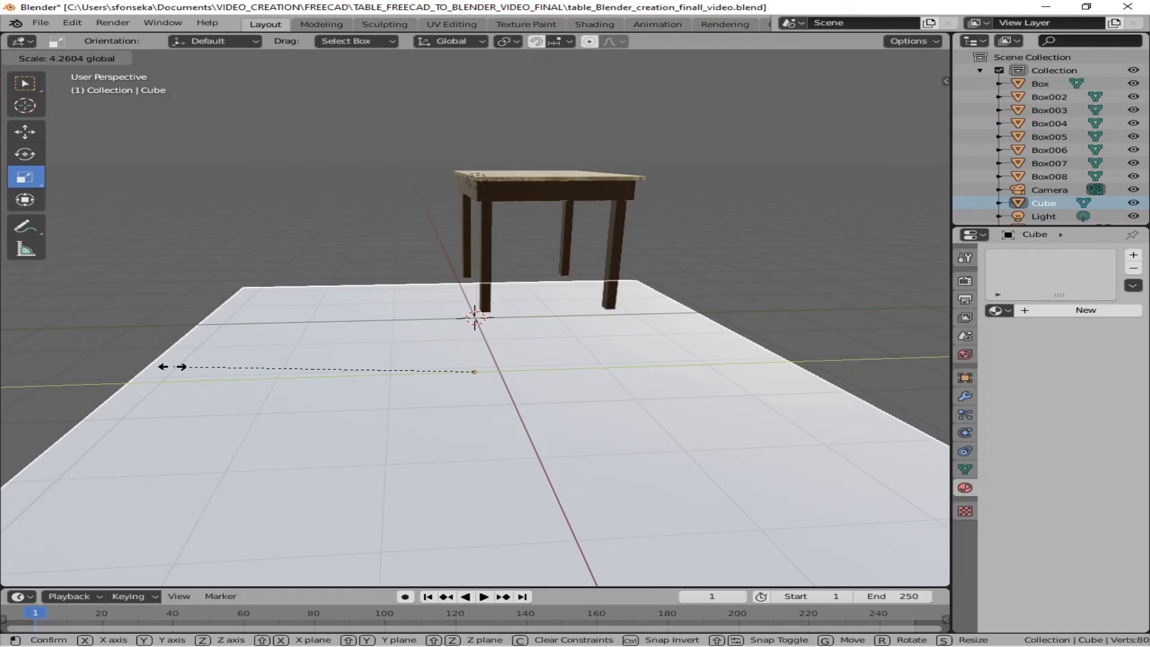
left_click(709, 382)
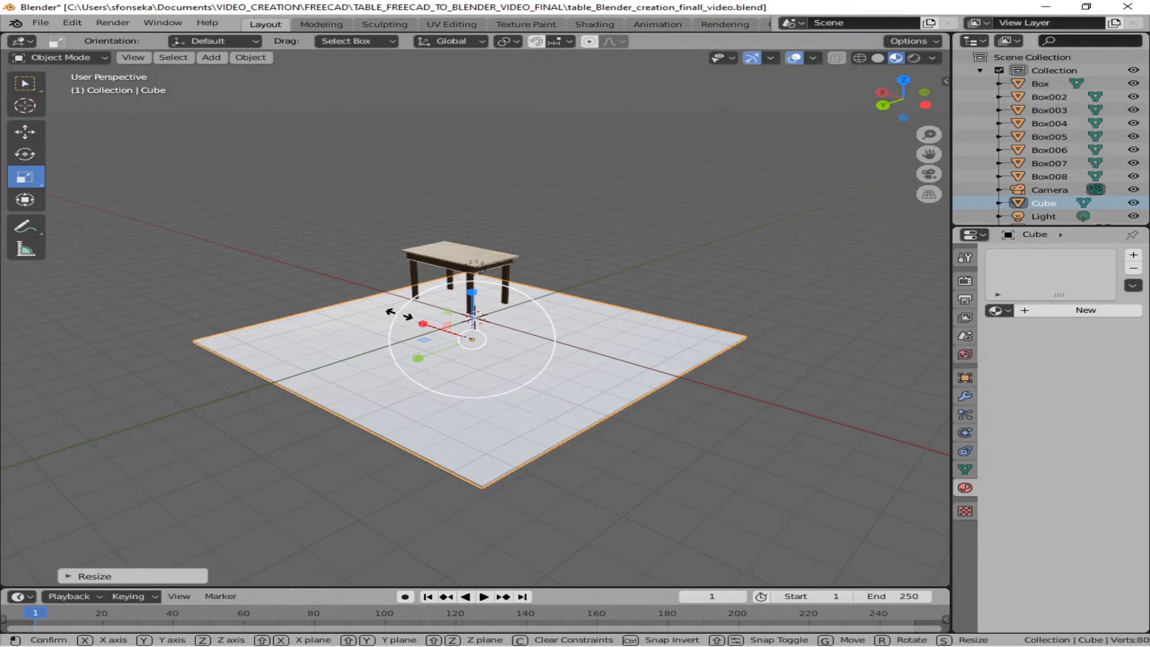
left_click(531, 326)
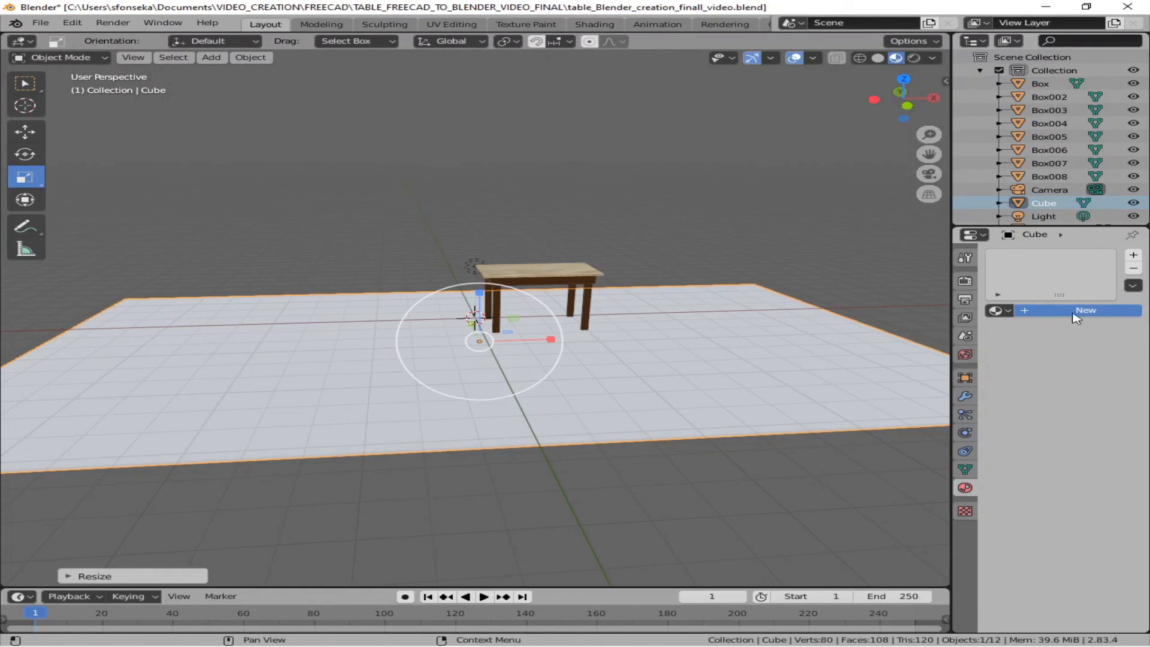
Step: Give the floor cube a new material with a mid-grey base colour
left_click(1085, 310)
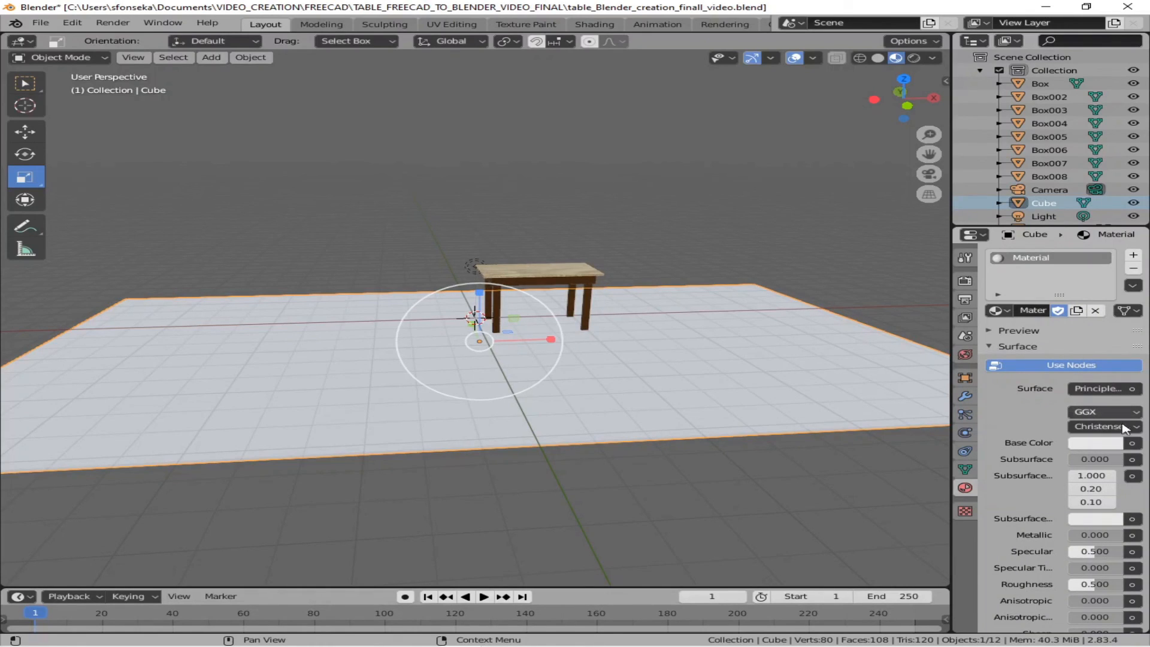
left_click(1096, 442)
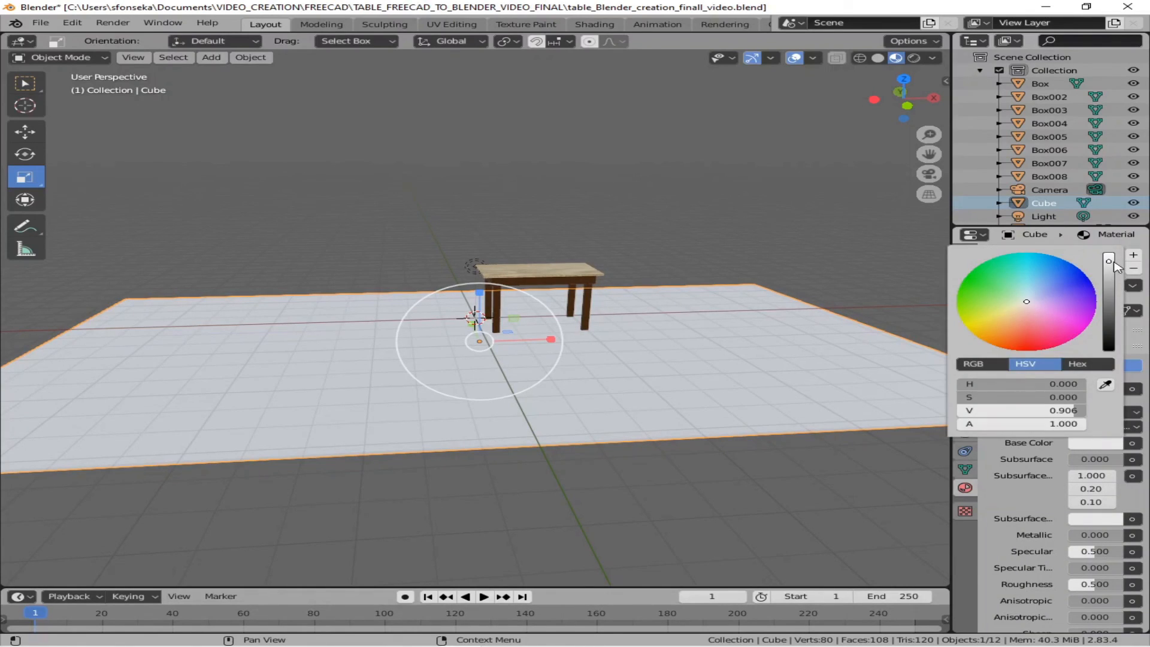
left_click_drag(1108, 261, 1108, 310)
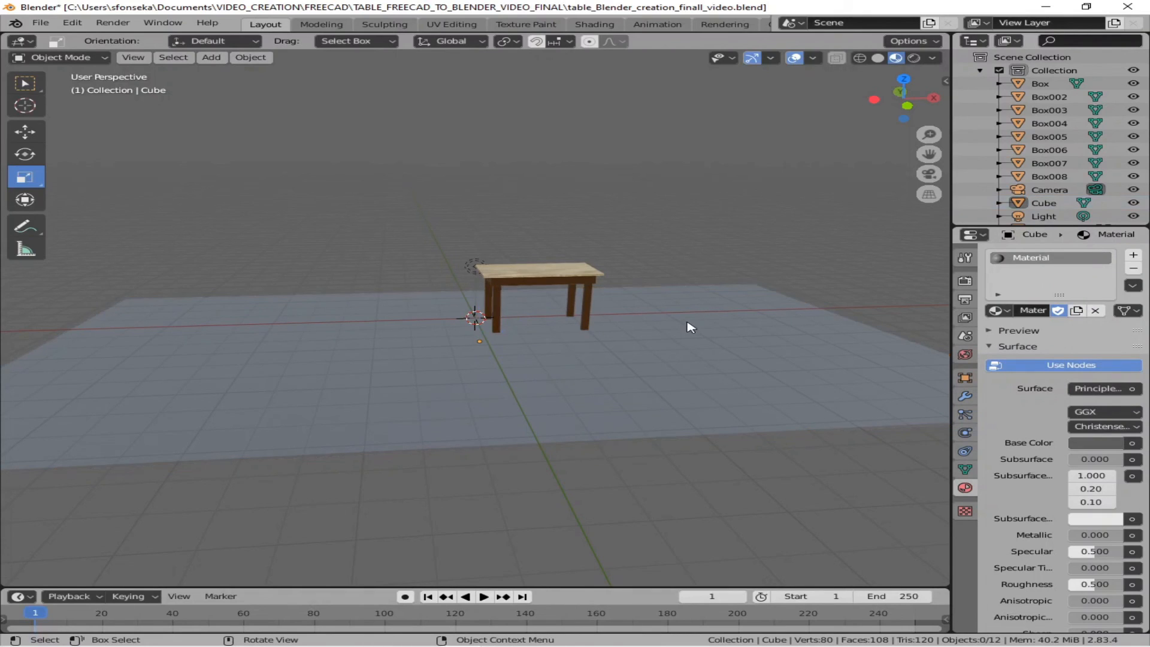
left_click_drag(689, 327, 796, 294)
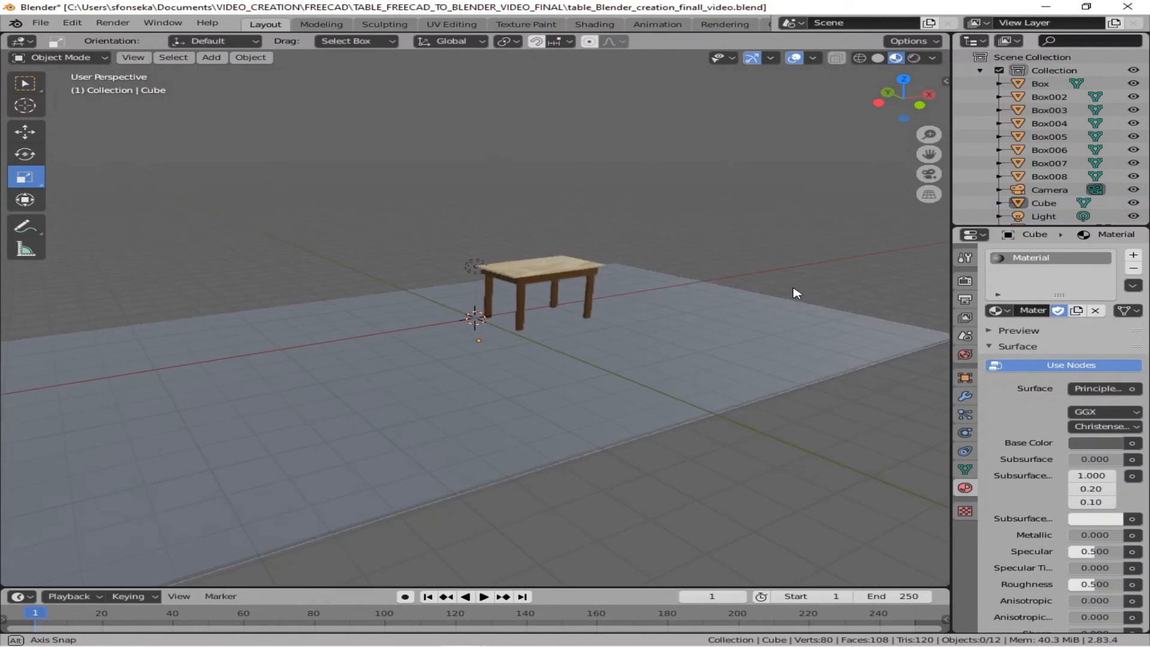
left_click_drag(791, 293, 788, 297)
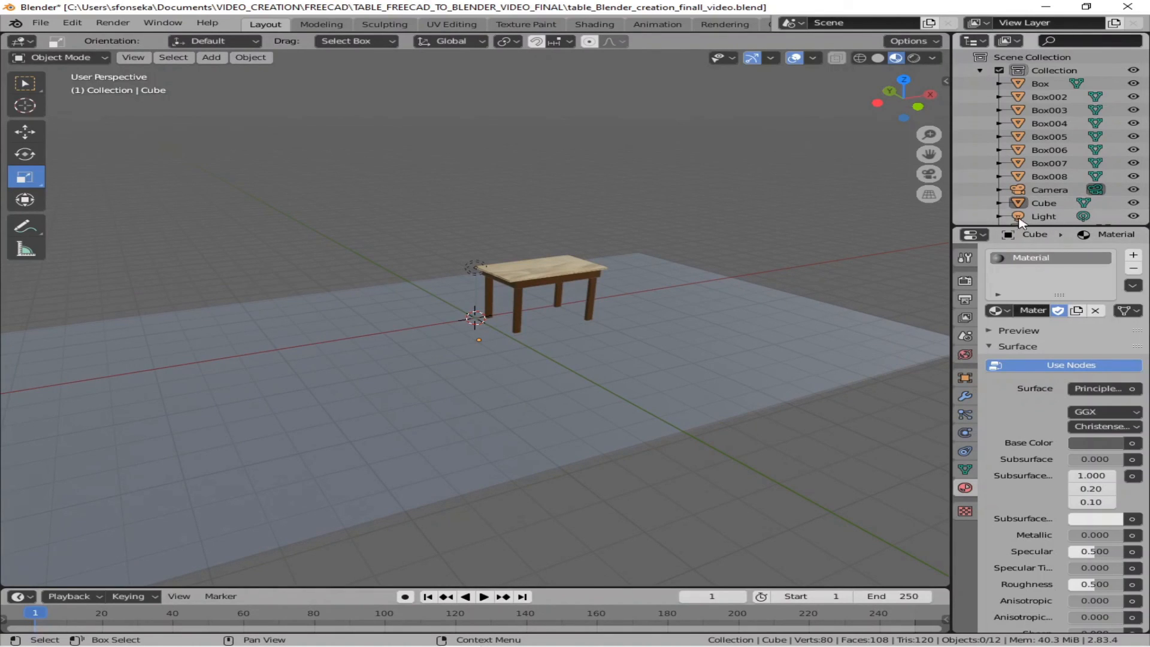
Step: Select the point light, expand its Shadow settings, and set power to 400 W
left_click(1042, 215)
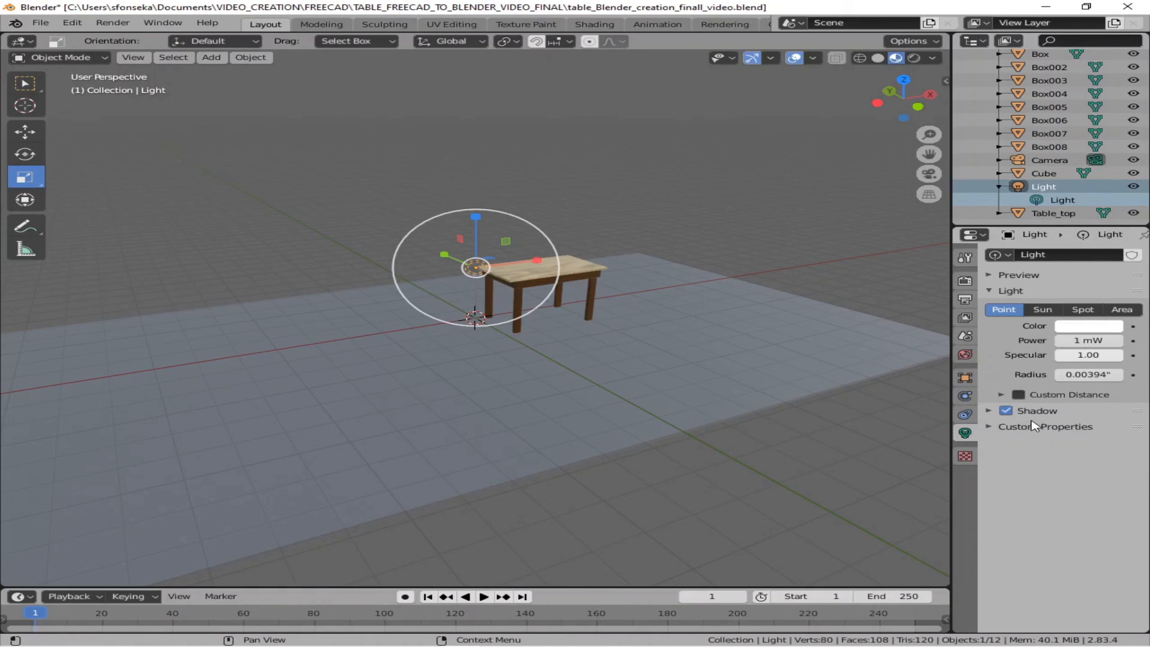
left_click(1036, 410)
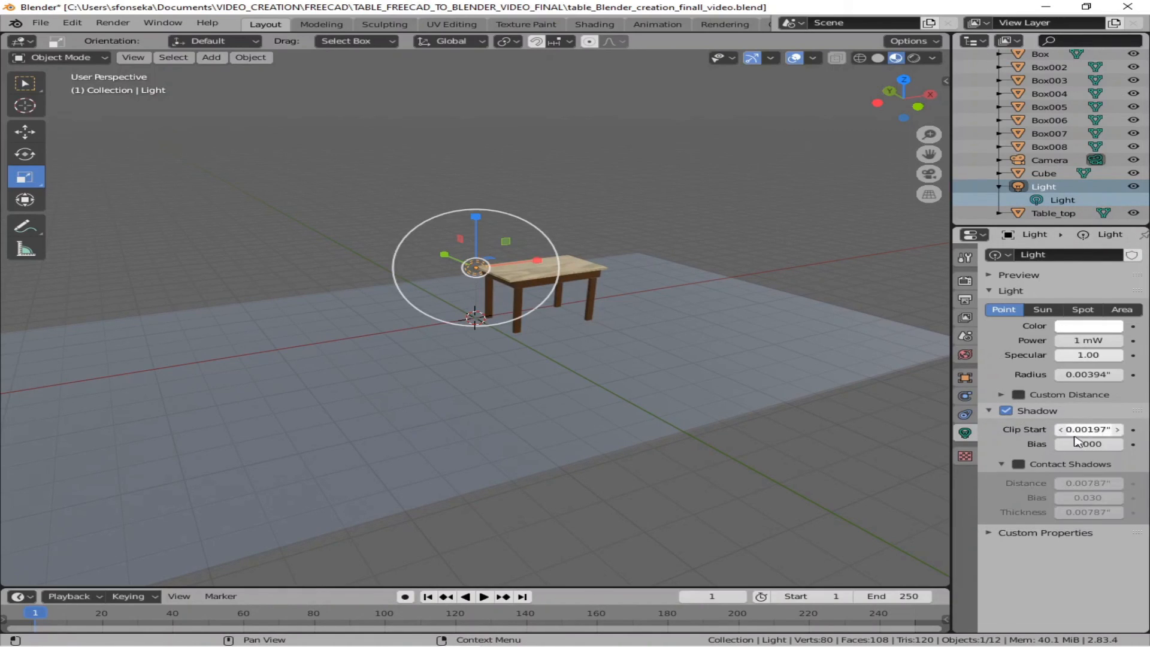
left_click(1088, 326)
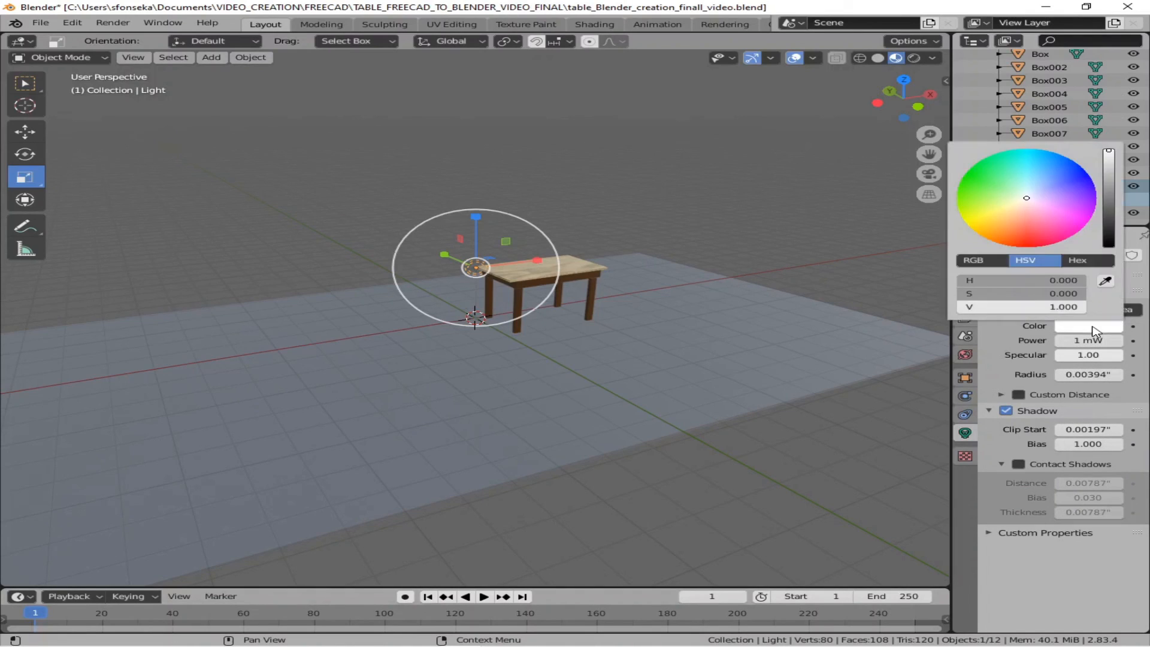
left_click(1088, 340)
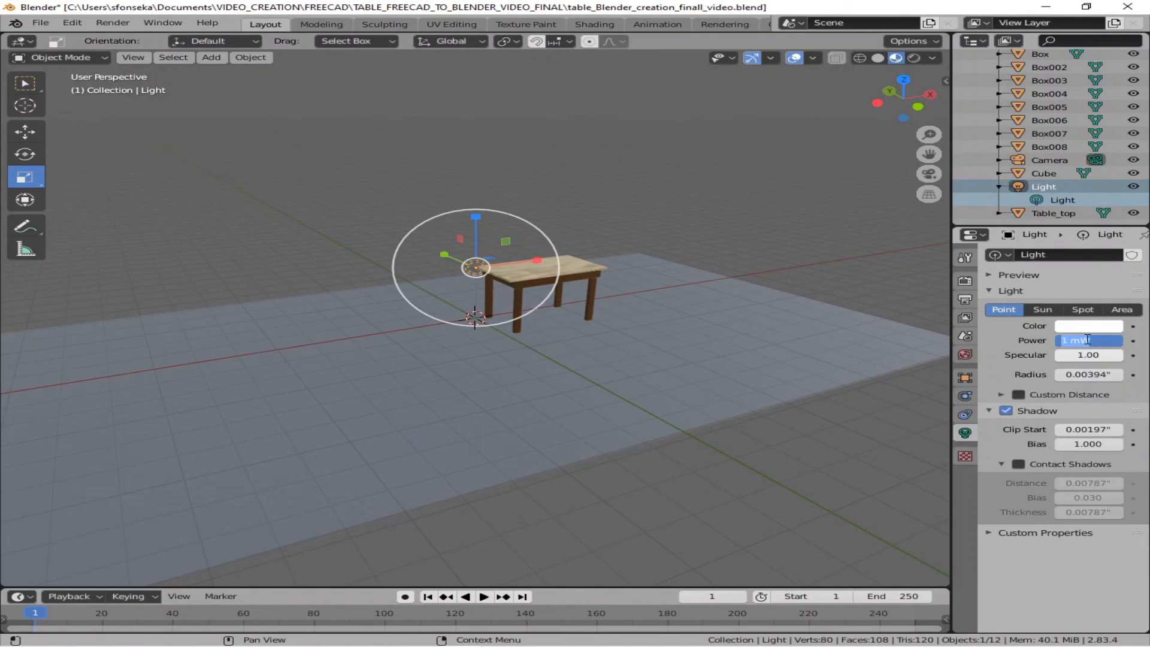
type("400")
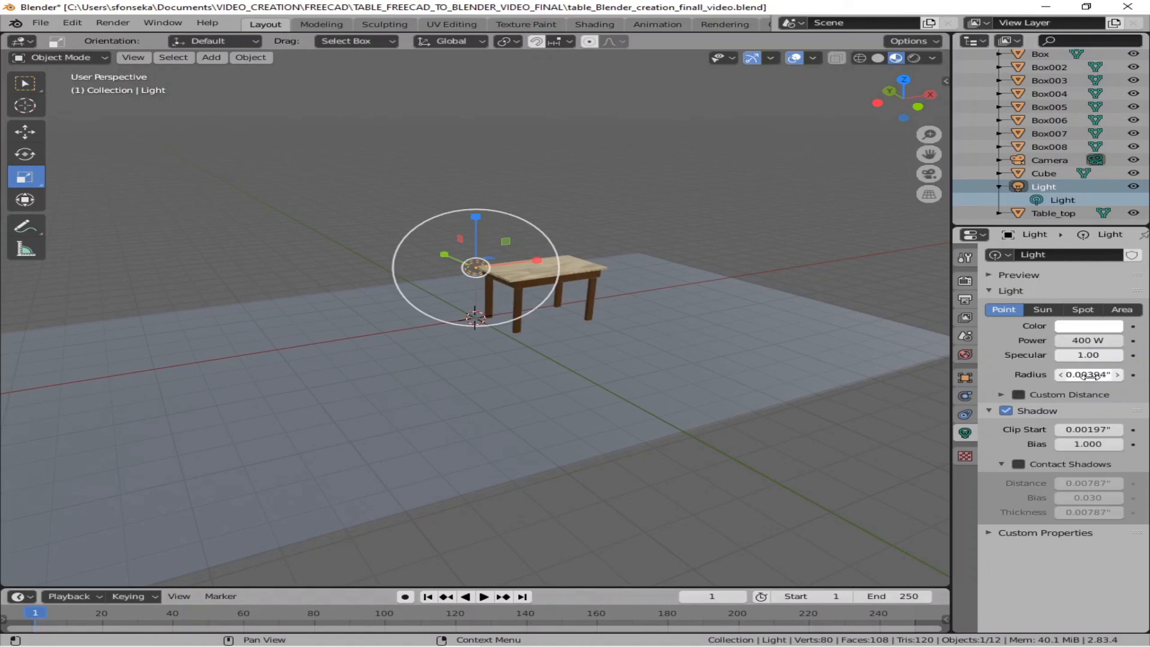
Step: Set specular 4, radius 0.2", clip start 20" and bias 300, then reposition the light
left_click(1088, 355)
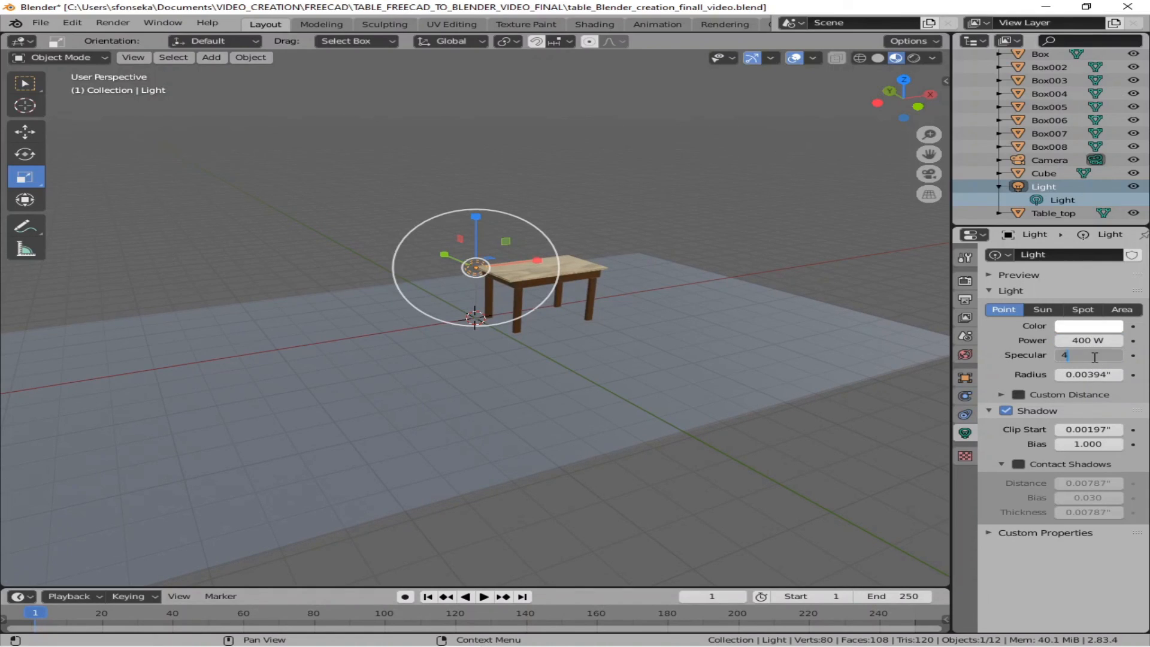
left_click(1088, 374)
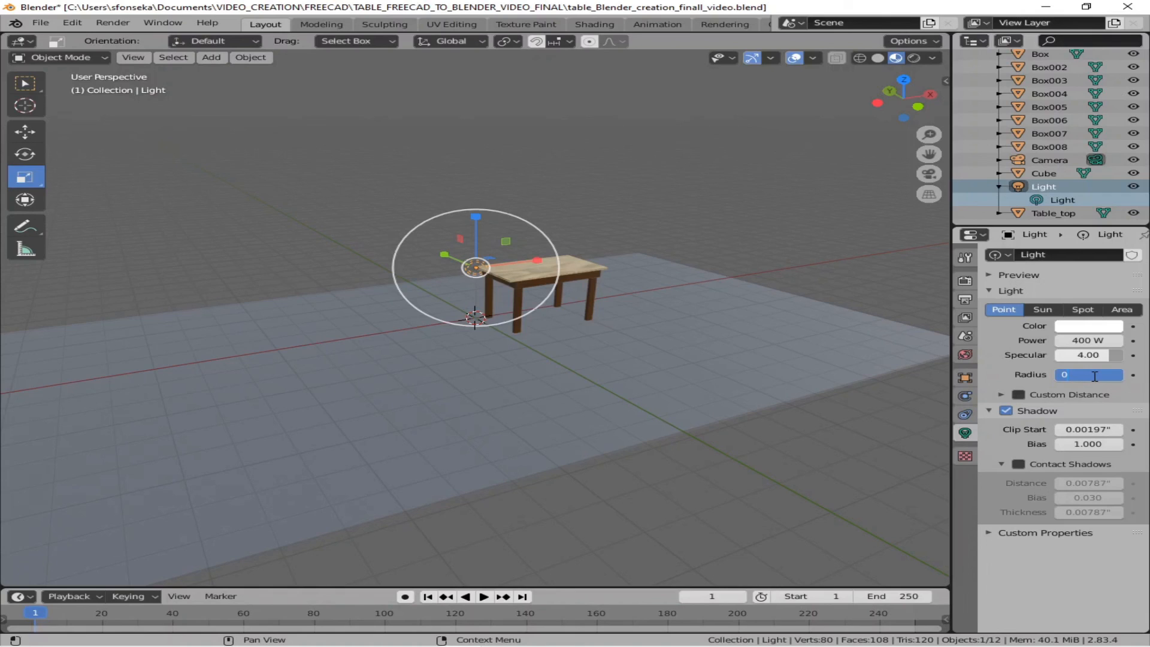
type("0.2\"")
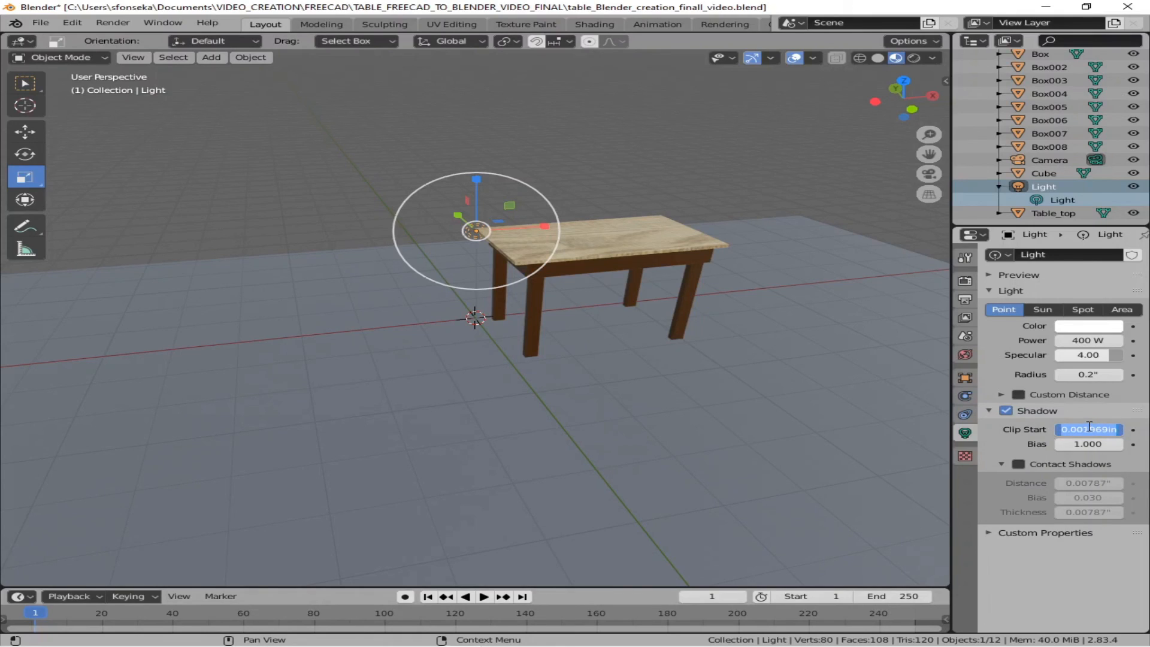
type("20")
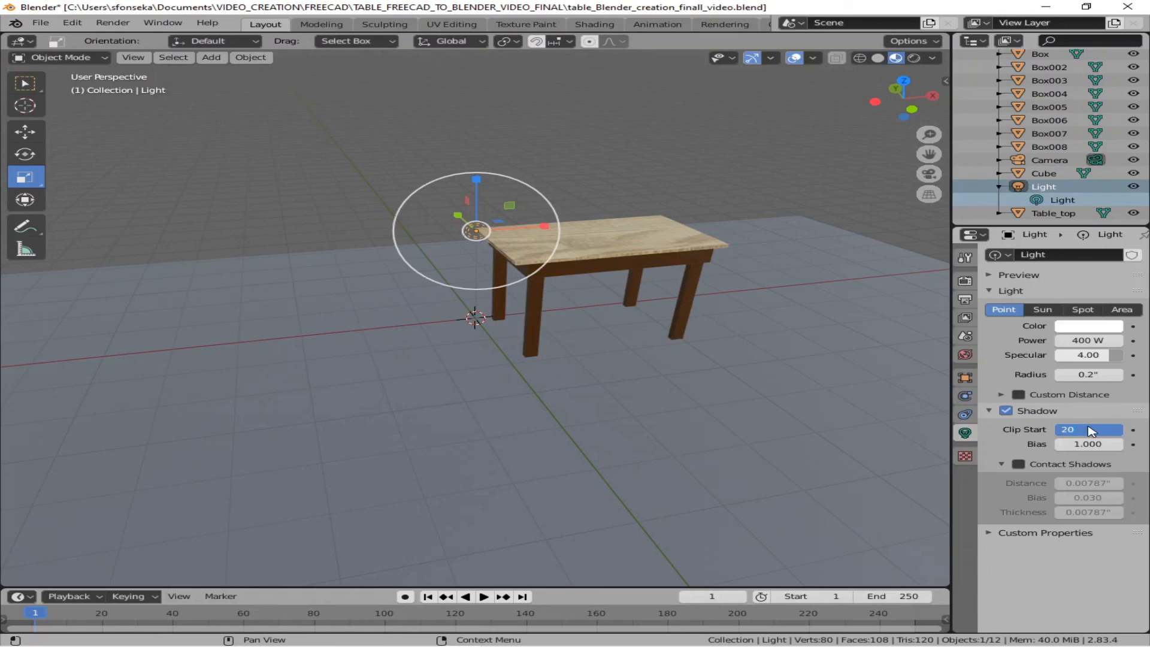
left_click(1087, 443)
type("300.000")
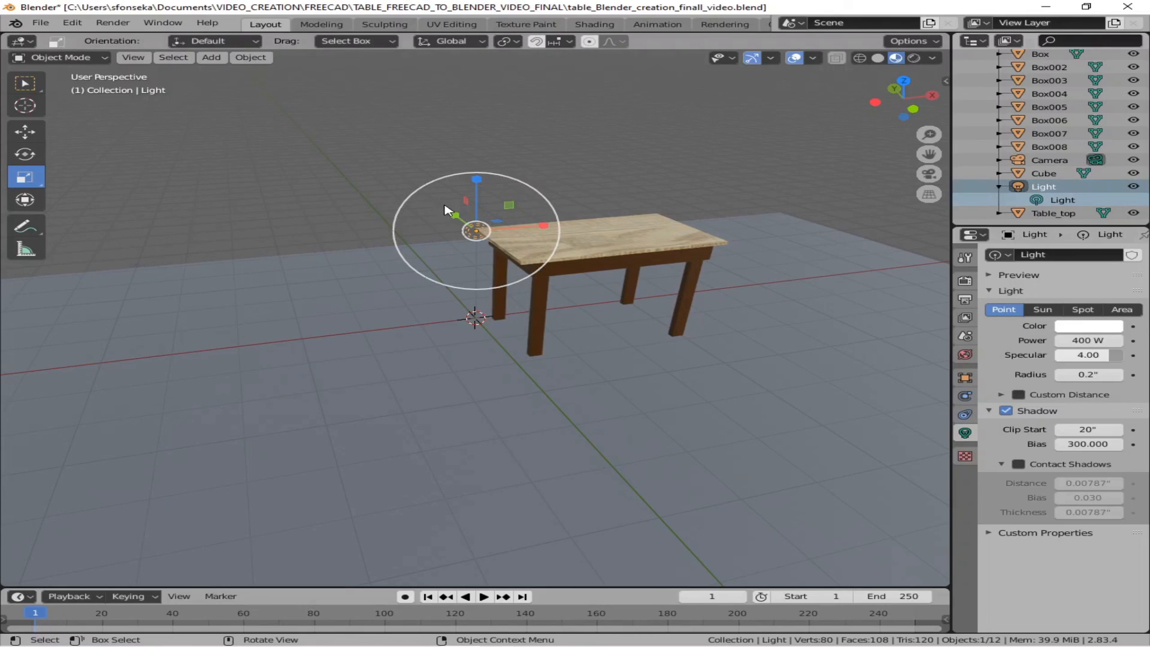
key("s")
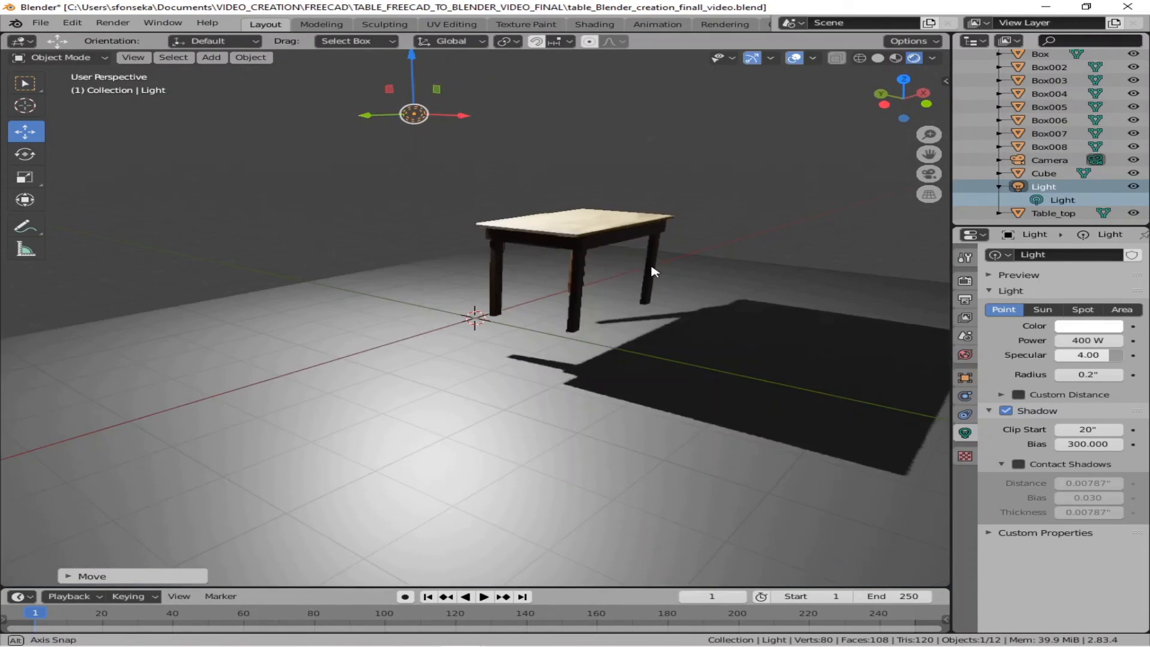
Step: Set shadow clip start to 30" and inspect the table's shadow from the back and in Rendered shading
left_click_drag(660, 278, 675, 301)
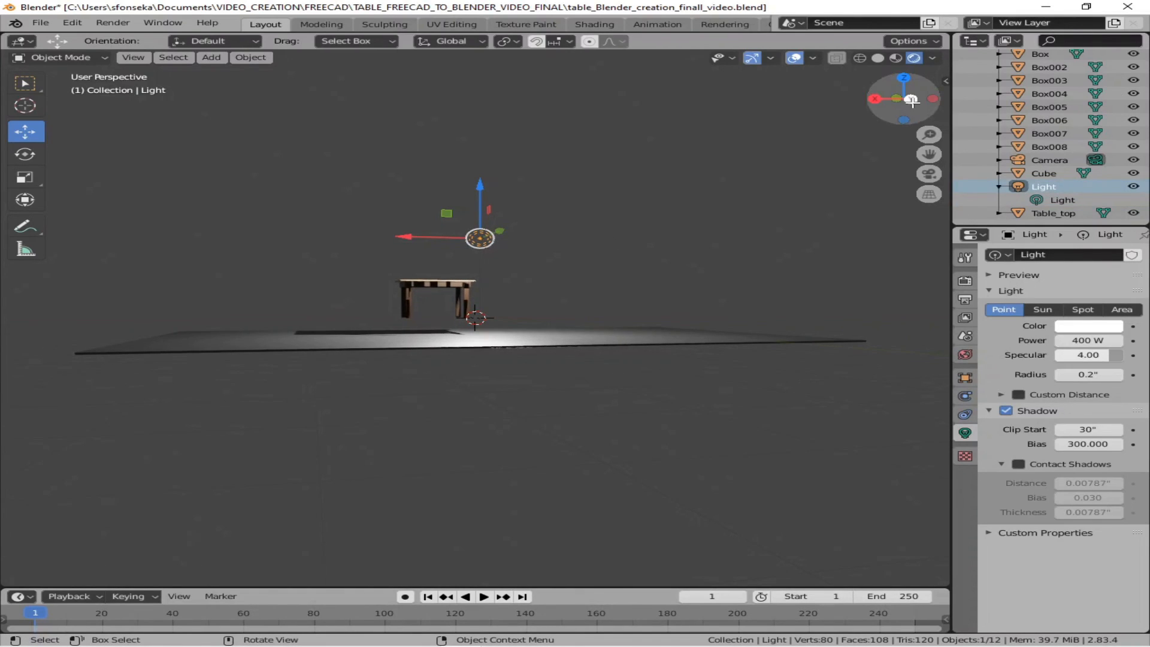
left_click(904, 98)
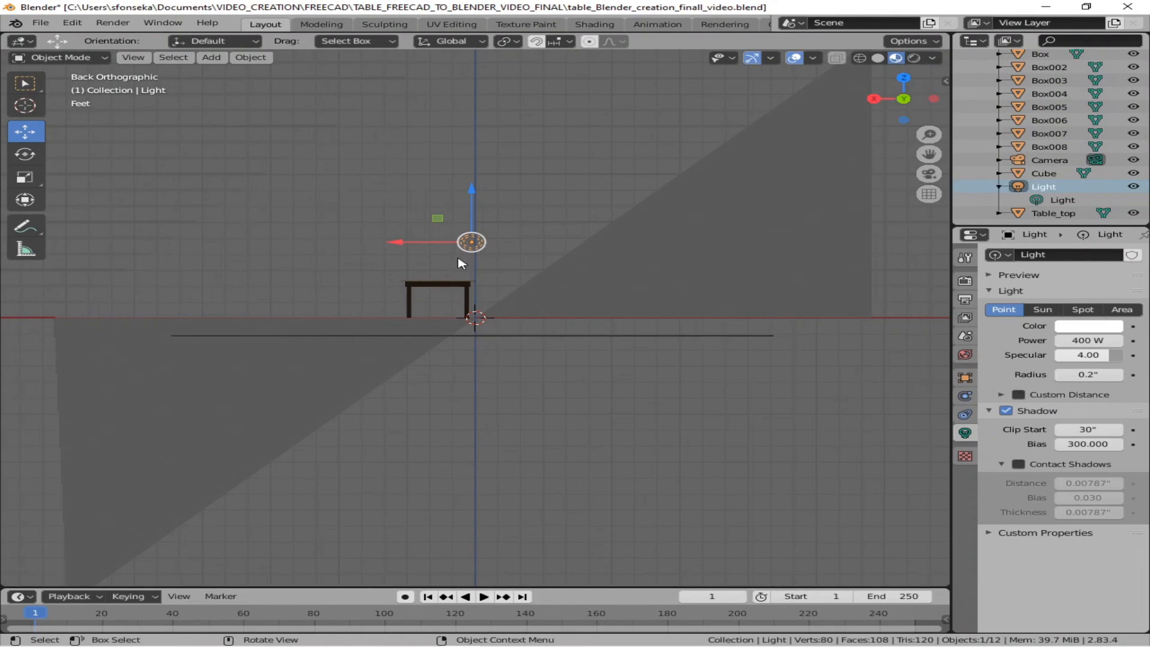
mouse_move(307, 327)
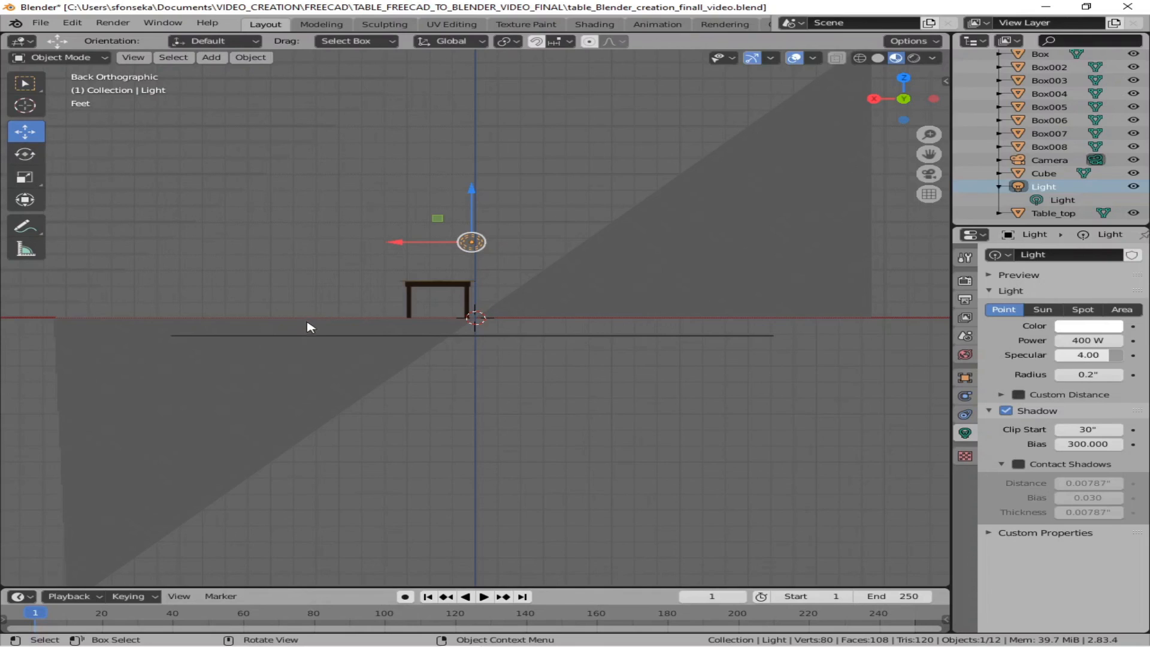
left_click(473, 336)
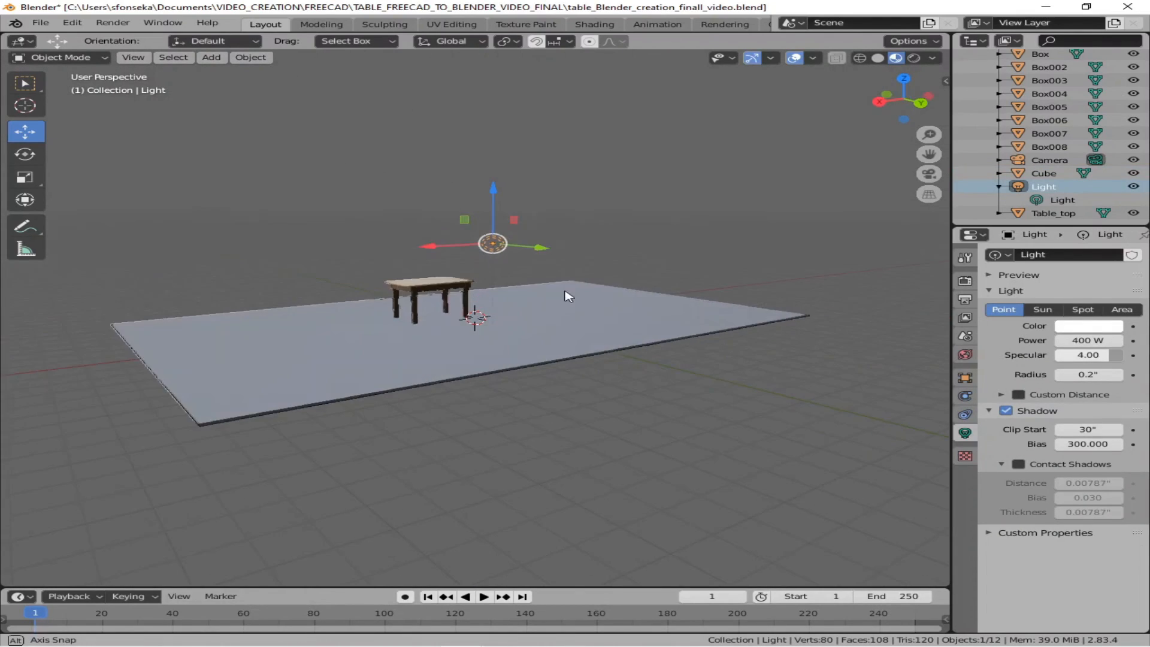
left_click(913, 57)
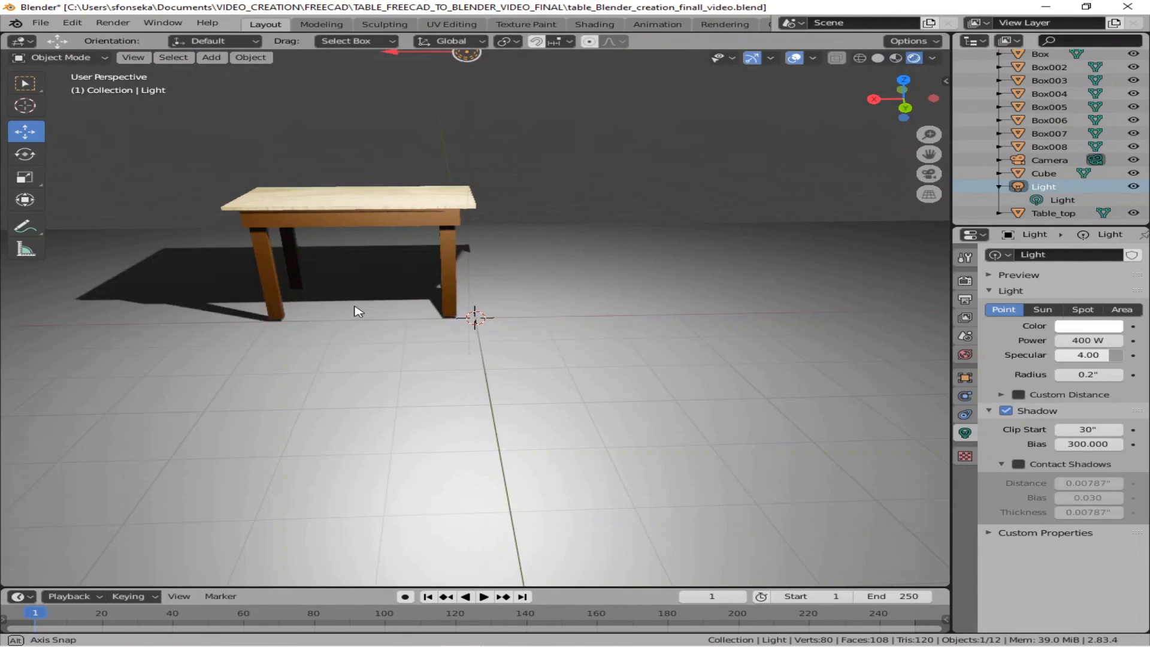
left_click_drag(359, 310, 447, 327)
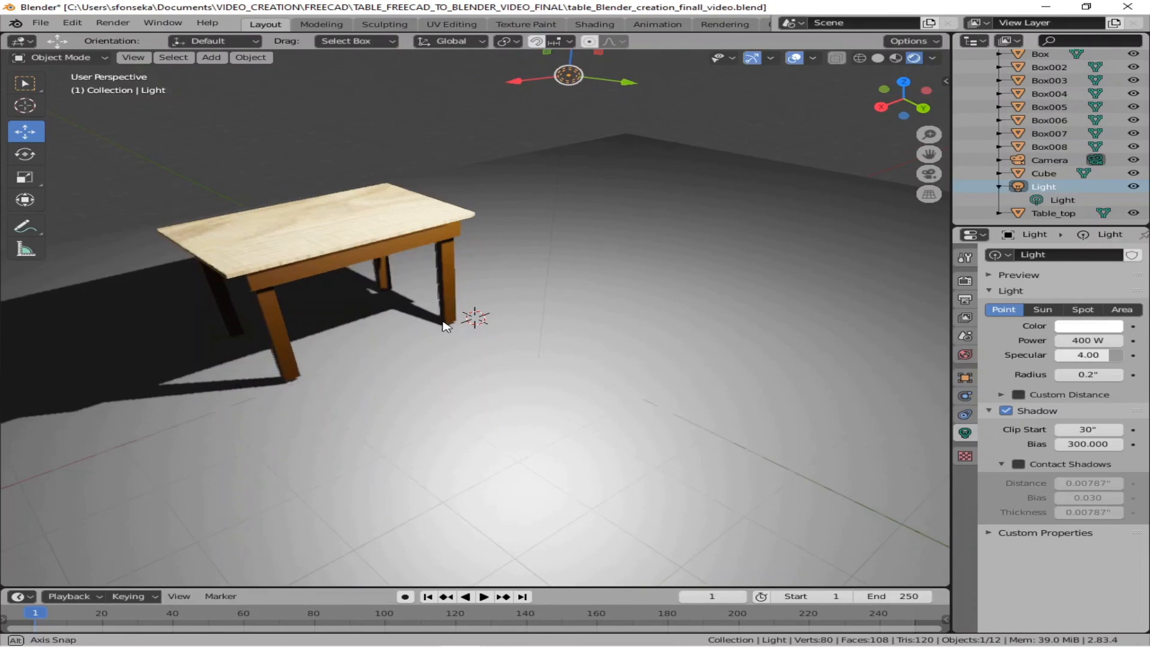